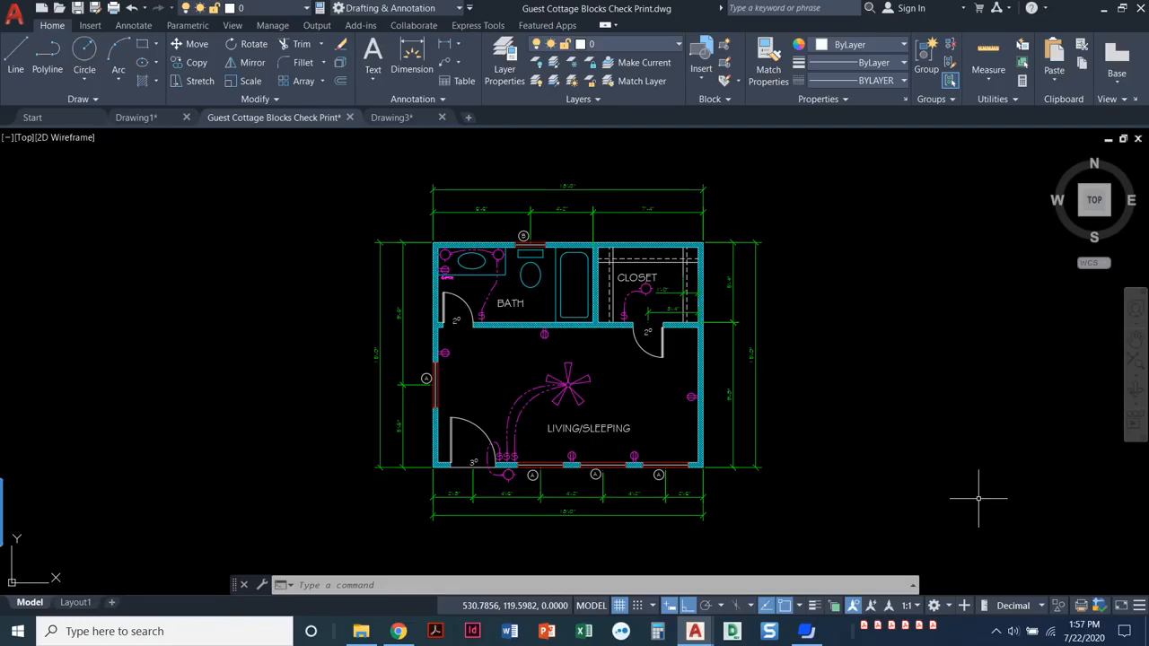
mouse_move(920, 459)
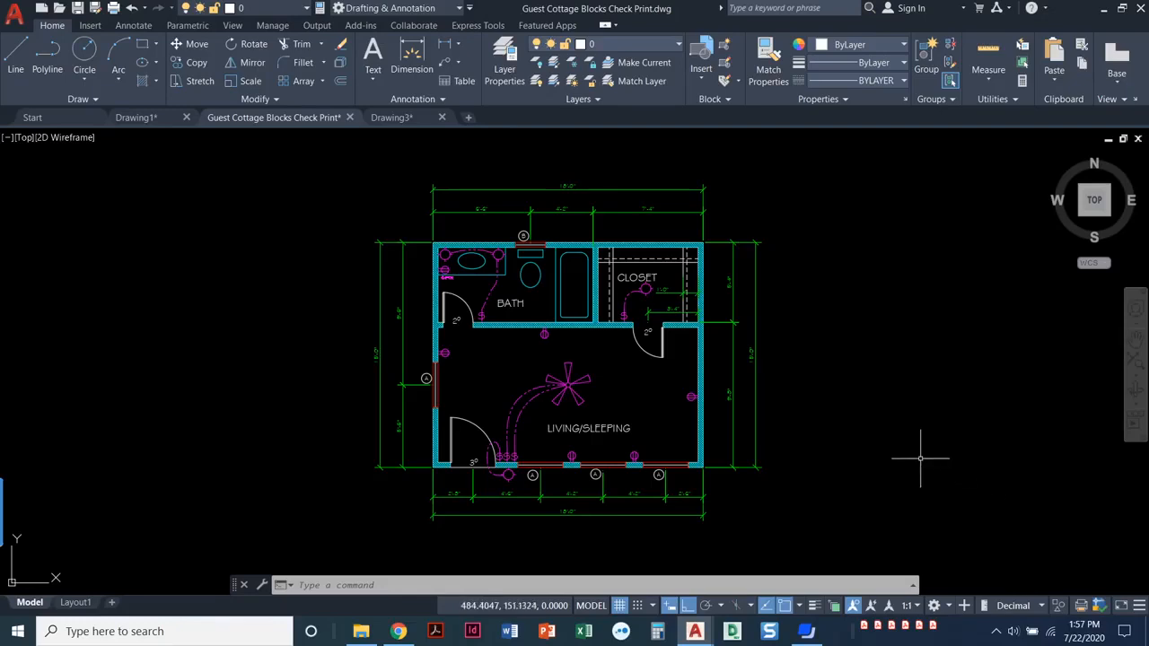
mouse_move(916, 455)
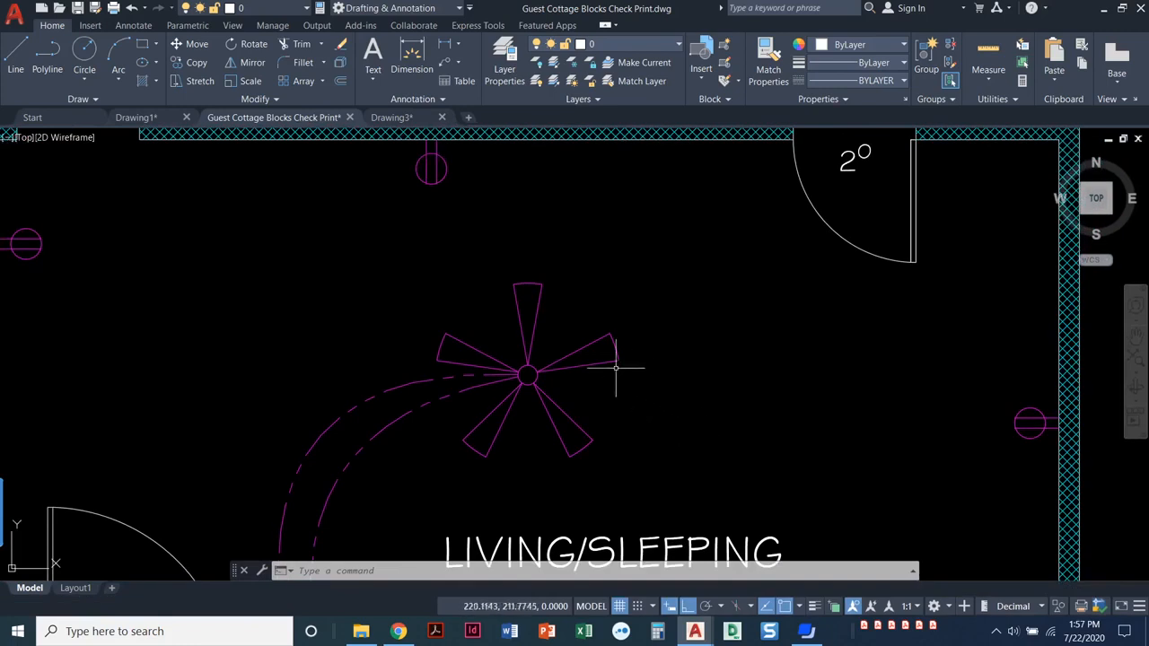
- Select and deselect the existing ceiling fan symbol to inspect it
left_click(527, 375)
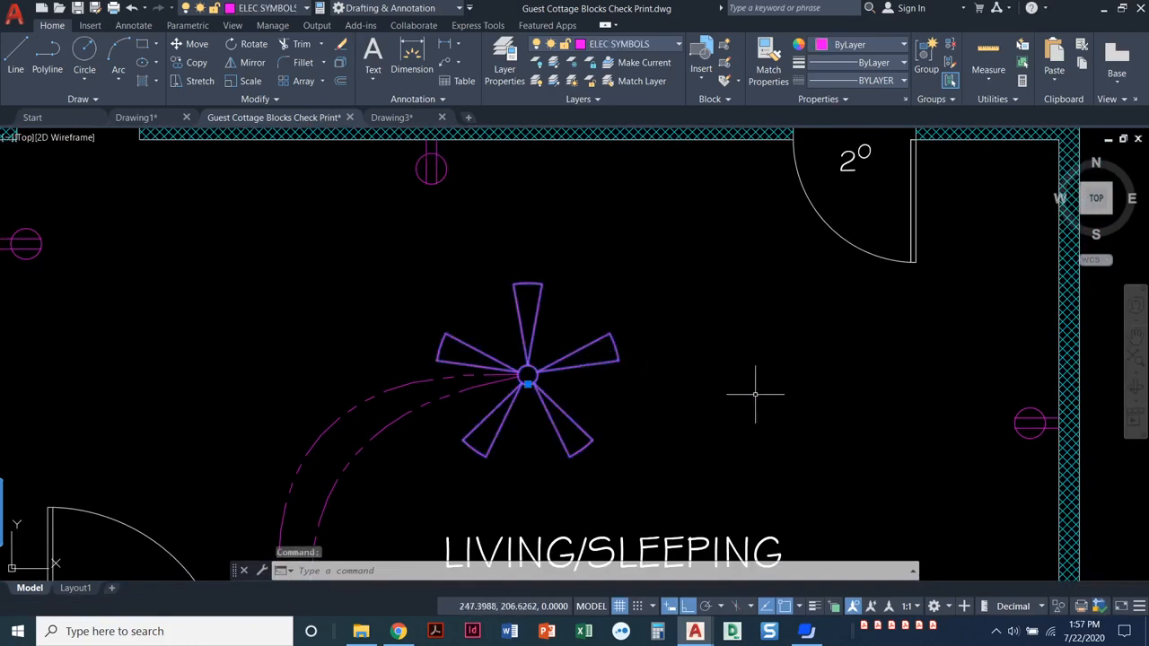
mouse_move(754, 386)
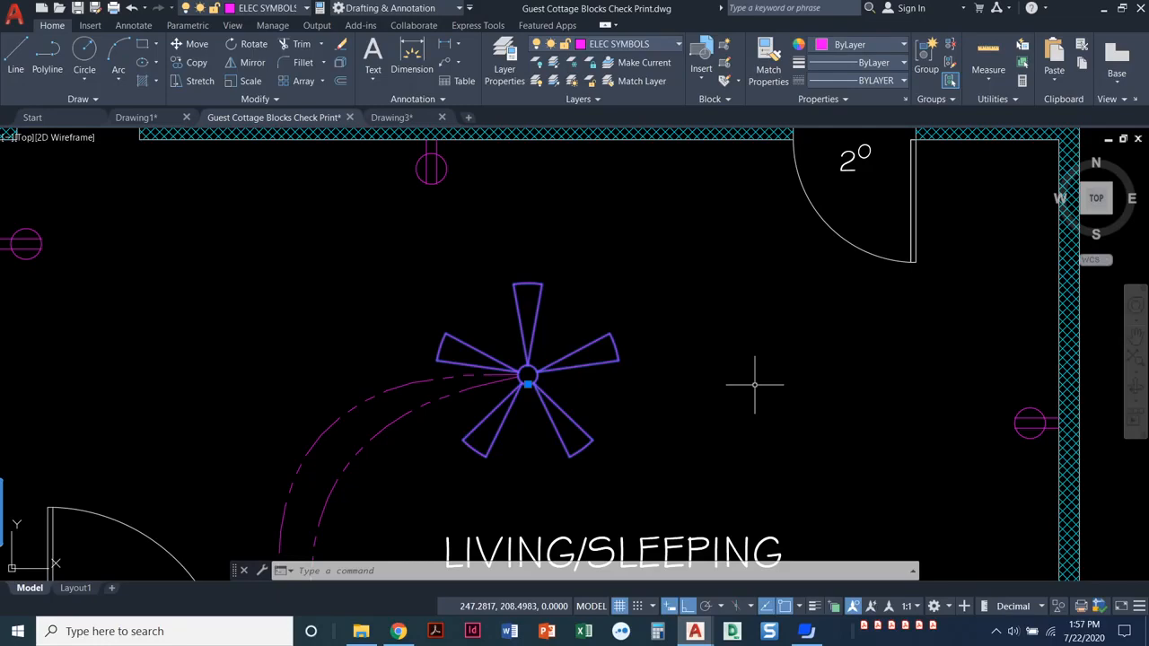
mouse_move(581, 332)
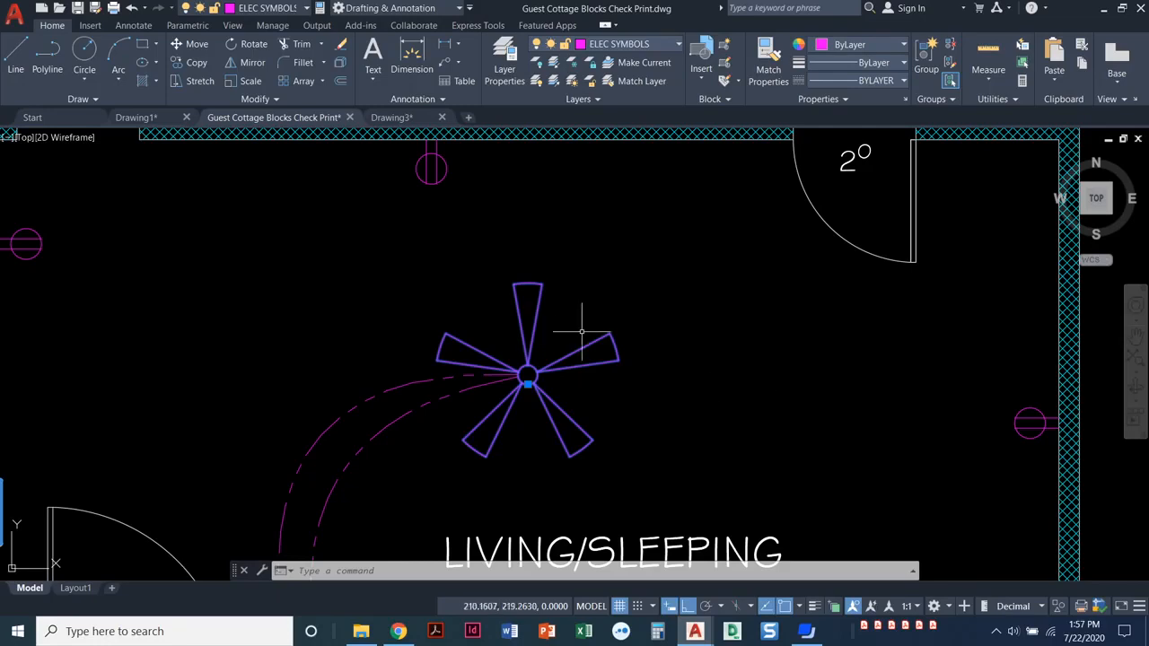
key("escape")
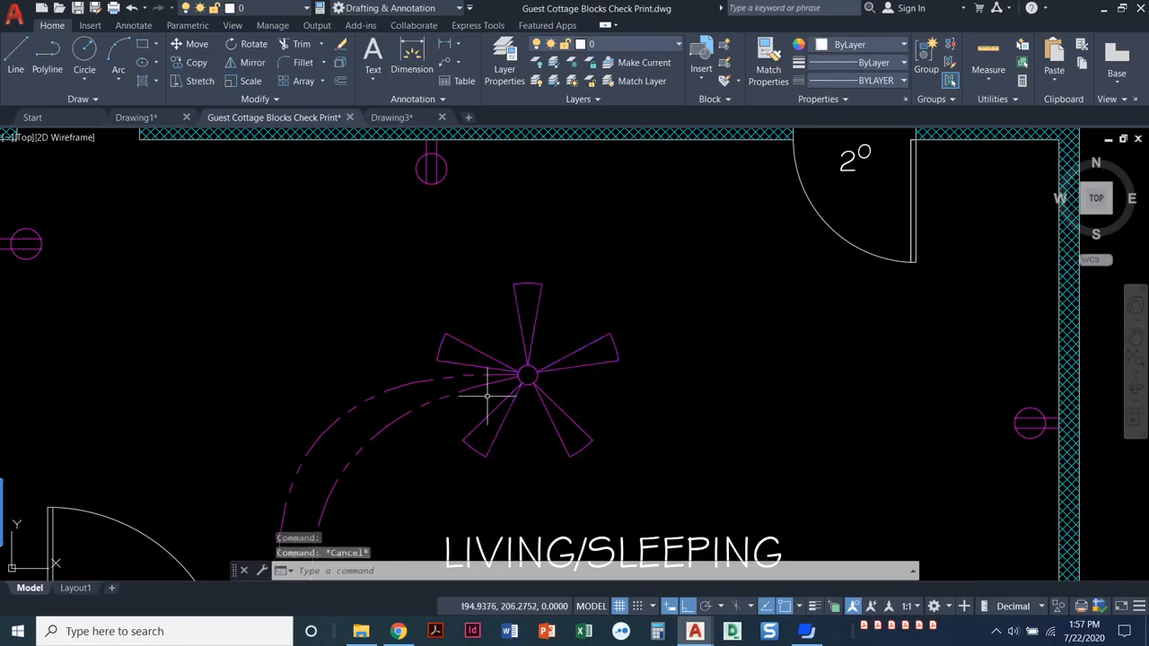
mouse_move(484, 418)
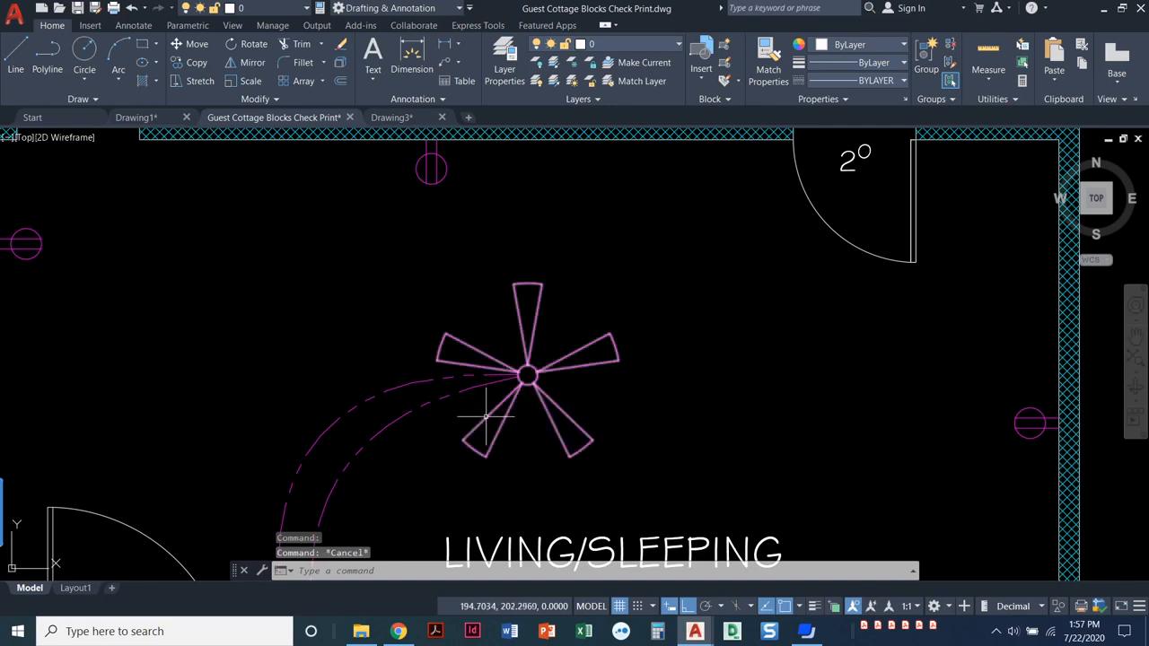
left_click(527, 377)
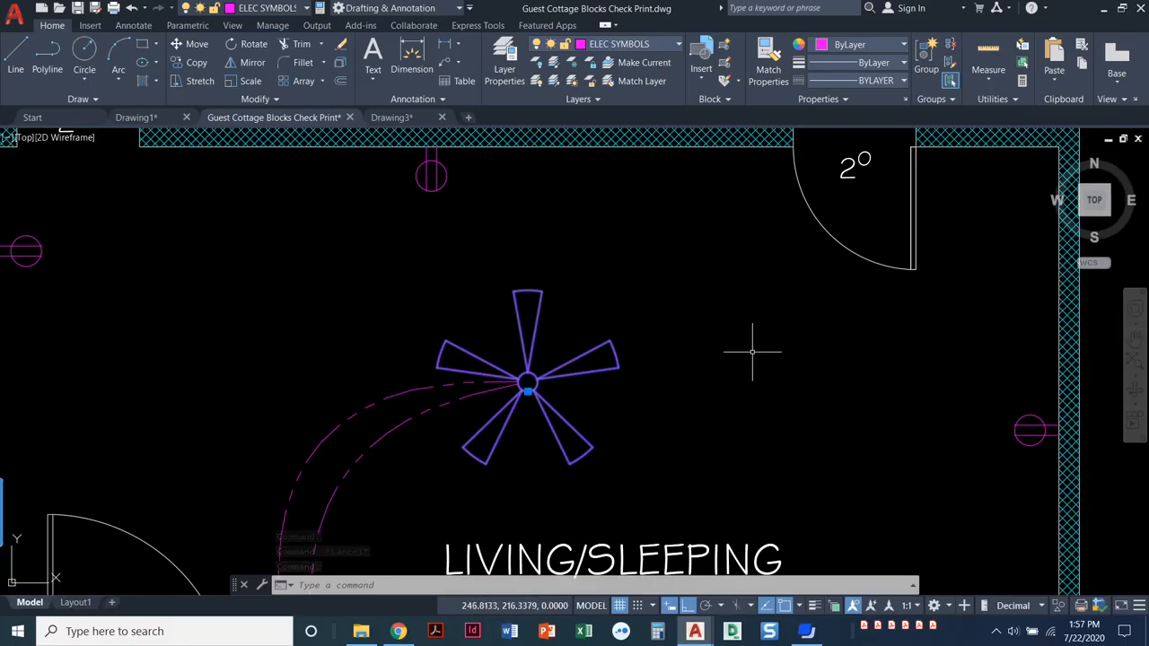
key("Escape")
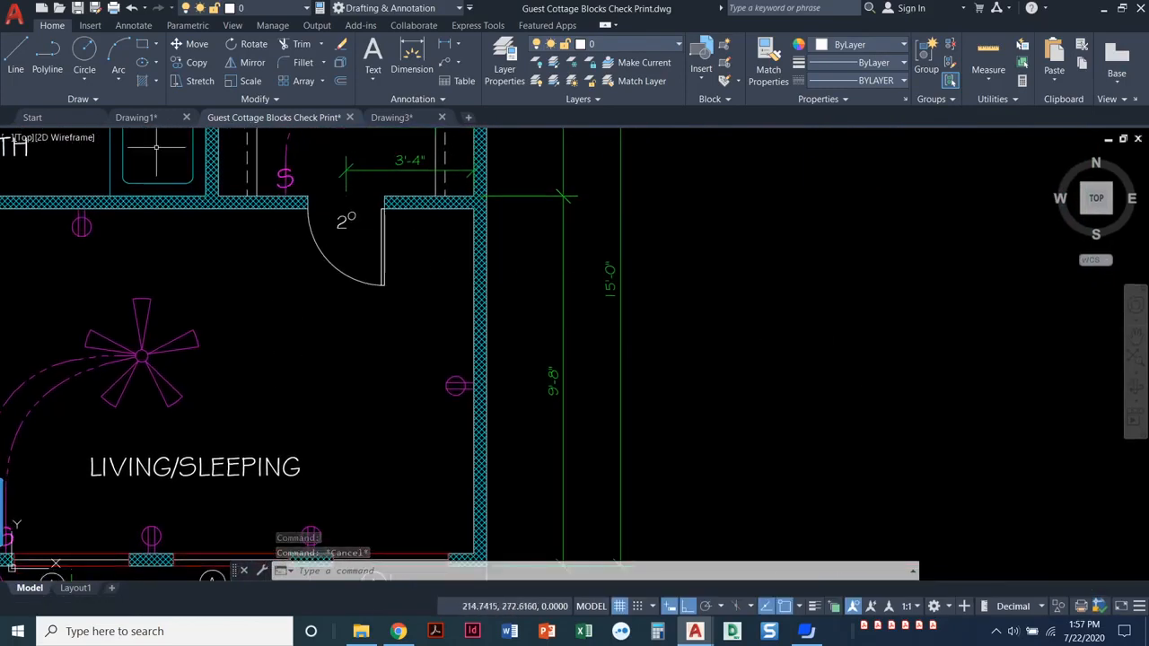
- Insert a Fan block copy in the open space right of the floor plan
left_click(90, 25)
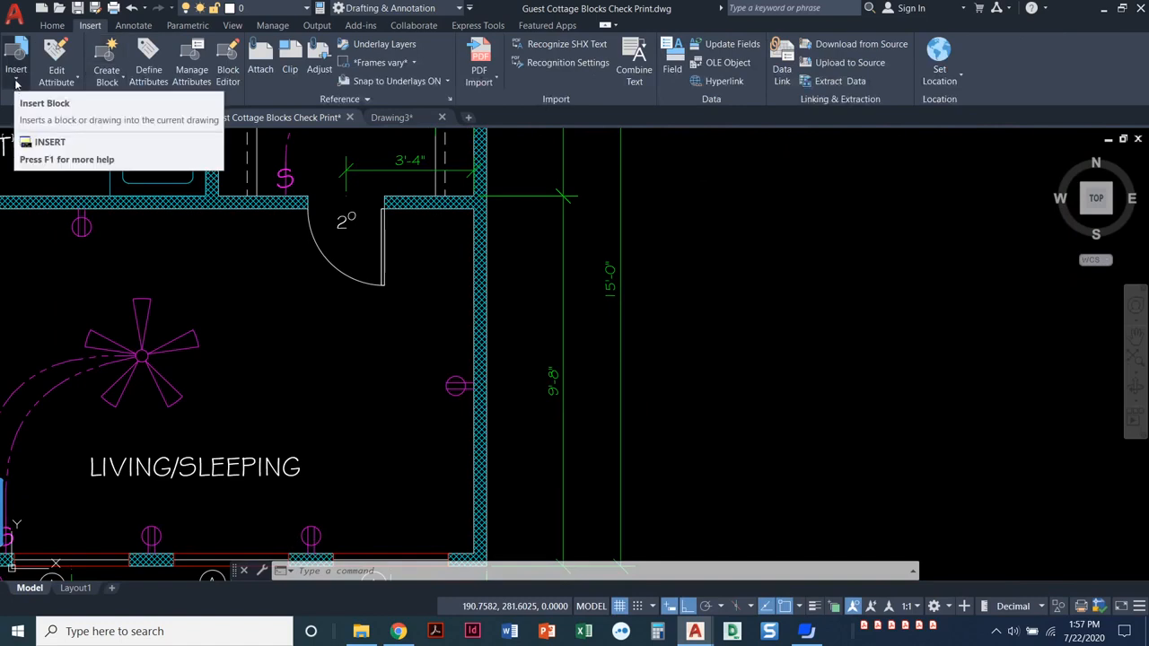
left_click(17, 54)
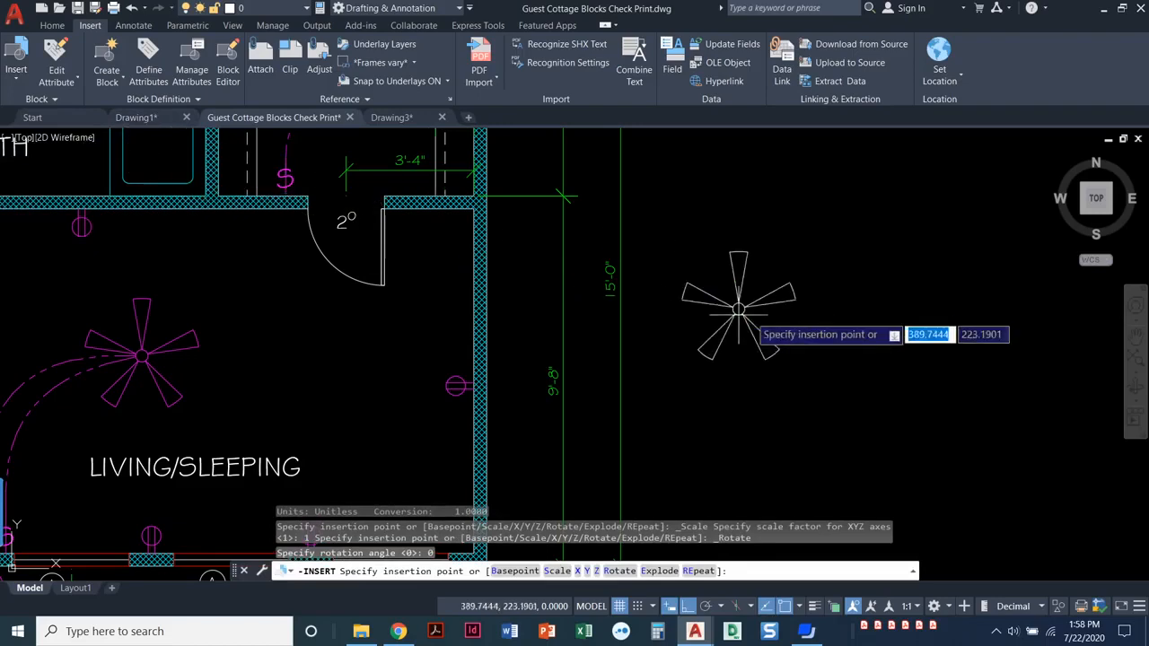
left_click(736, 309)
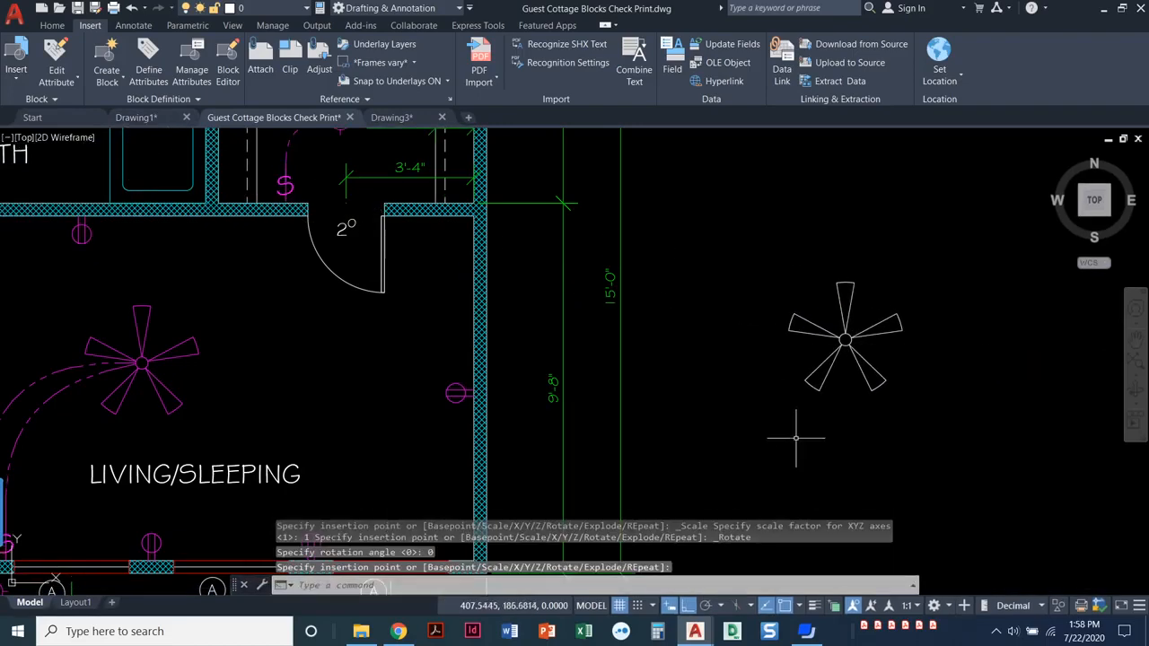
left_click(846, 341)
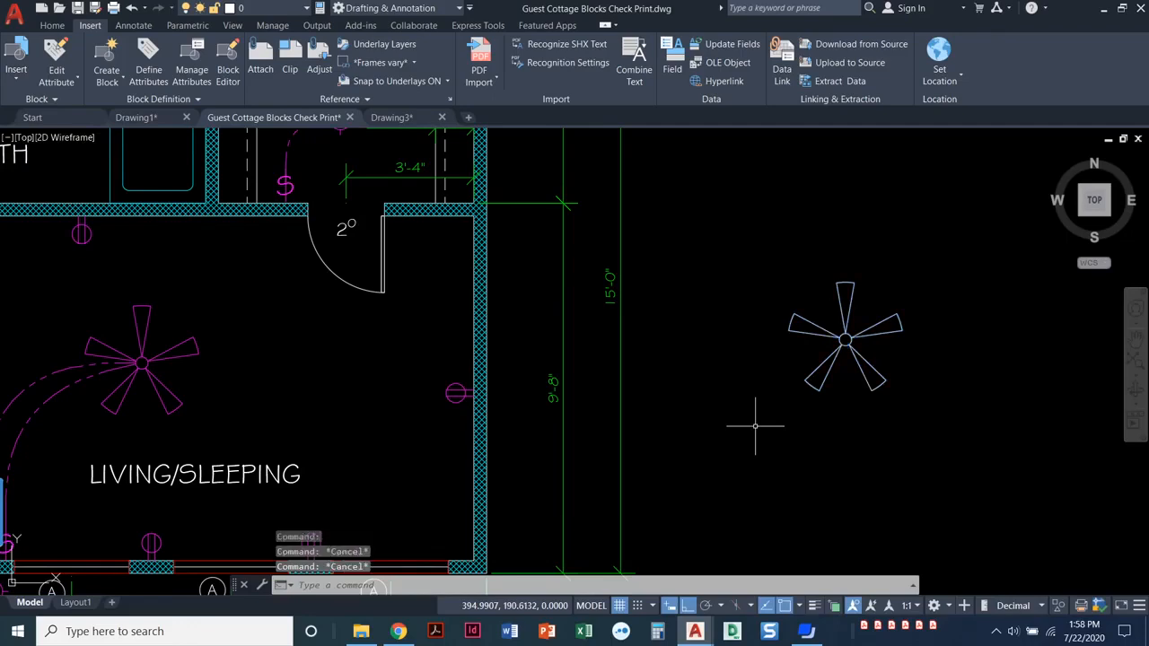
mouse_move(733, 400)
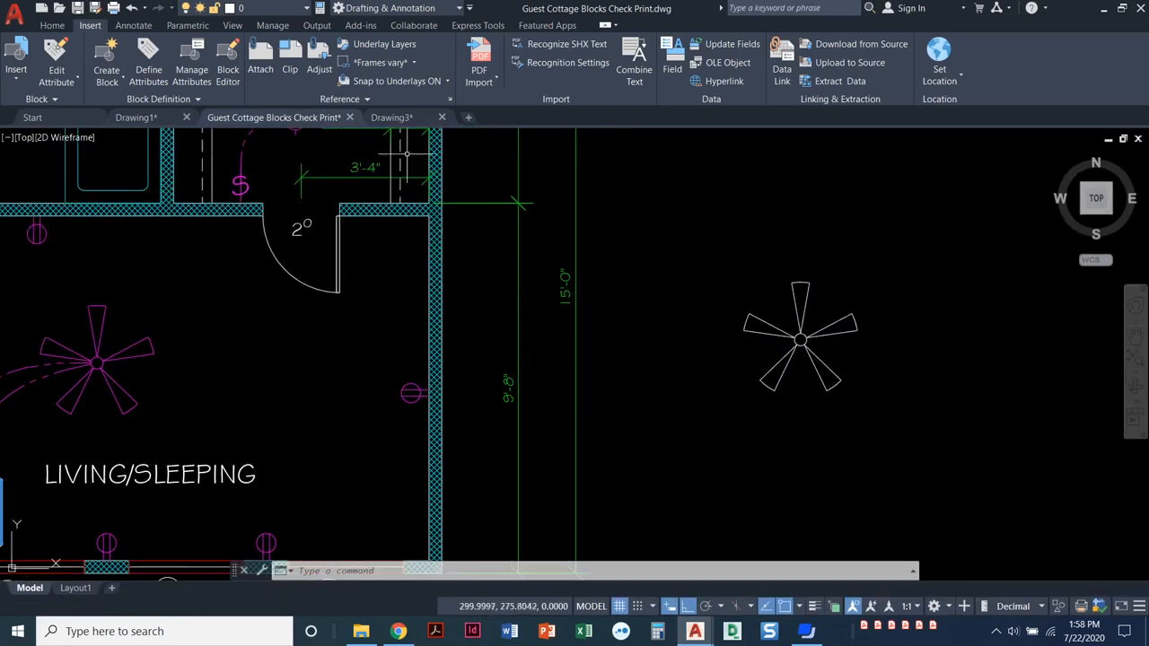
- Inspect the fan's blade lines in Drawing3, then return to the Guest Cottage drawing
left_click(391, 117)
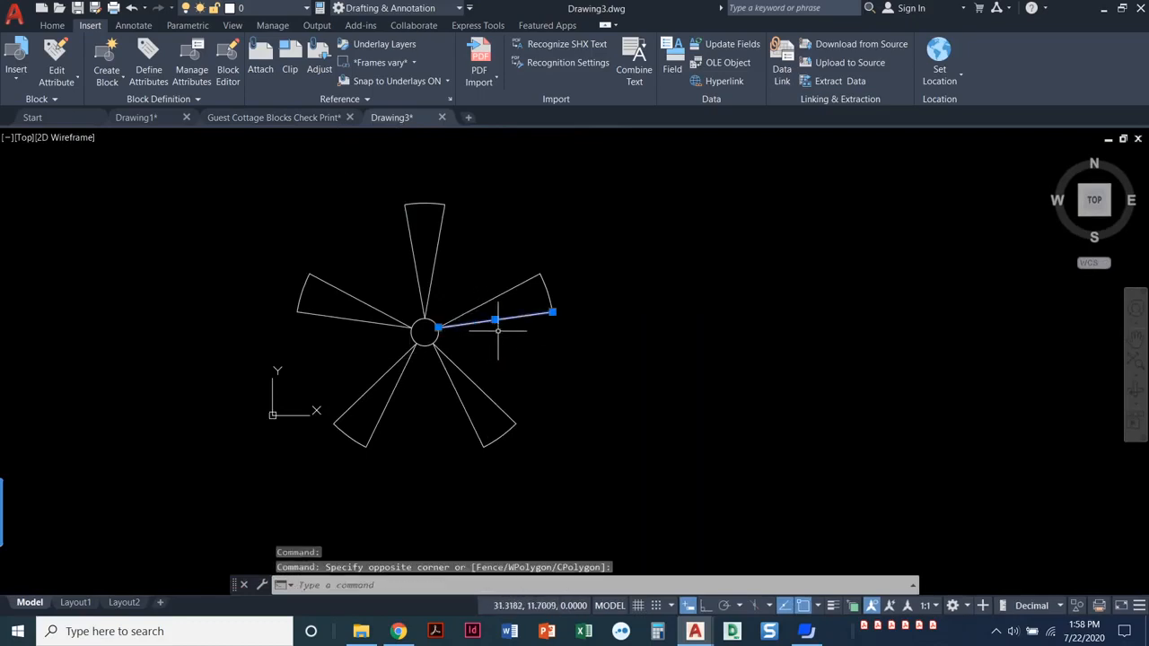
key("Escape")
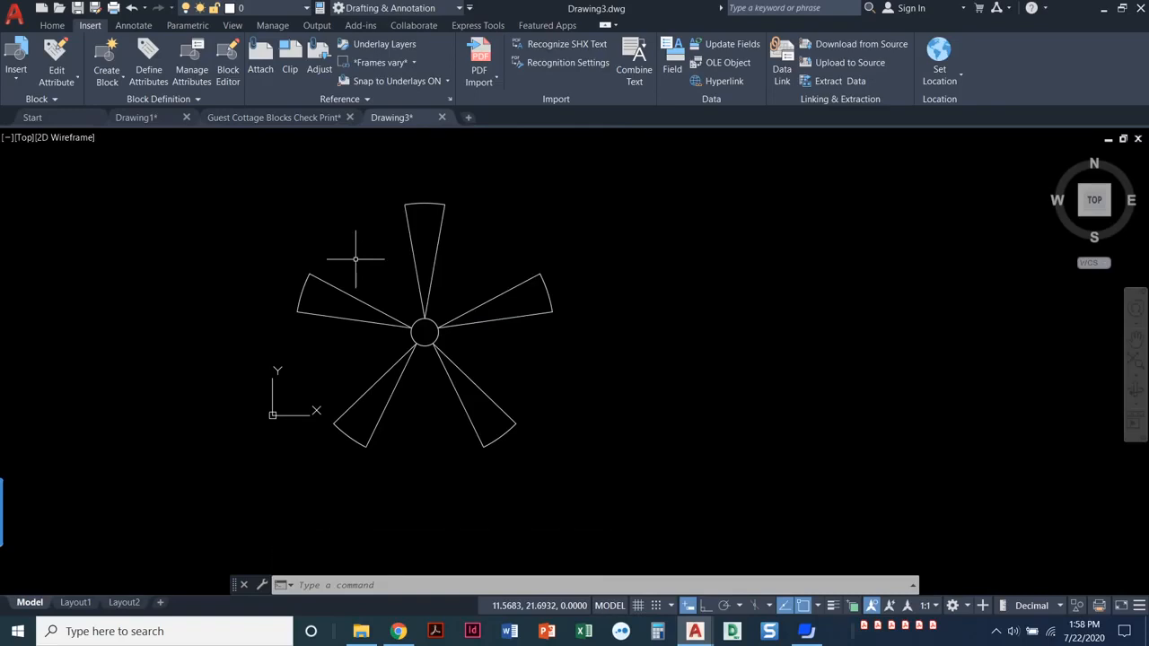
left_click(354, 297)
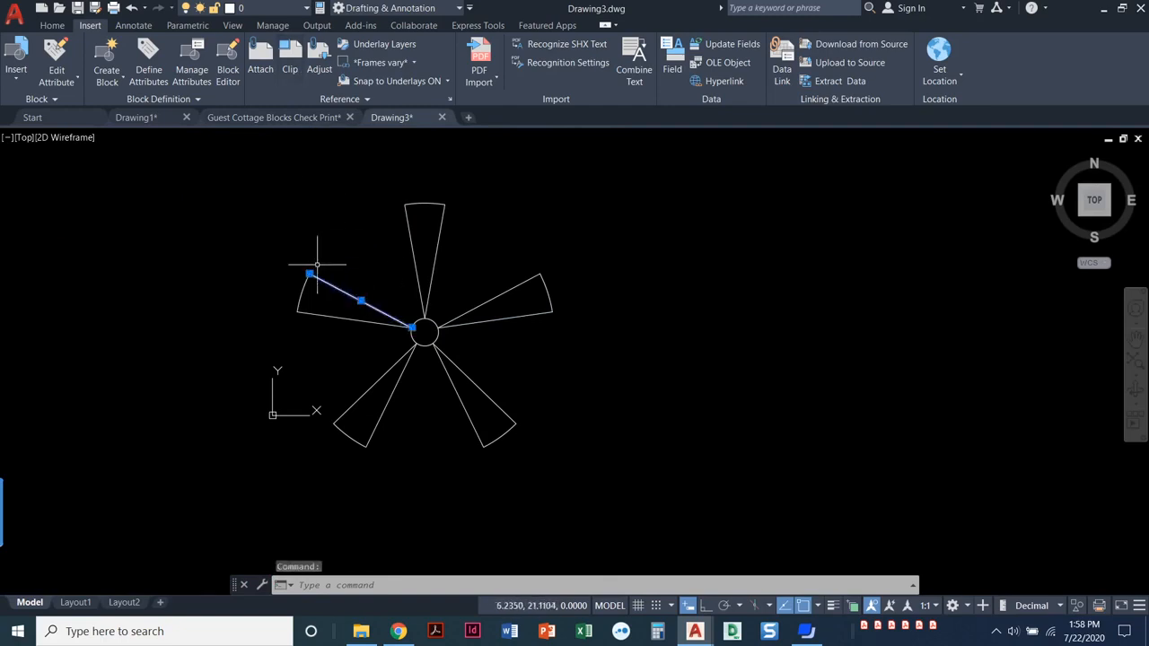
key("Escape")
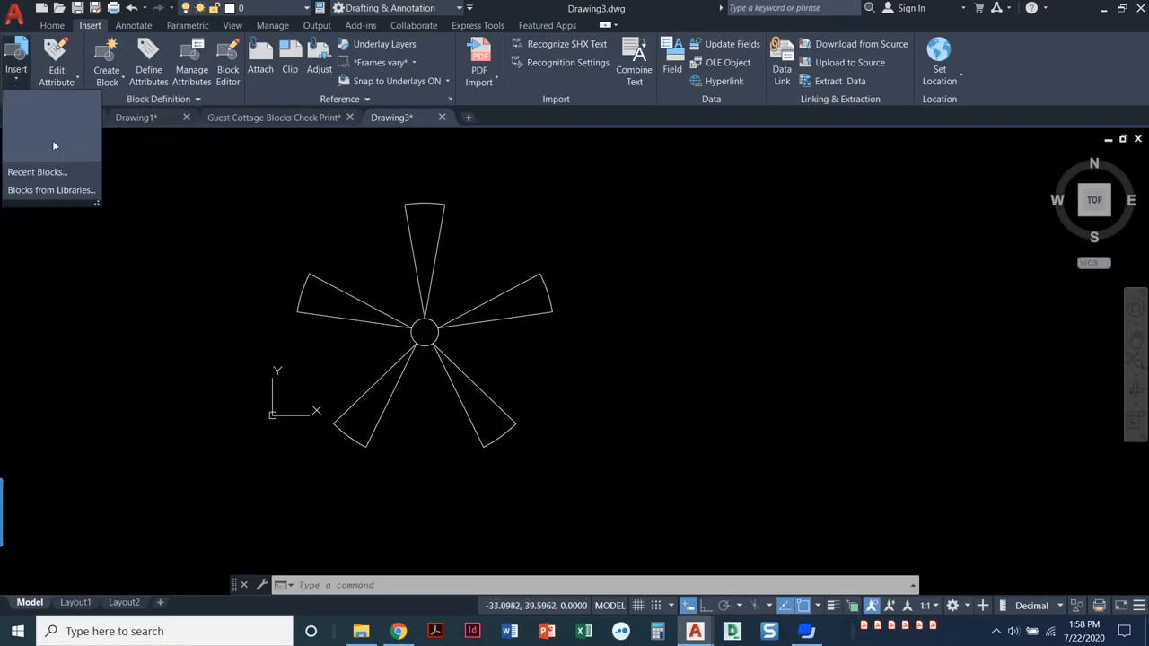
mouse_move(71, 146)
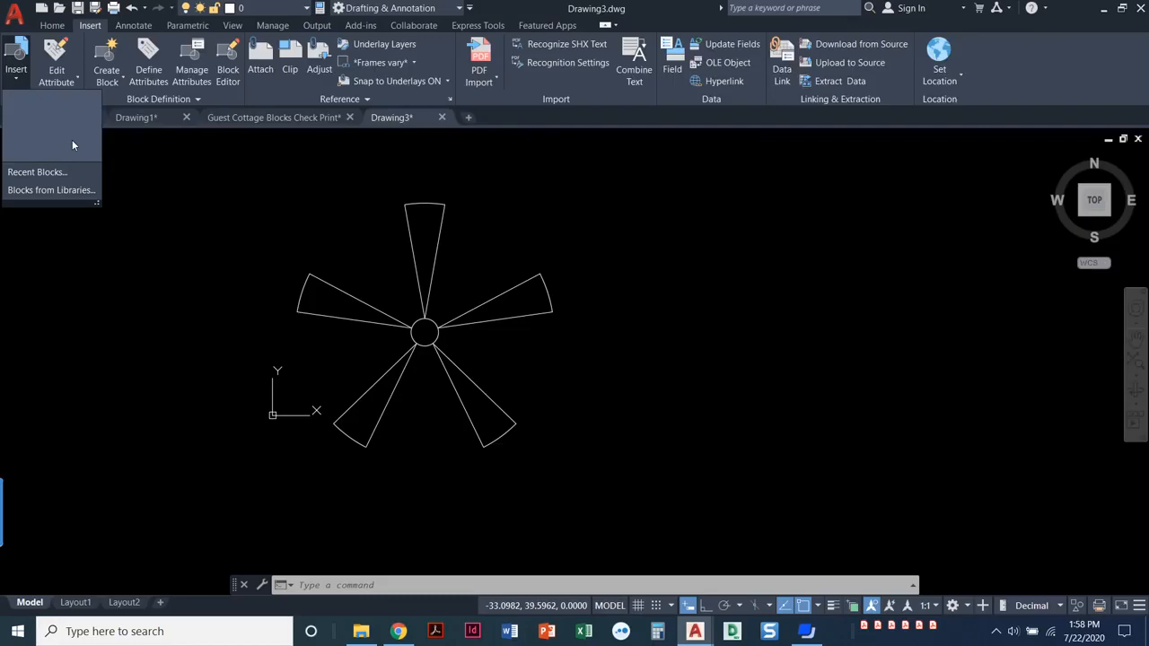
left_click(274, 116)
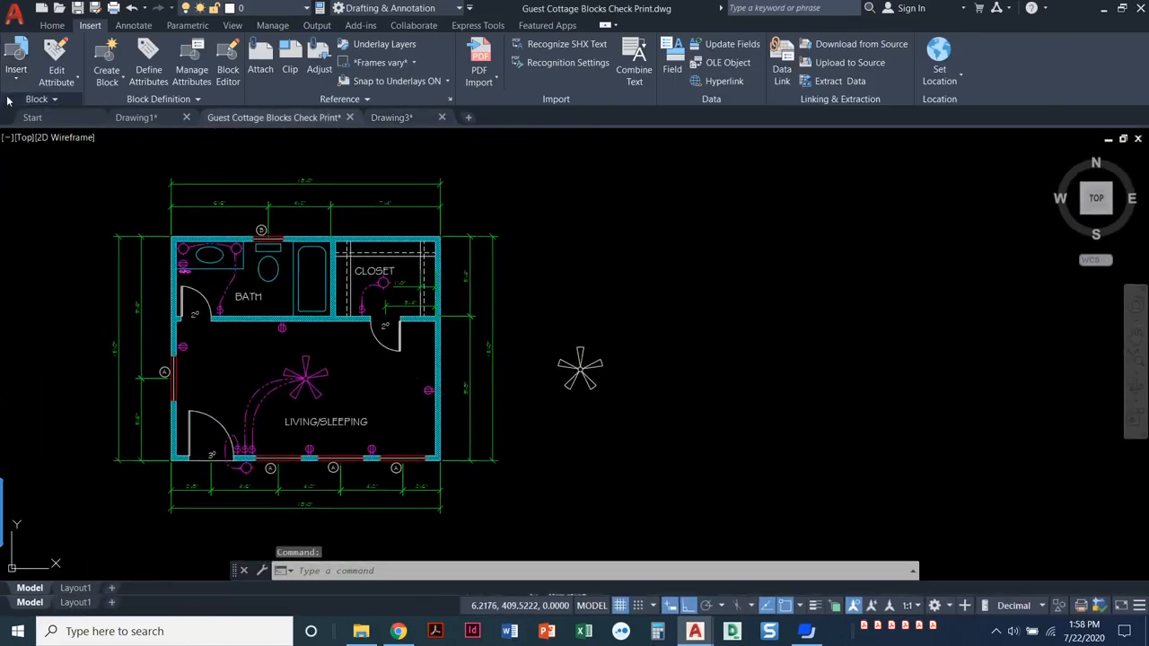
- Review the cottage's block gallery (Fan, Commode, Light, Outlet, Sink), then switch to Drawing3
left_click(16, 54)
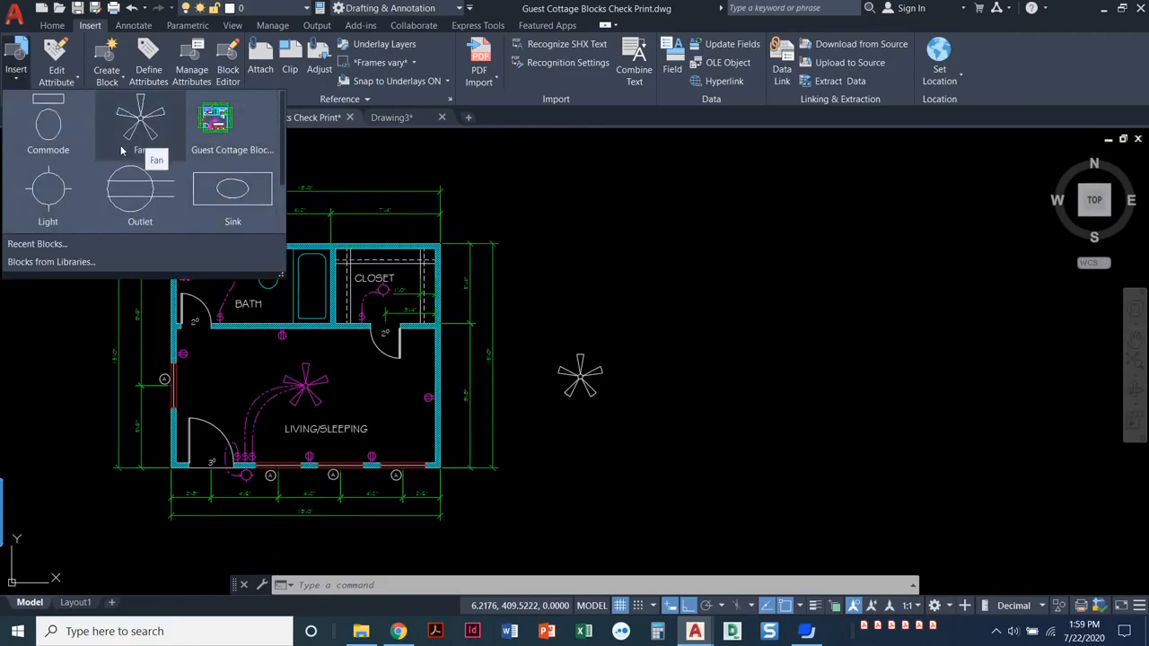
mouse_move(604, 254)
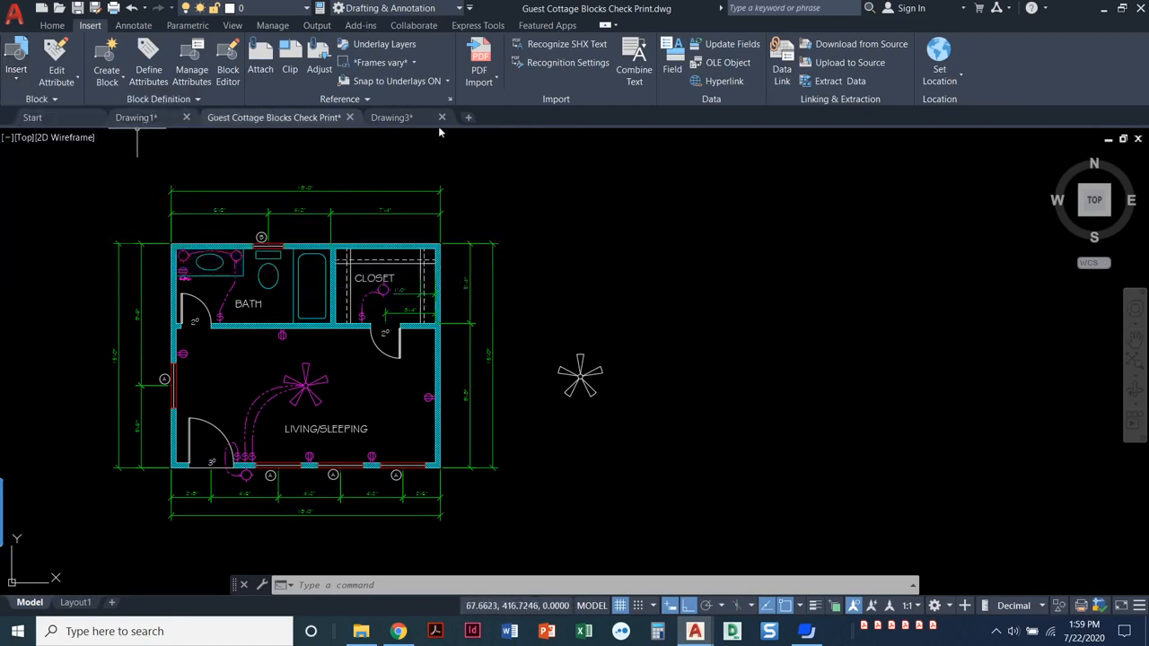
left_click(392, 117)
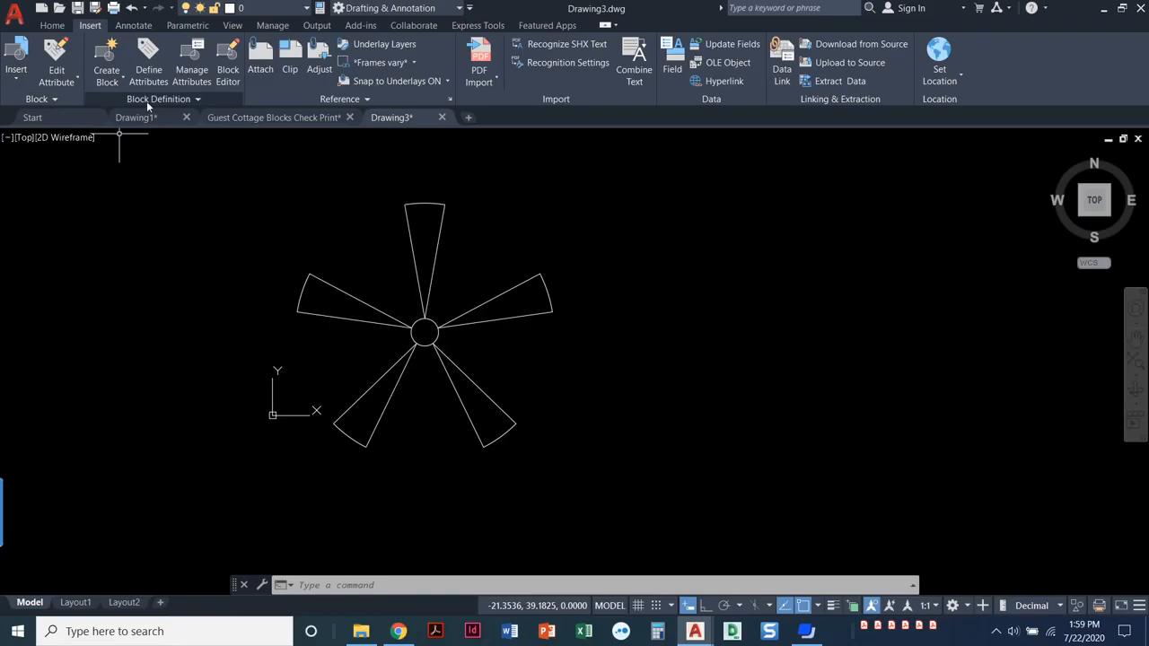
mouse_move(106, 58)
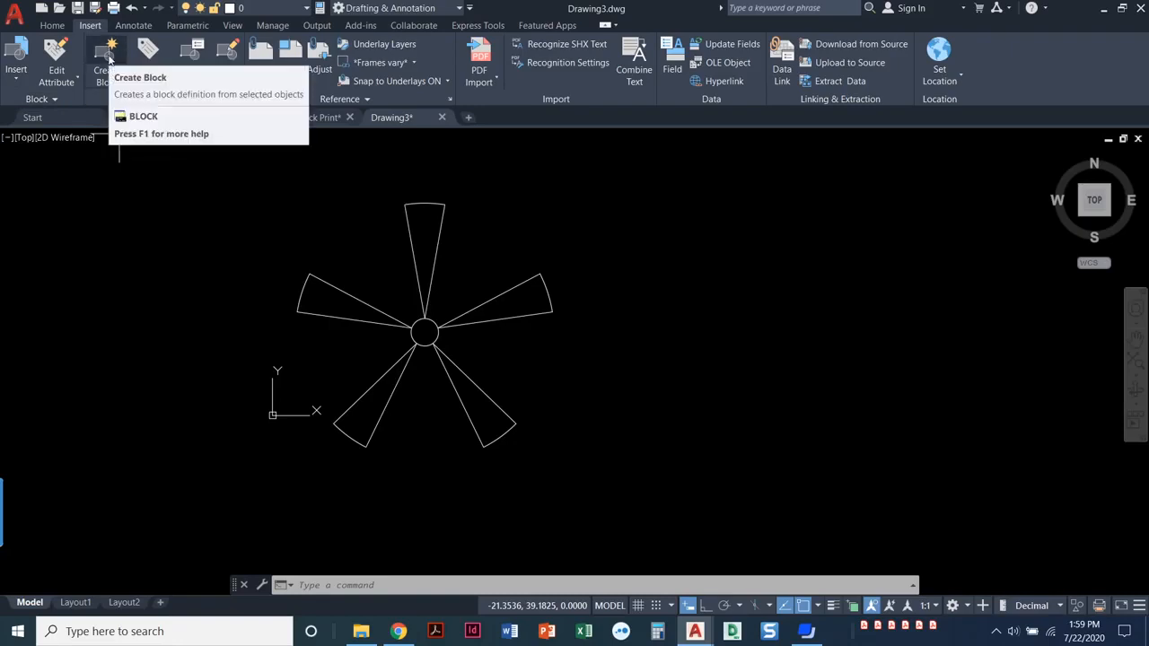
- Start a new block definition in Drawing3 named 'Fan'
left_click(106, 54)
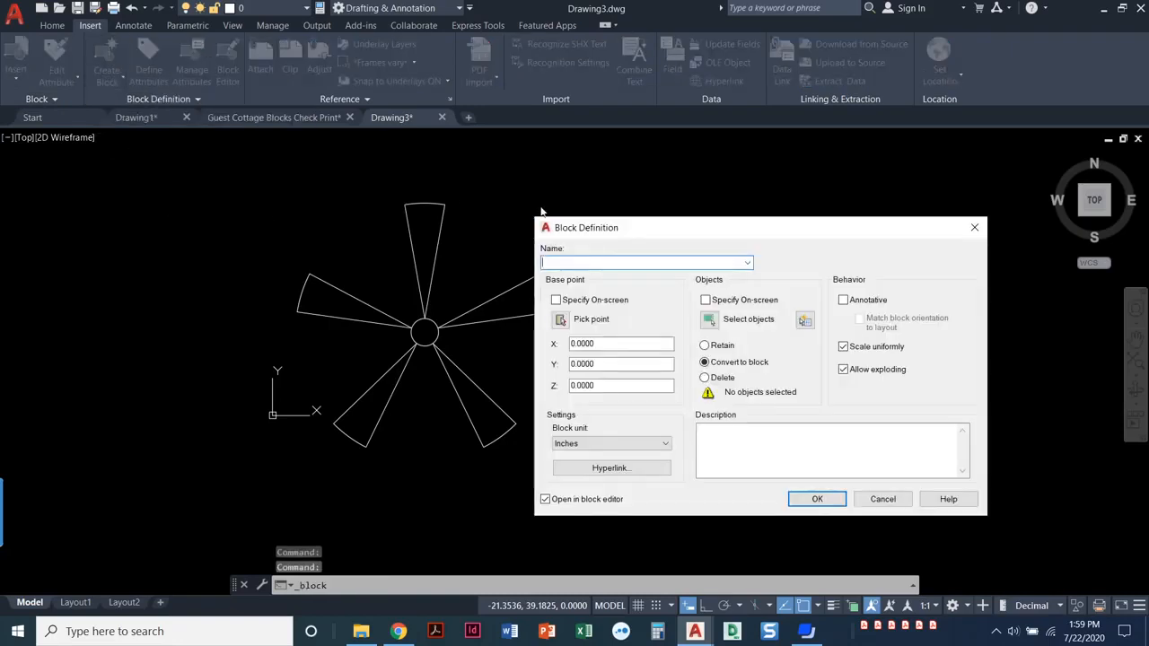
mouse_move(816, 254)
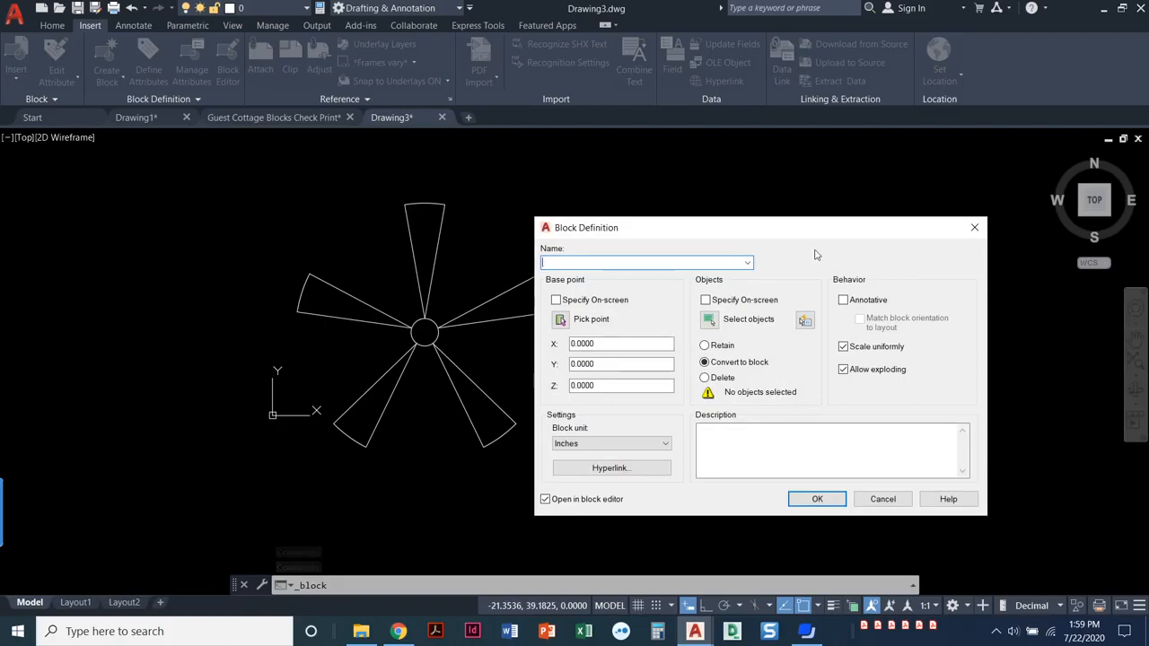
type("Fa")
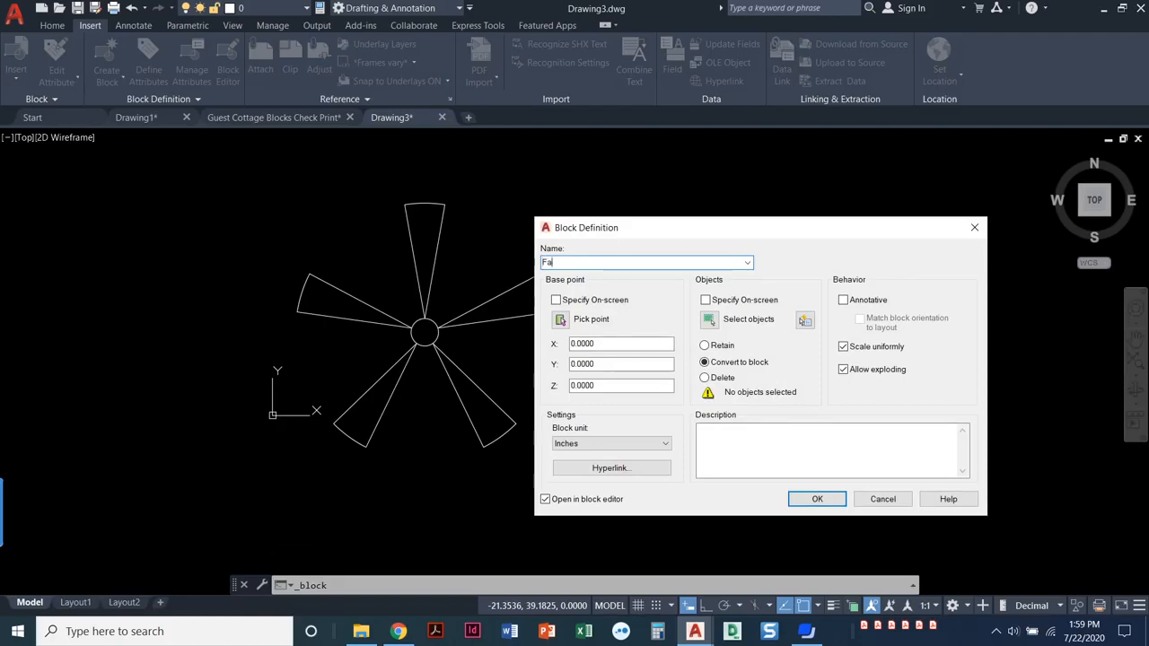
type("n")
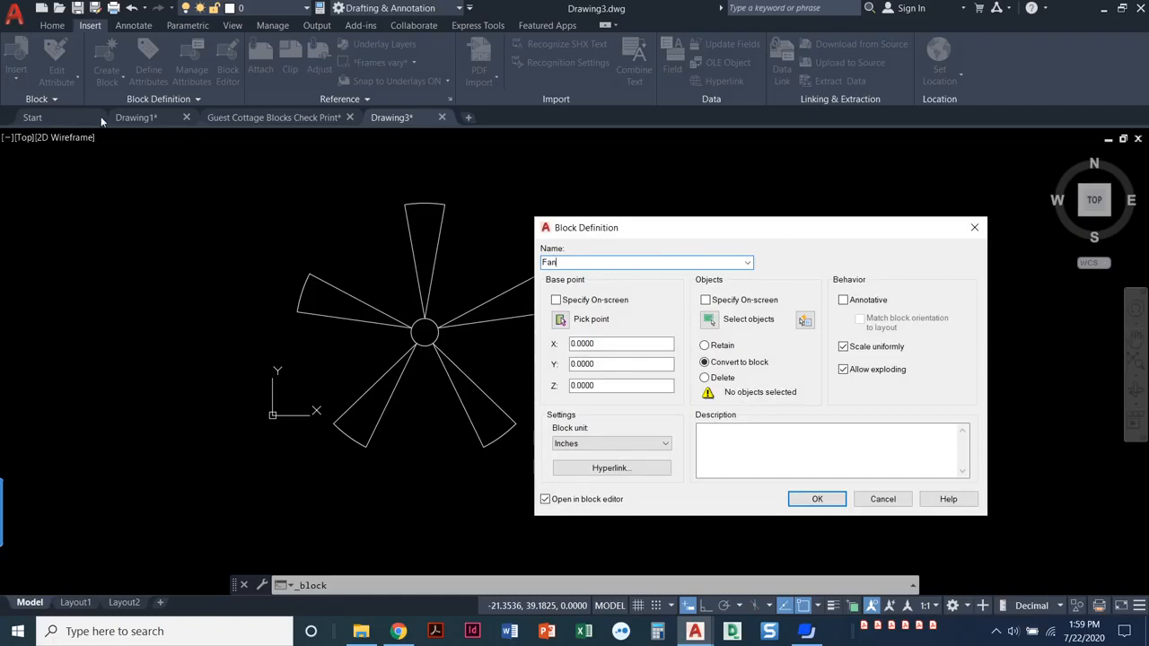
mouse_move(197, 167)
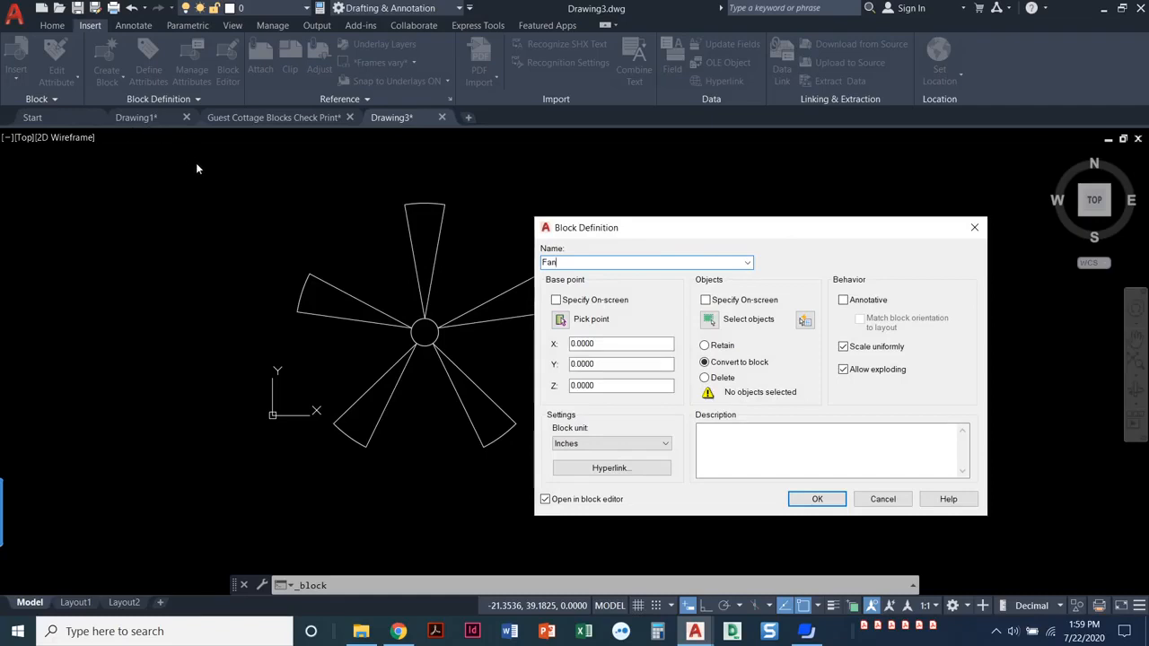
mouse_move(202, 177)
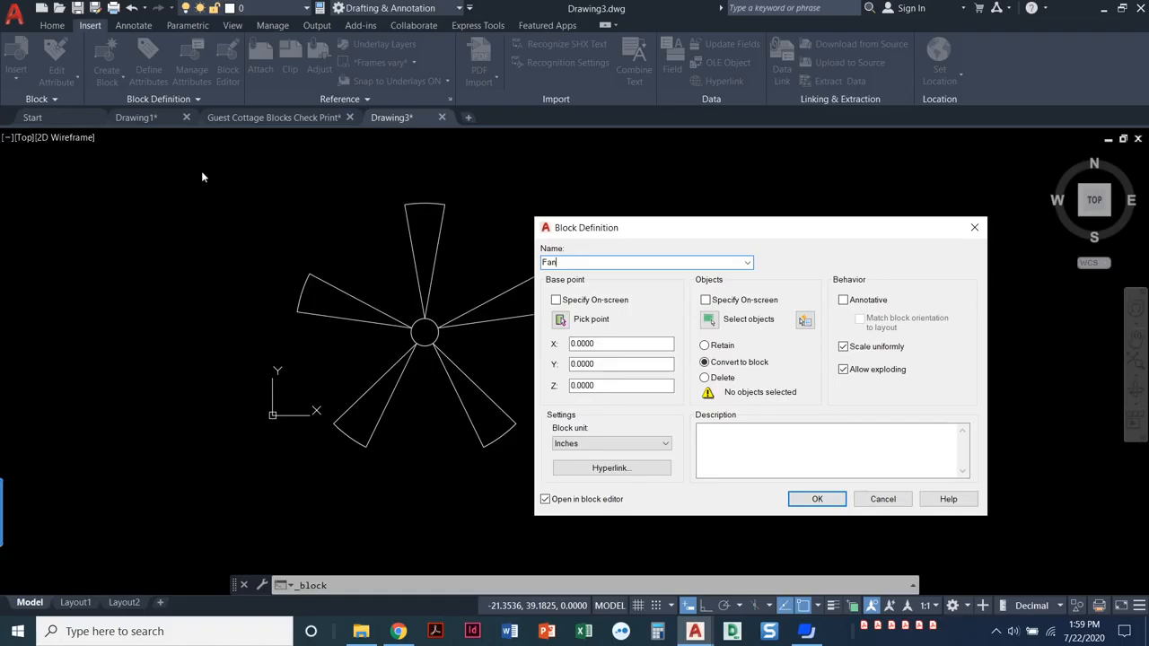
mouse_move(560, 320)
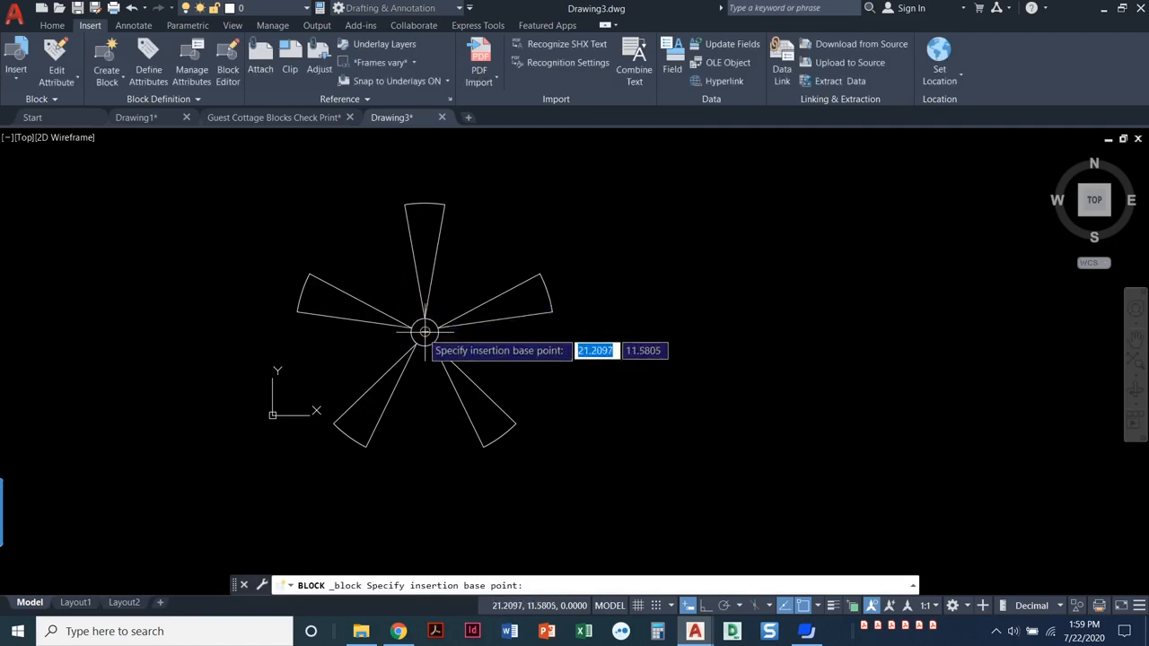
- Snap the Fan block's base point to the centre of the hub circle
left_click(424, 332)
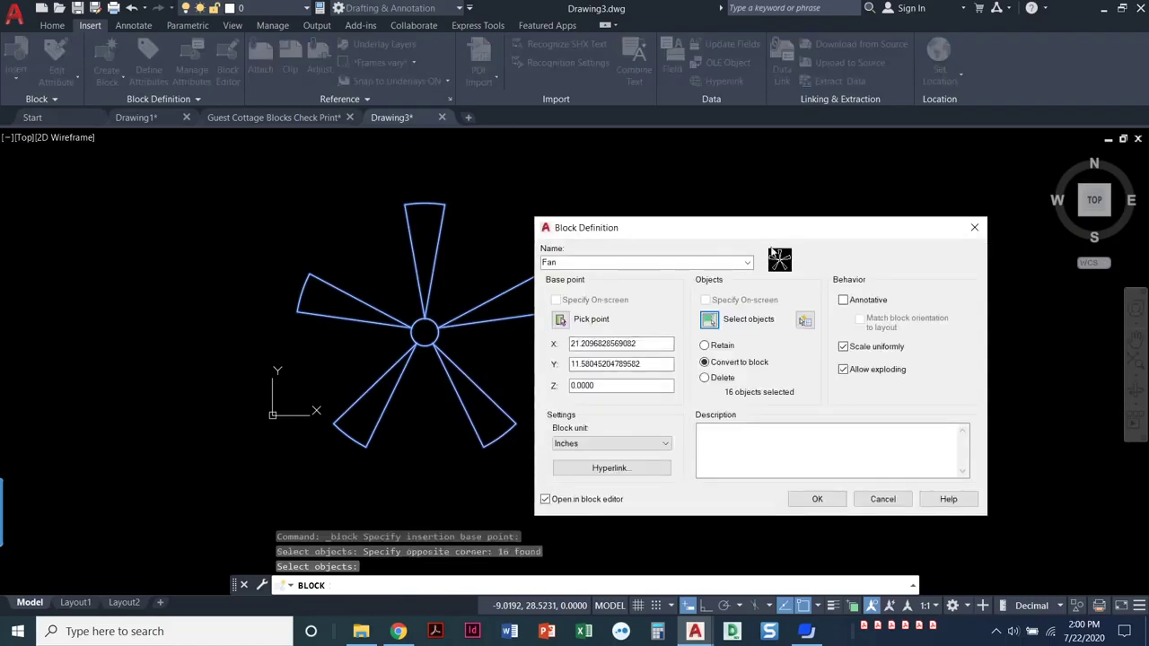
mouse_move(758, 302)
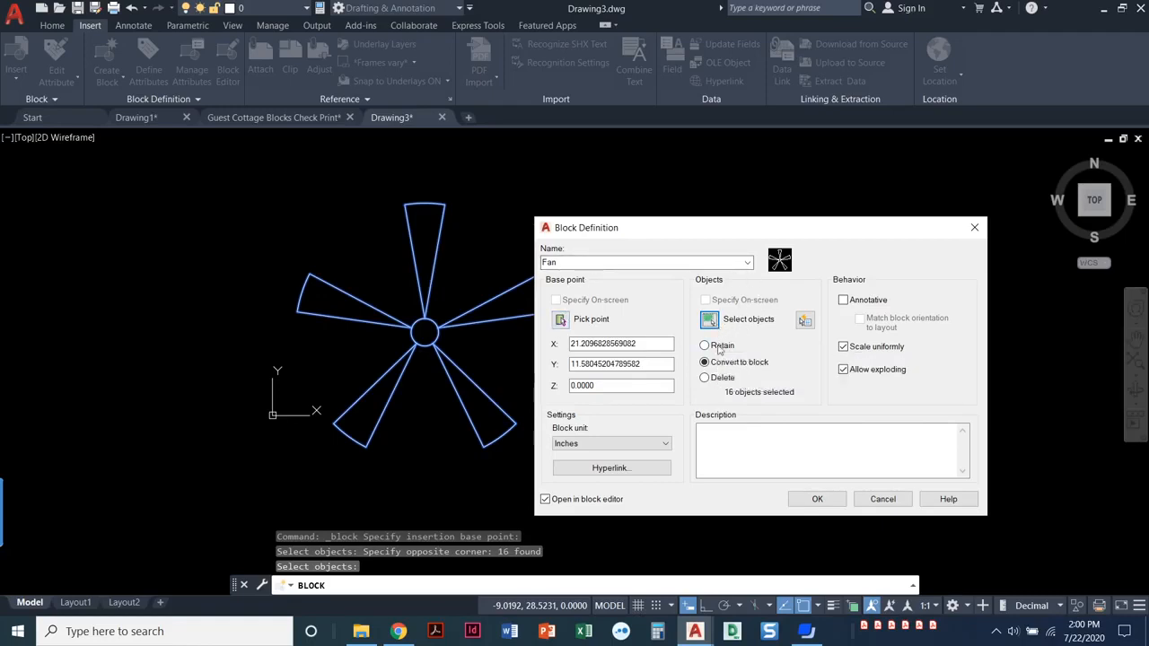
mouse_move(827, 379)
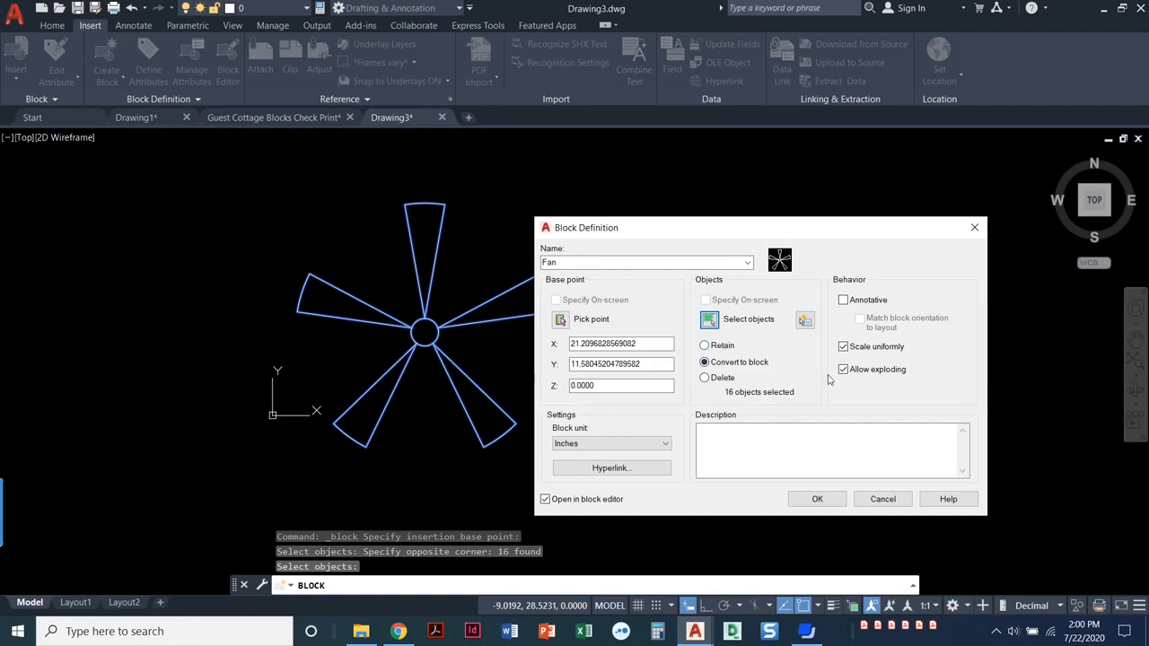
mouse_move(738, 357)
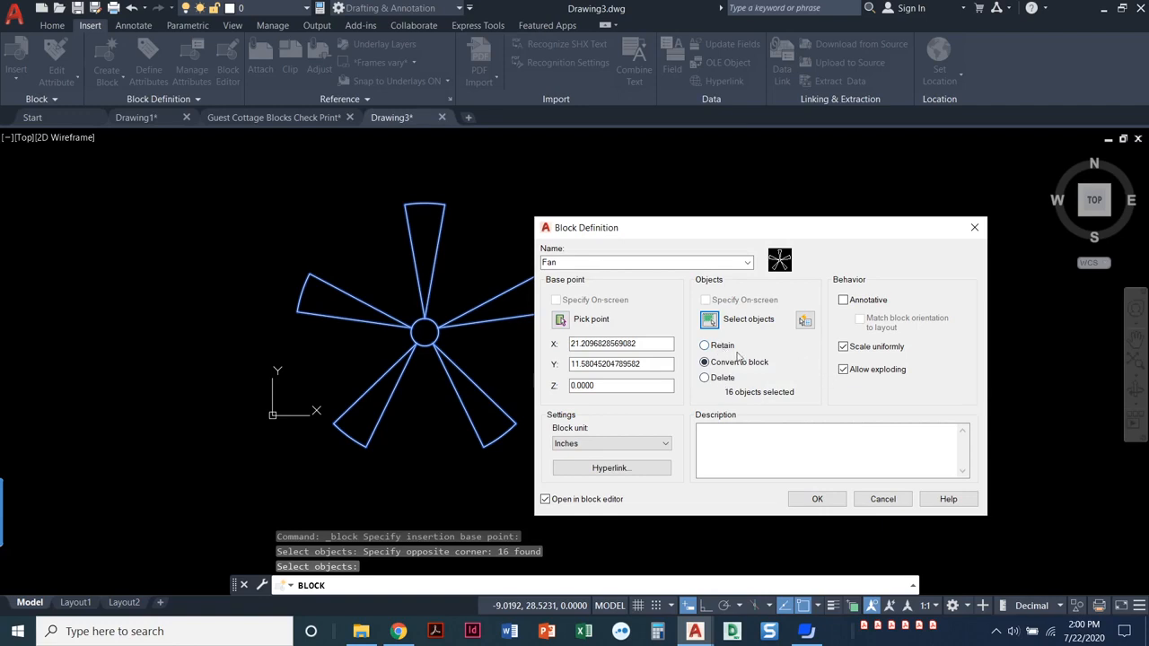
- Compare Retain, Convert and Delete, settle on Retain, and disable Open in block editor
left_click(704, 344)
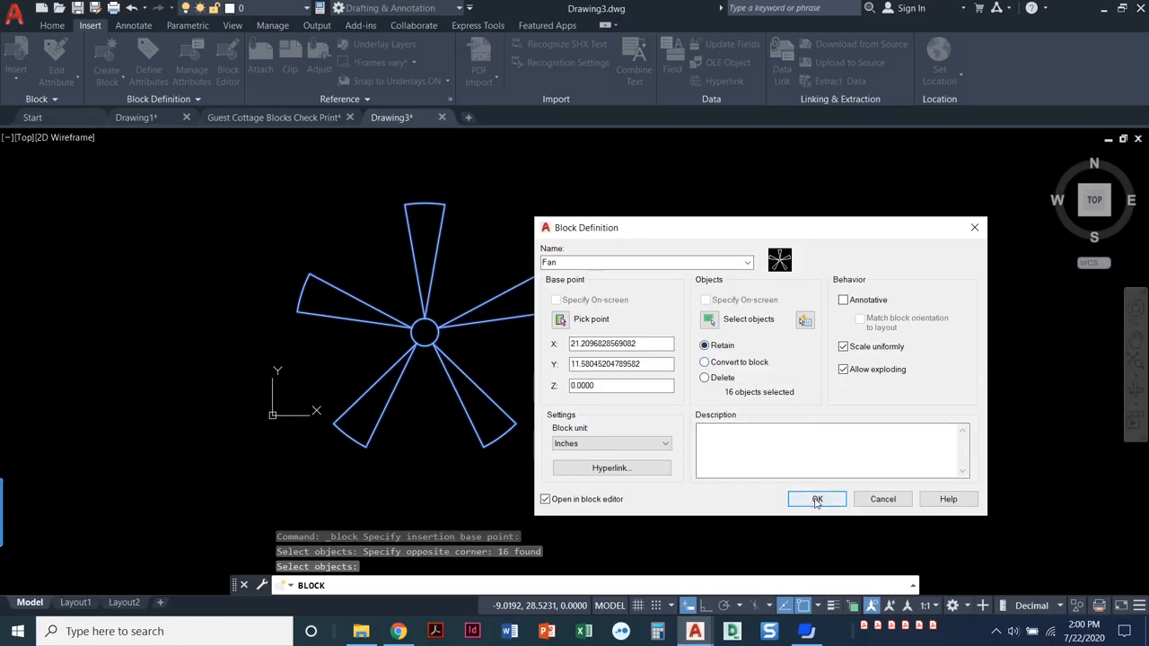
mouse_move(815, 483)
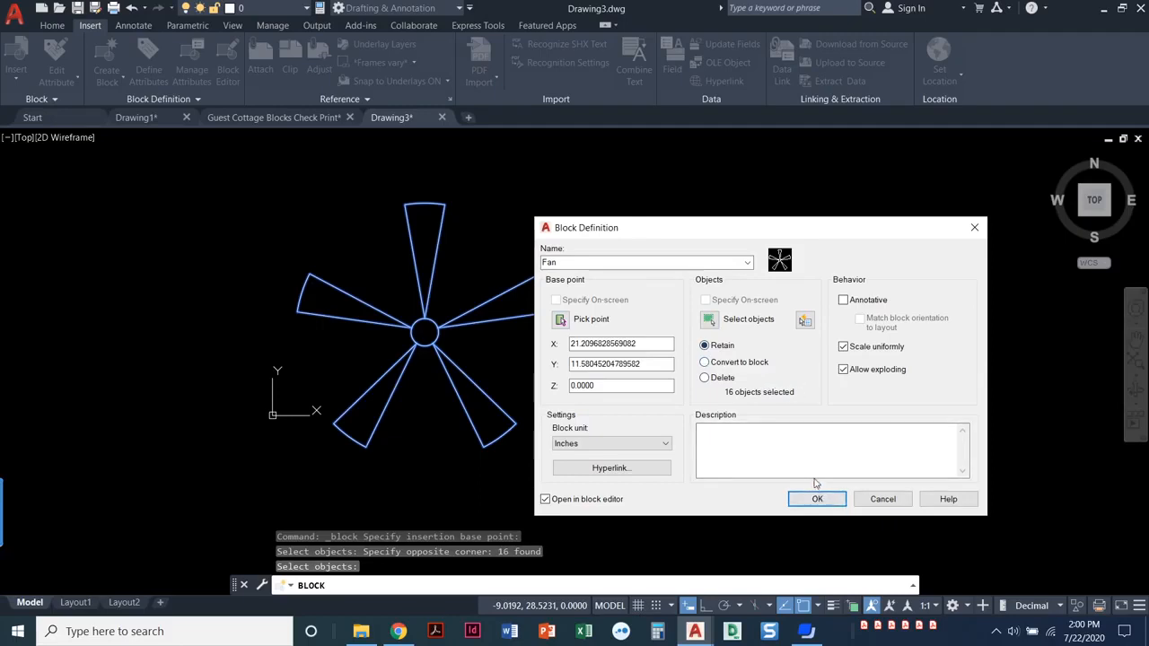
mouse_move(812, 448)
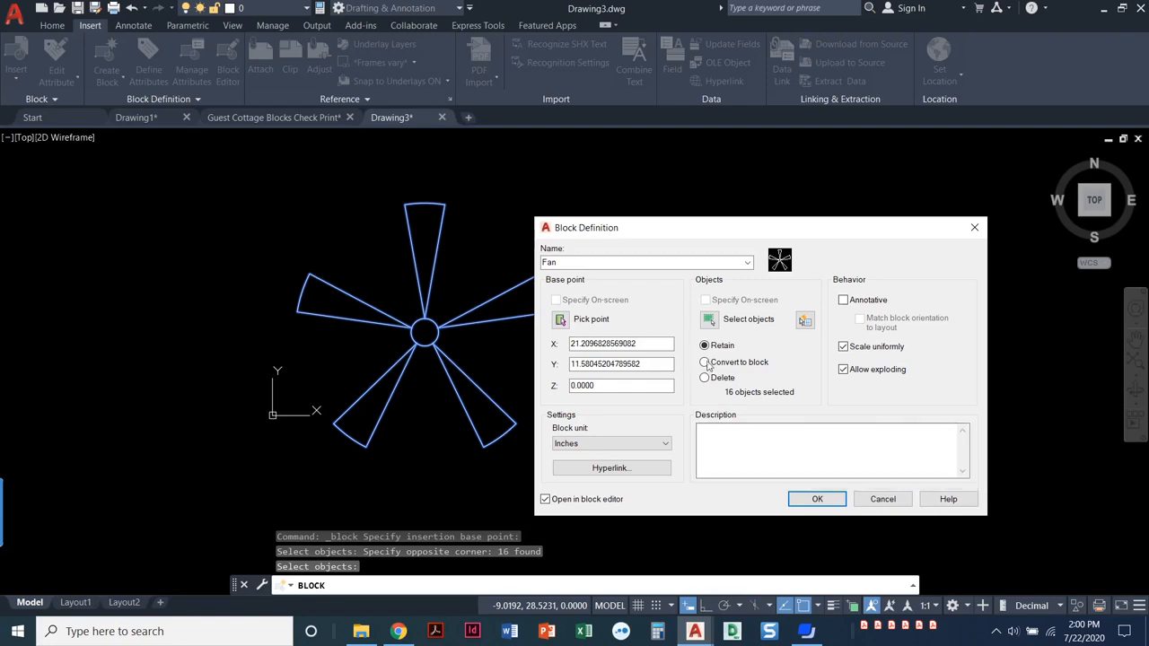
left_click(704, 362)
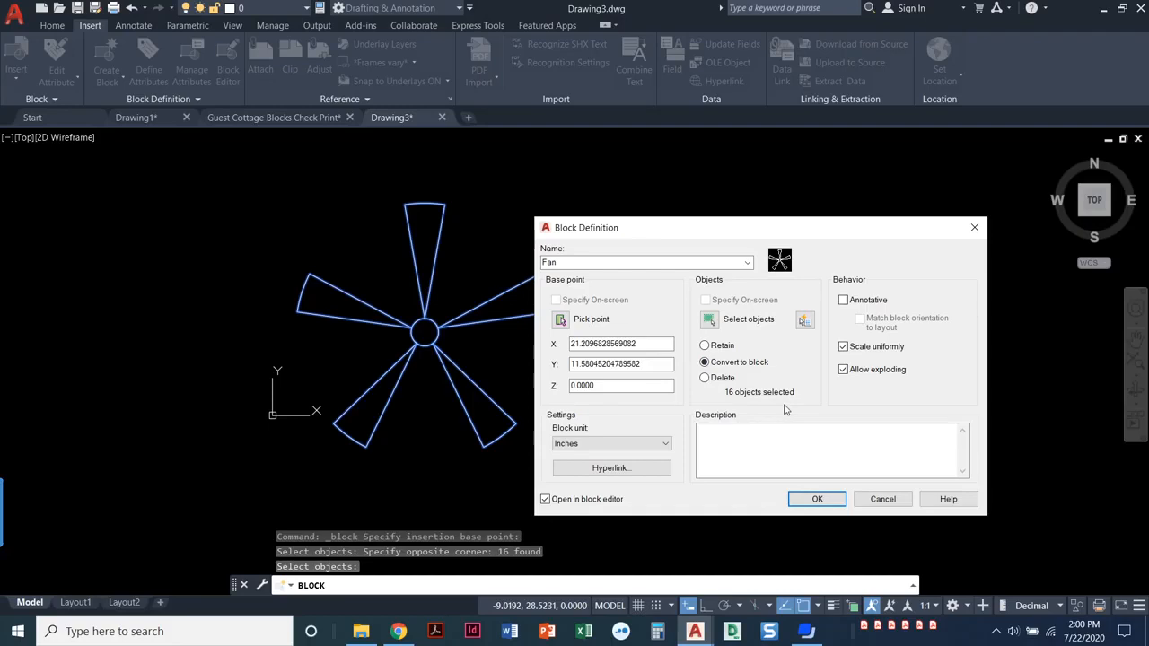
mouse_move(401, 346)
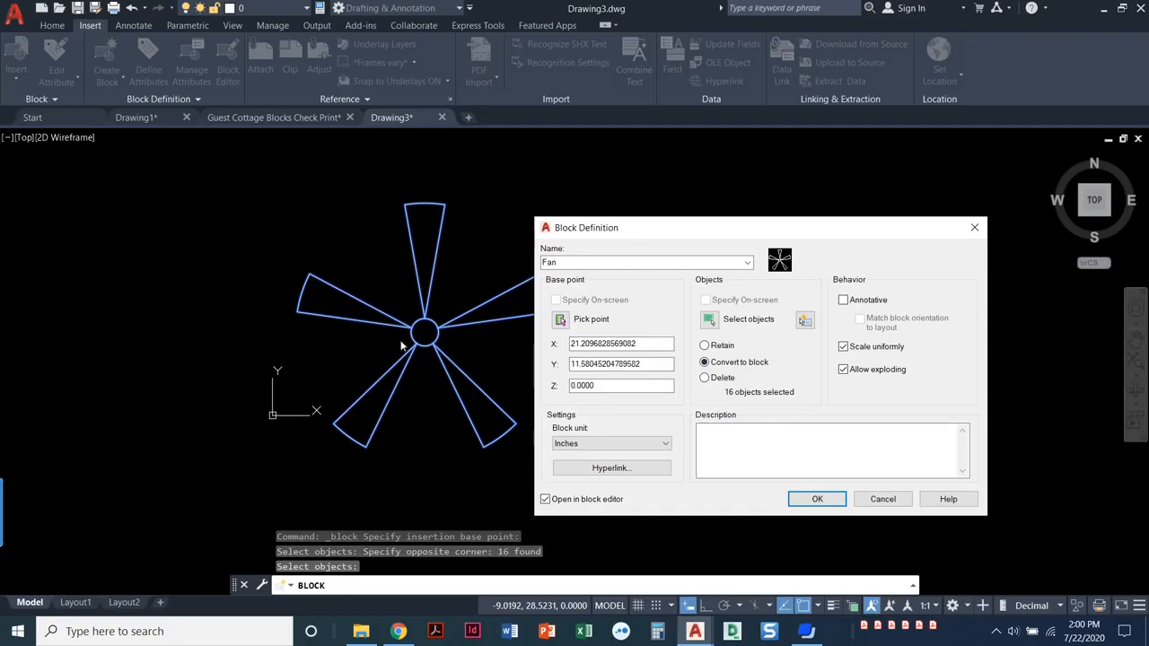
mouse_move(439, 364)
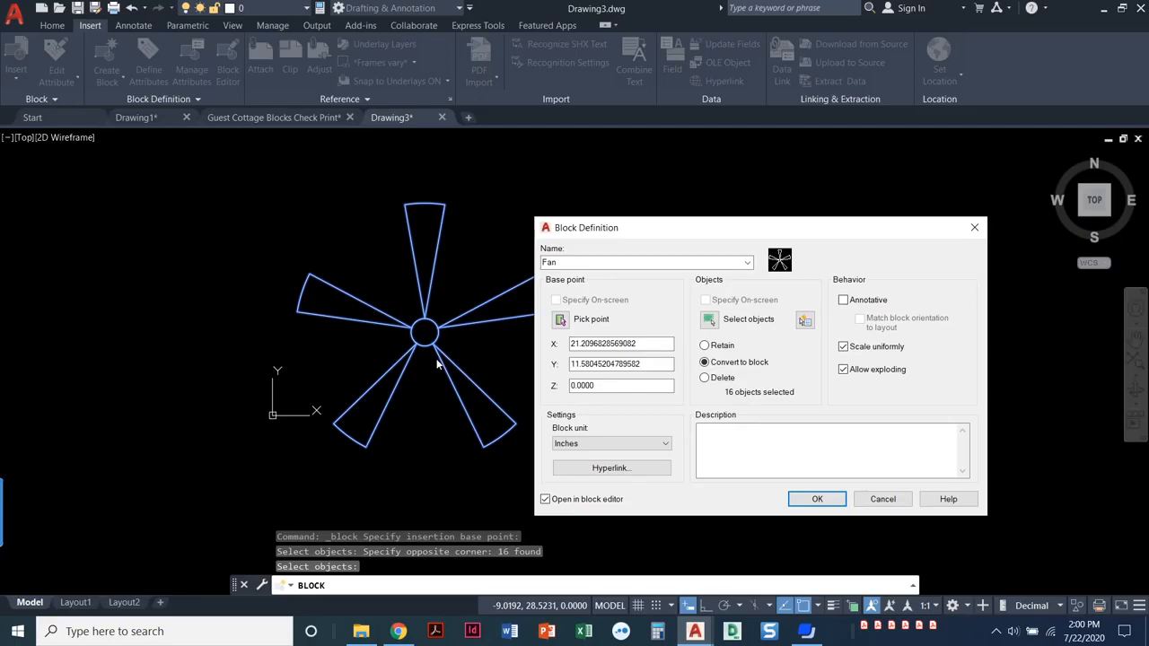
mouse_move(706, 377)
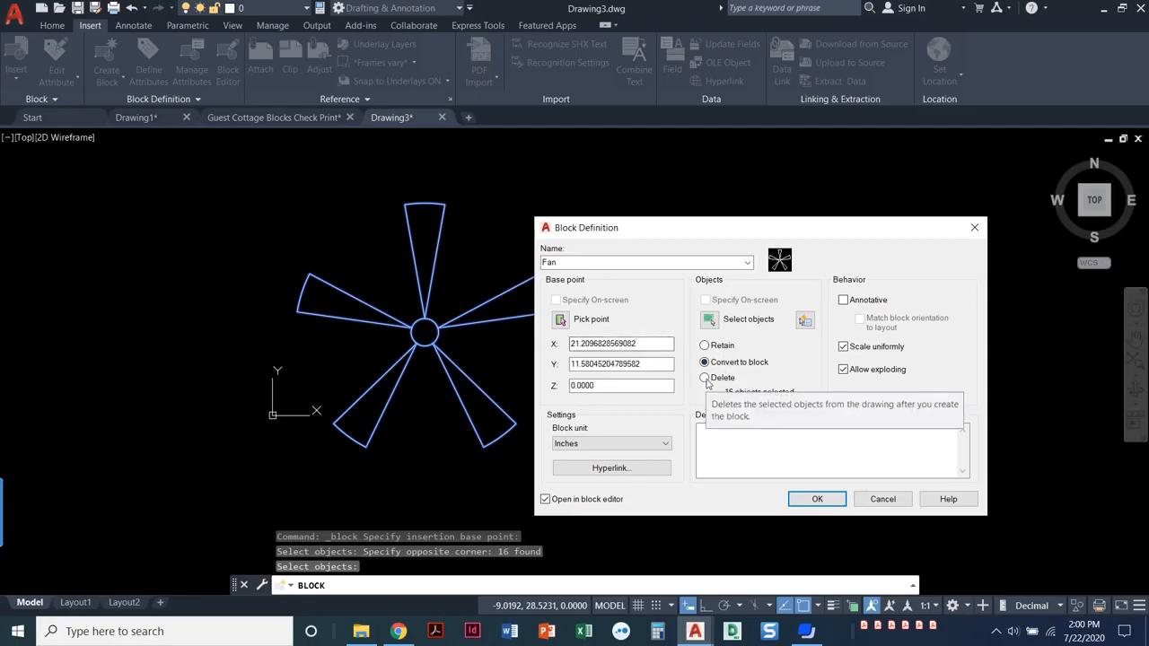
left_click(705, 377)
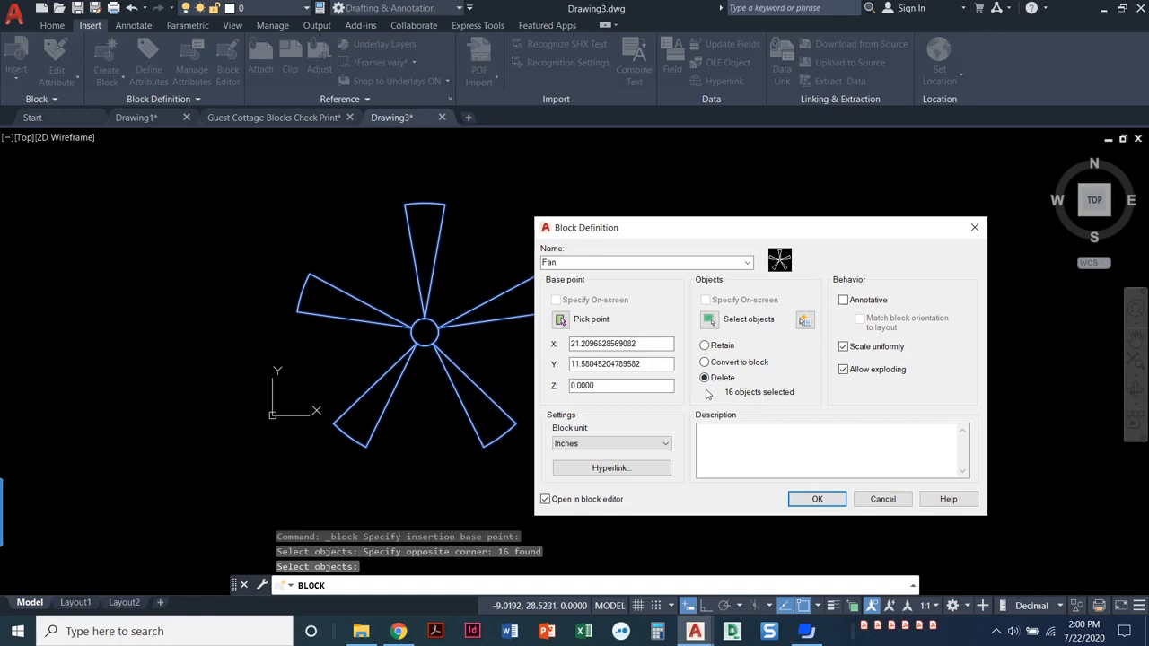
mouse_move(408, 349)
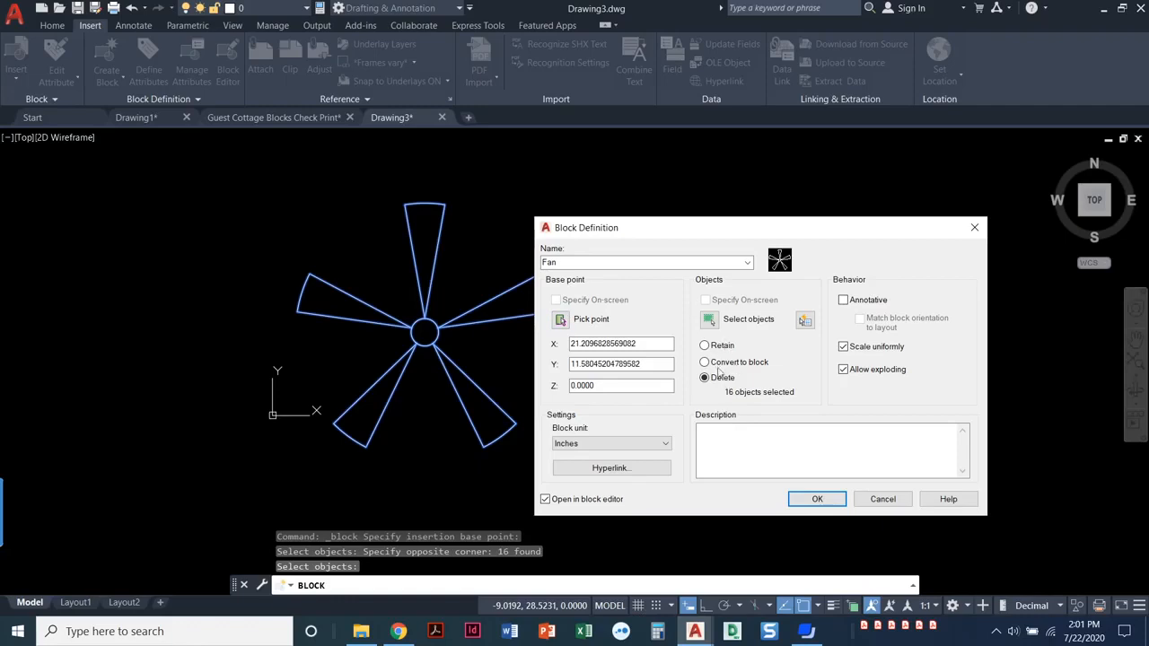
mouse_move(704, 377)
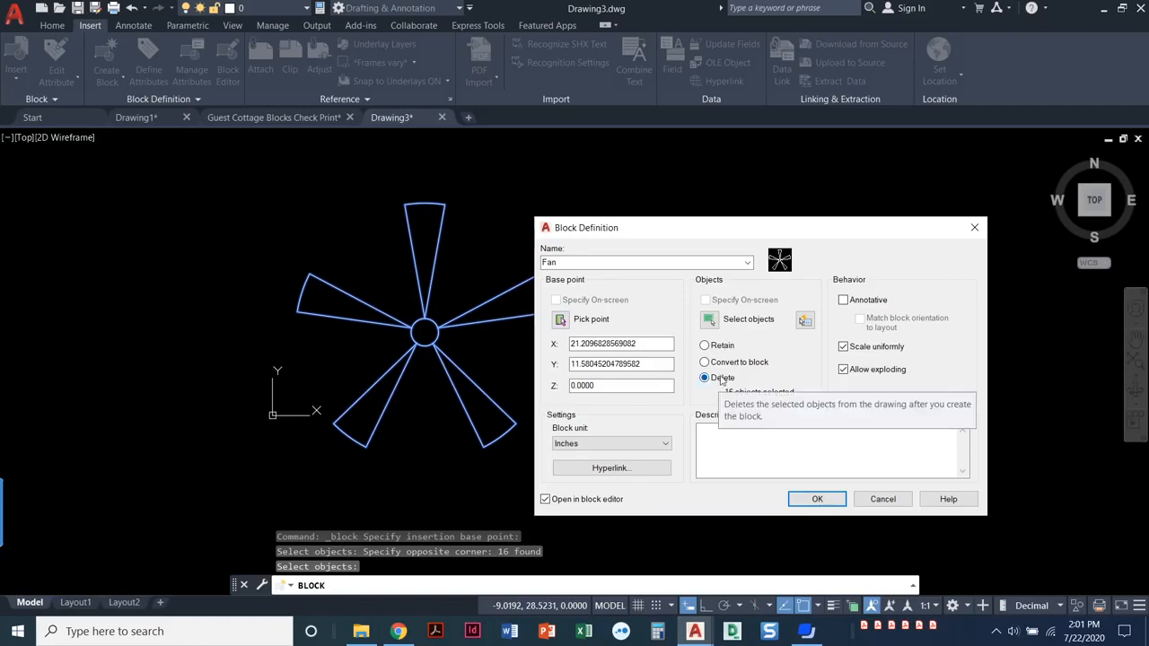
mouse_move(709, 392)
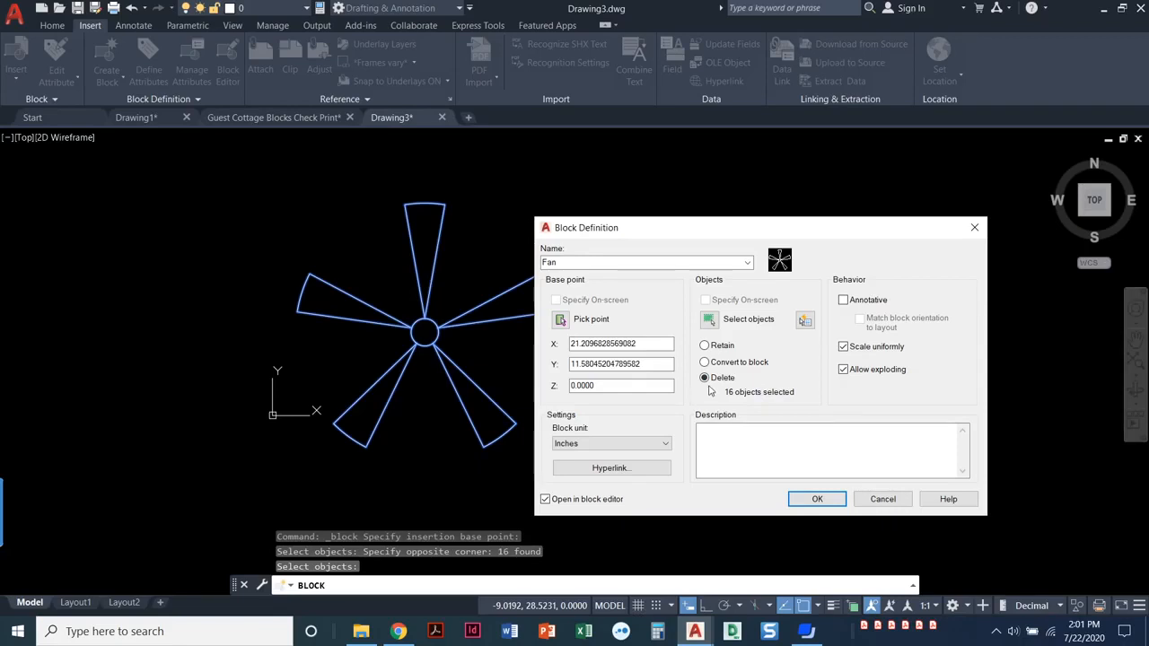
mouse_move(704, 376)
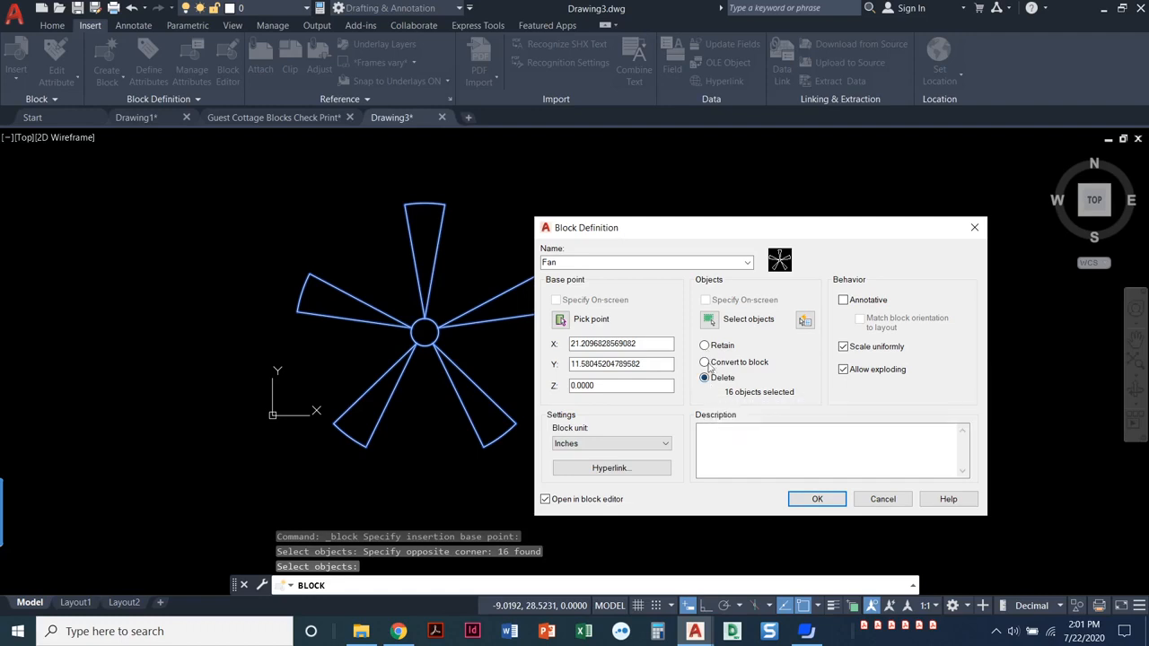
mouse_move(705, 362)
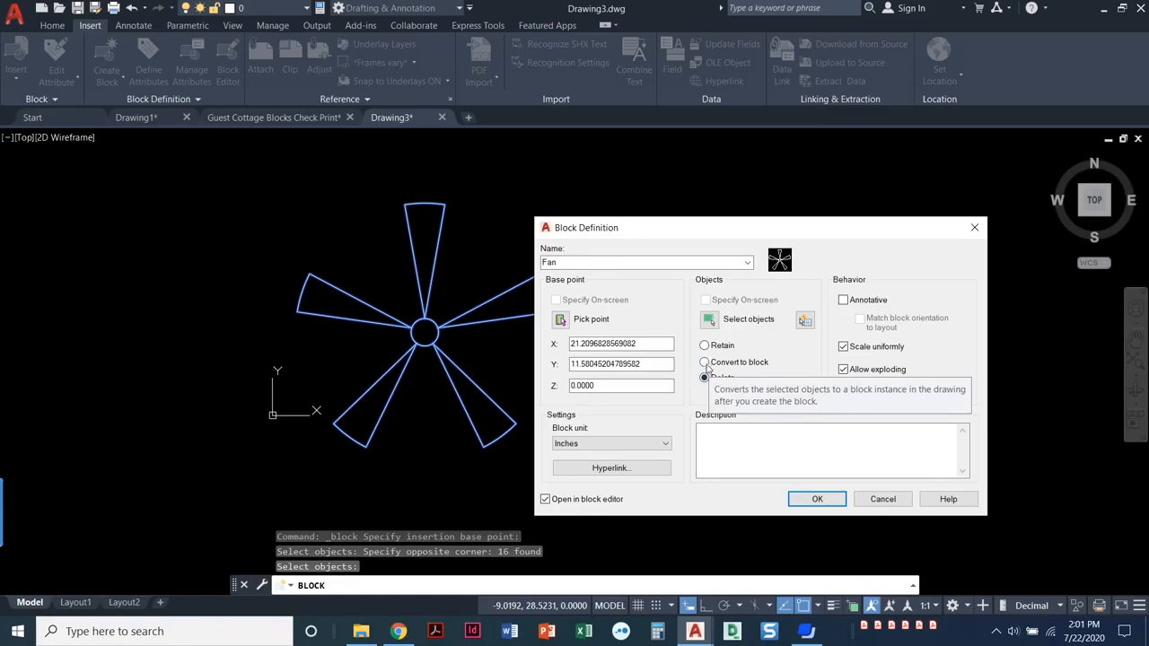
left_click(704, 345)
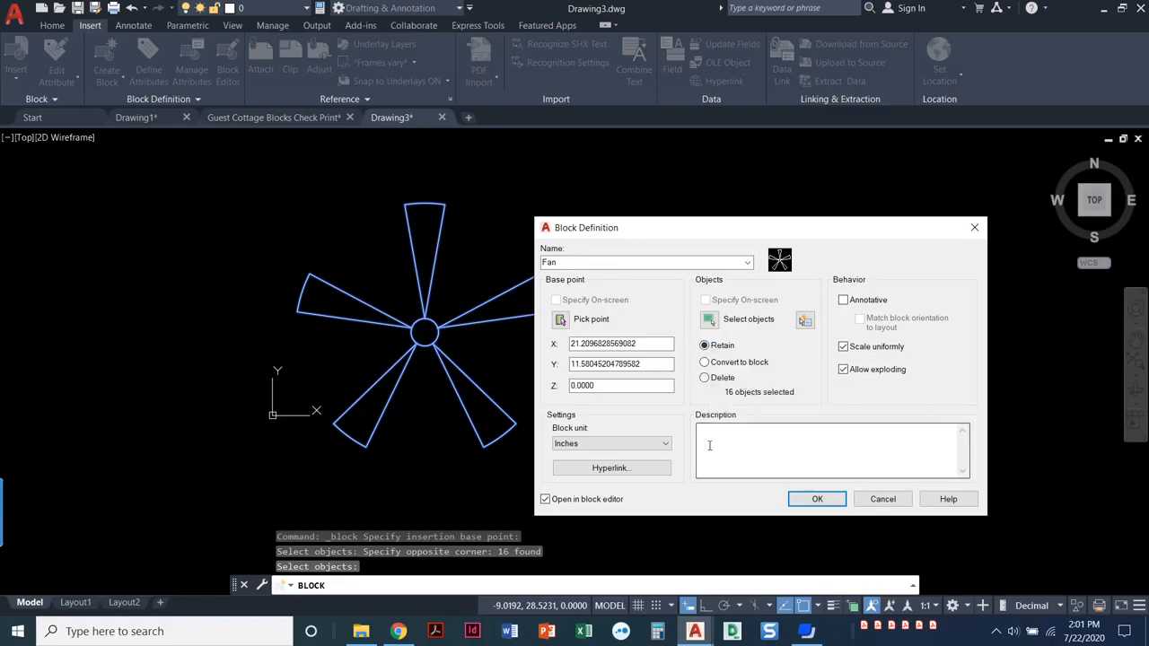
mouse_move(467, 343)
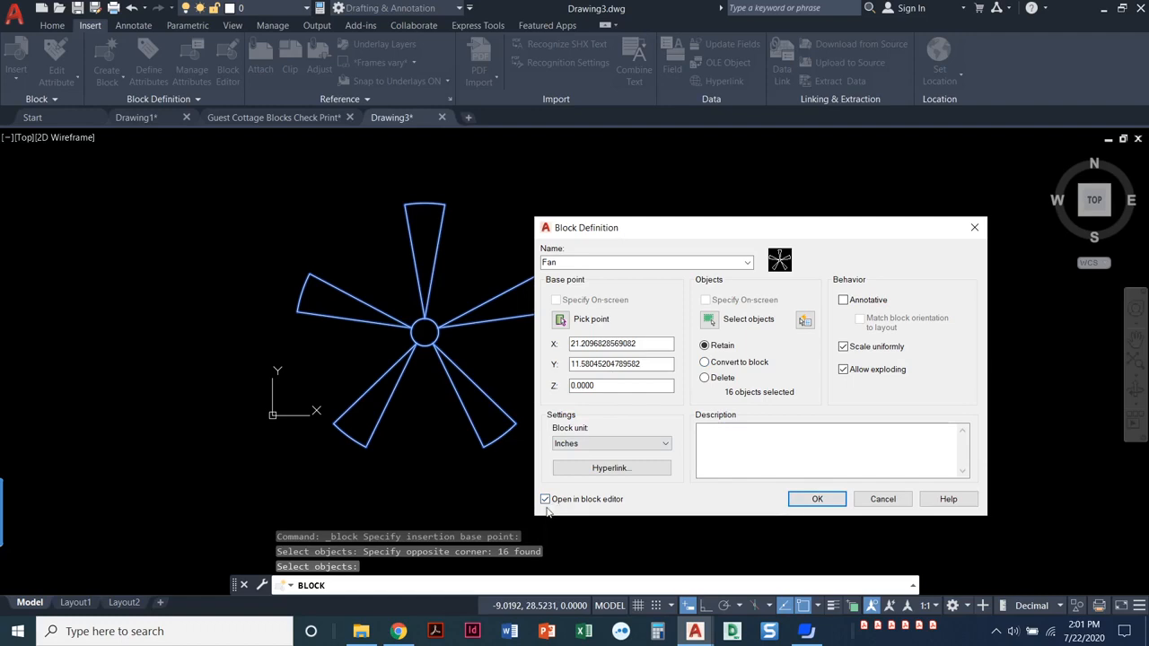
left_click(545, 499)
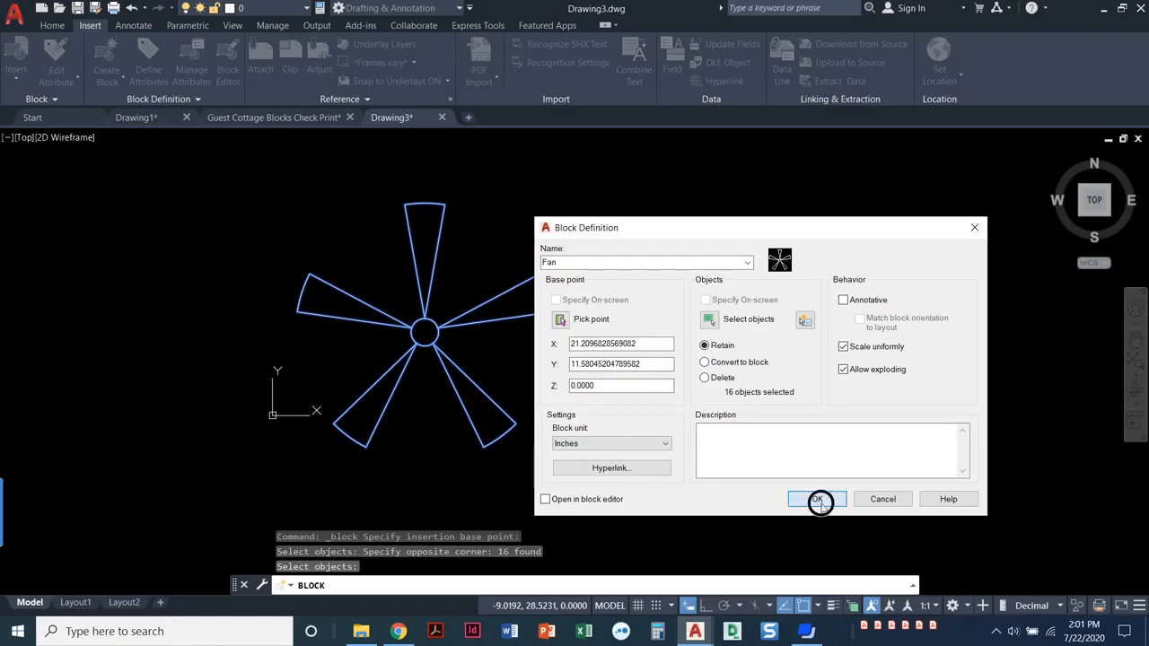
- Create the Fan block and insert a second copy right of the original fan
left_click(817, 499)
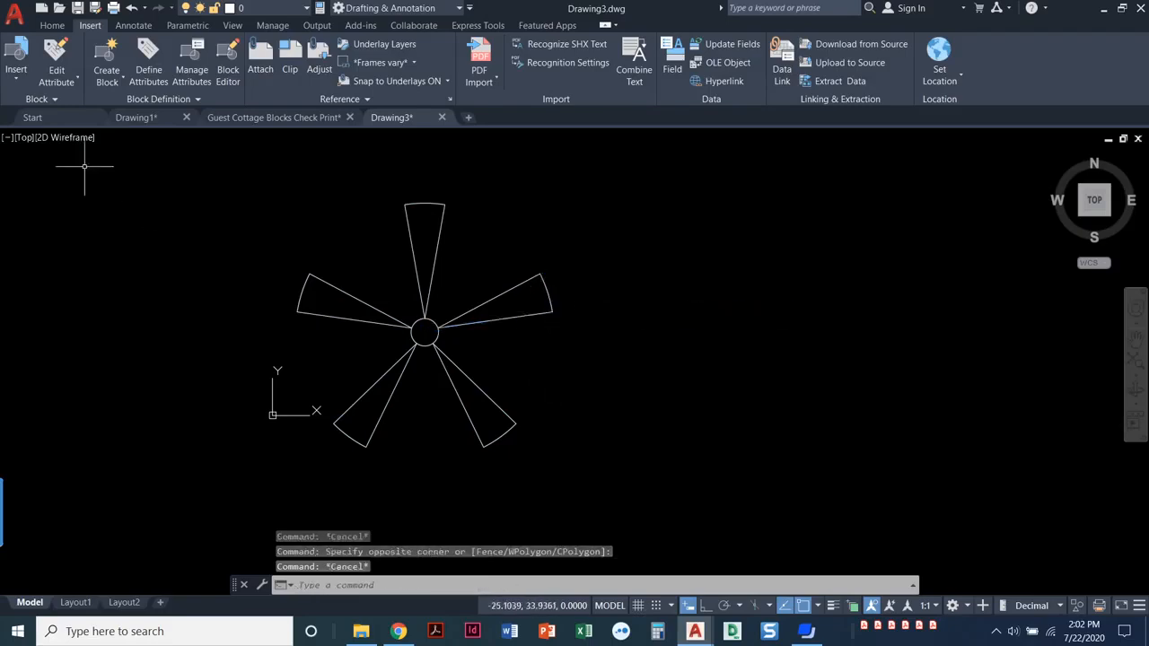
left_click(15, 59)
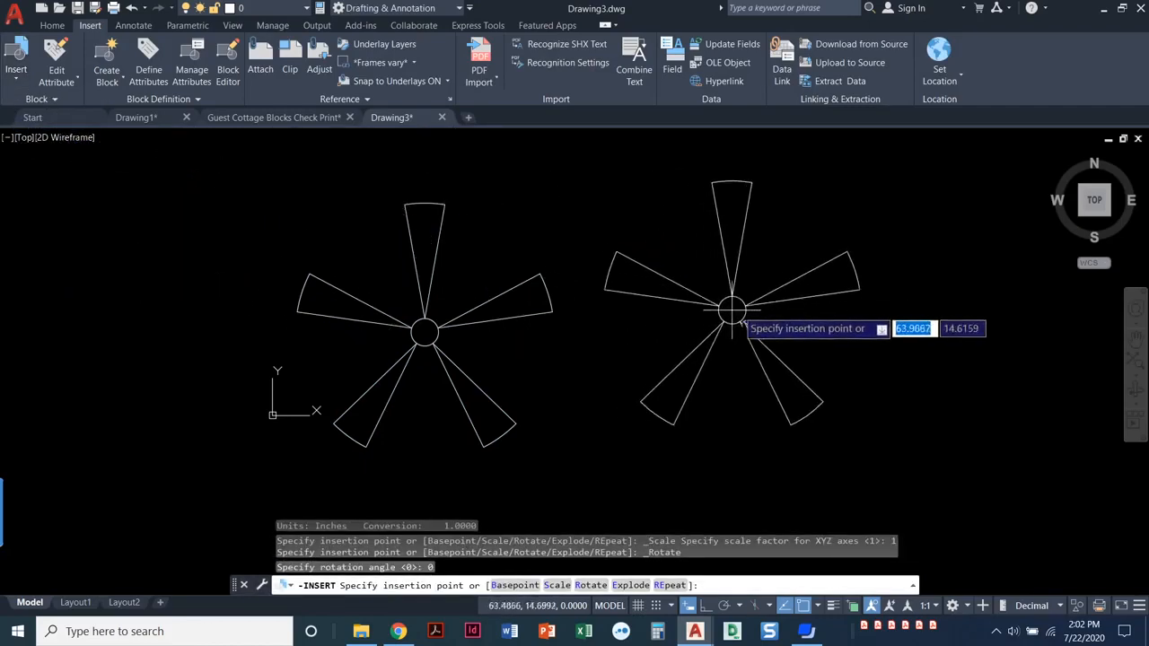
mouse_move(776, 323)
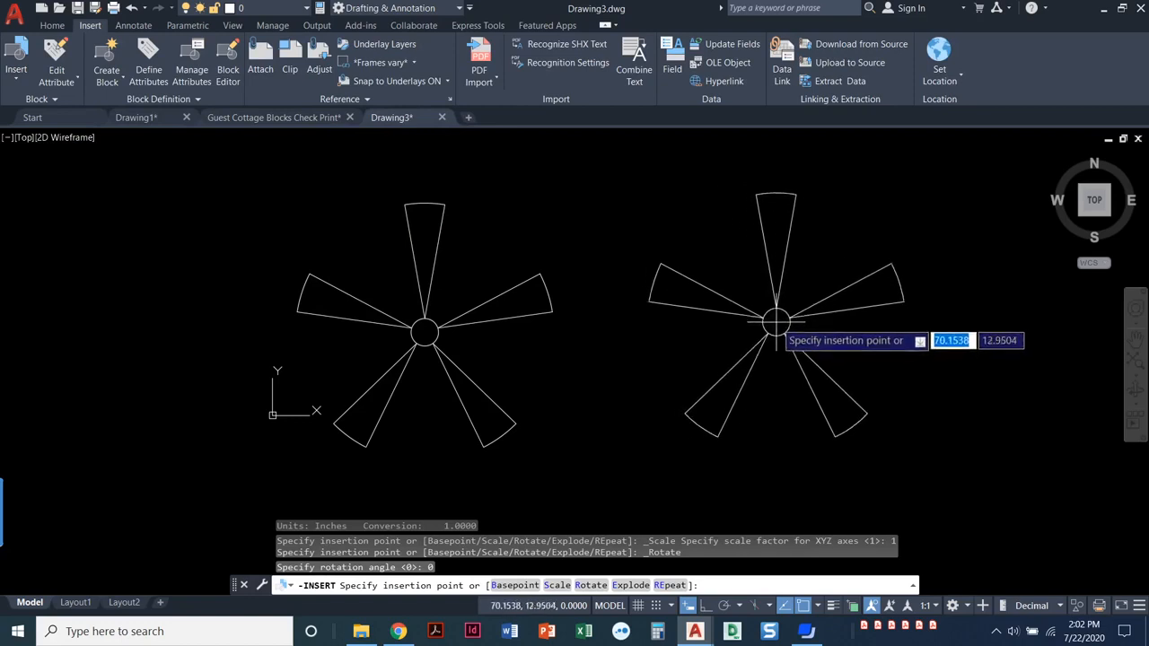
mouse_move(772, 309)
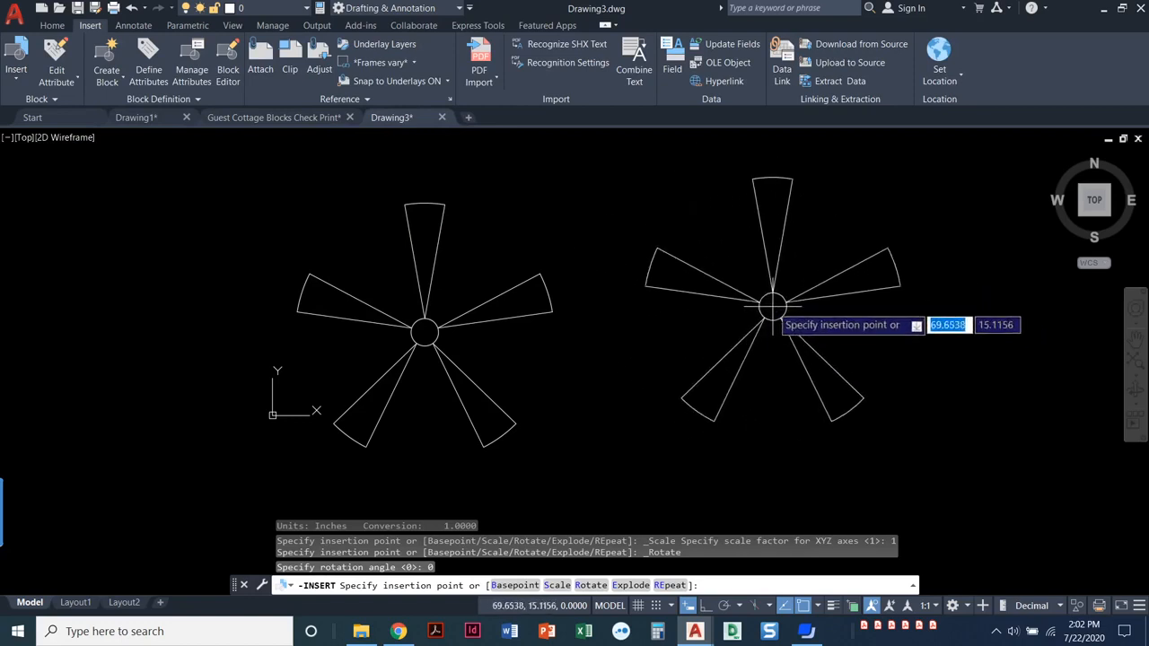
left_click(772, 323)
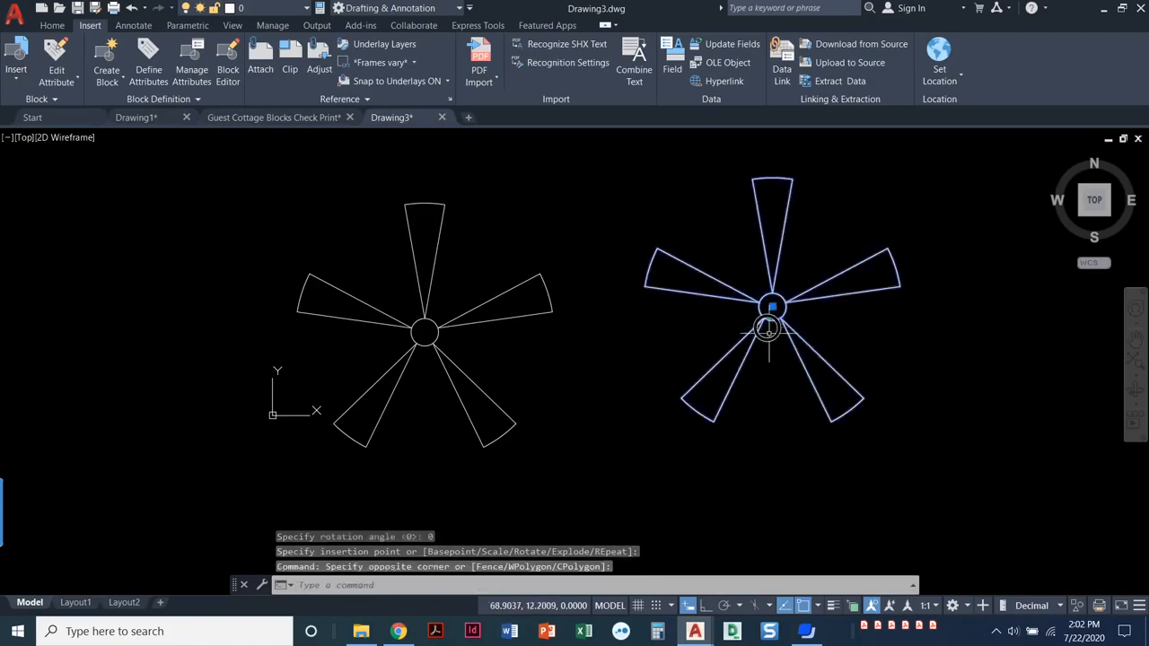
mouse_move(767, 345)
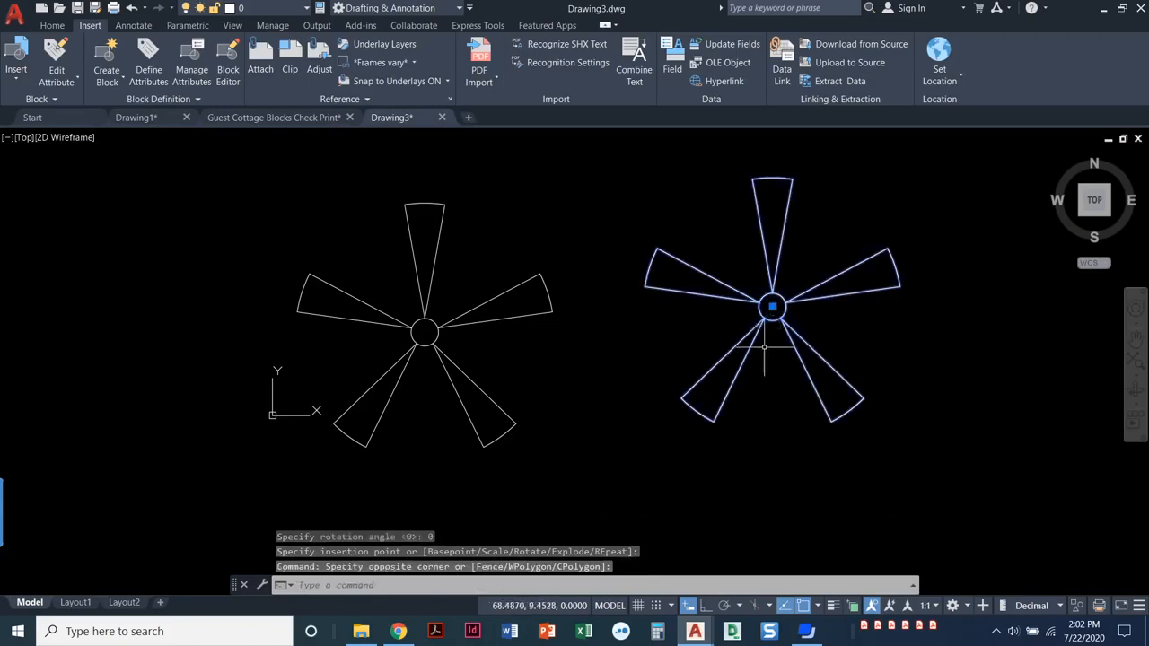
key("Escape")
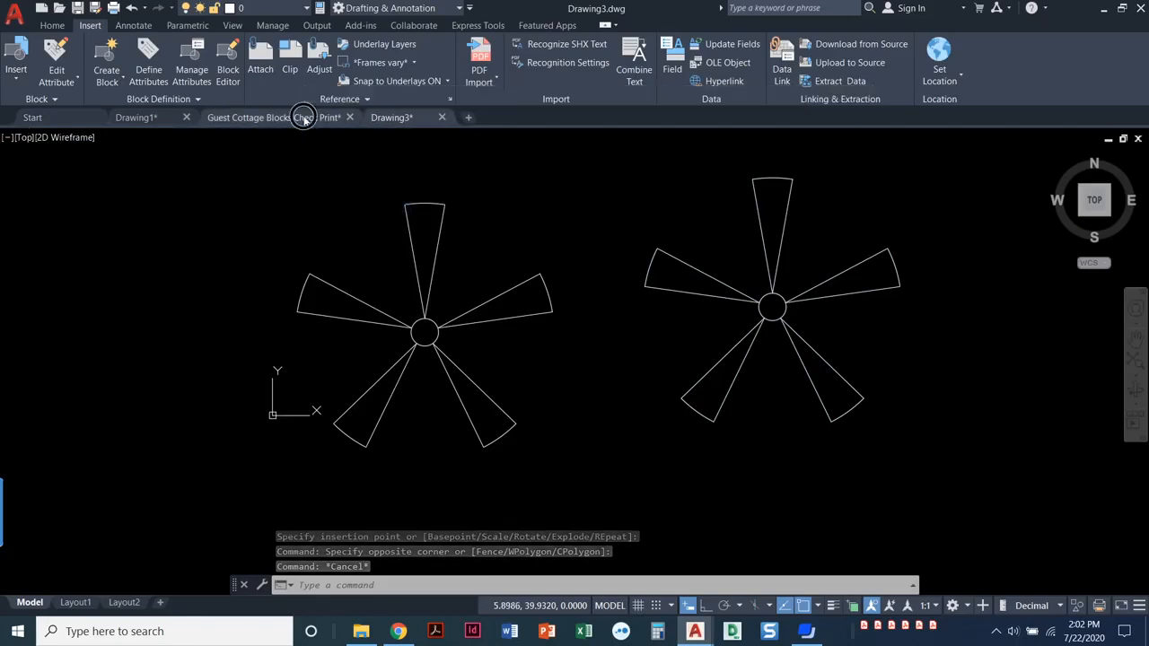
- In the Guest Cottage drawing, window-select all lines of the white fan
left_click(303, 117)
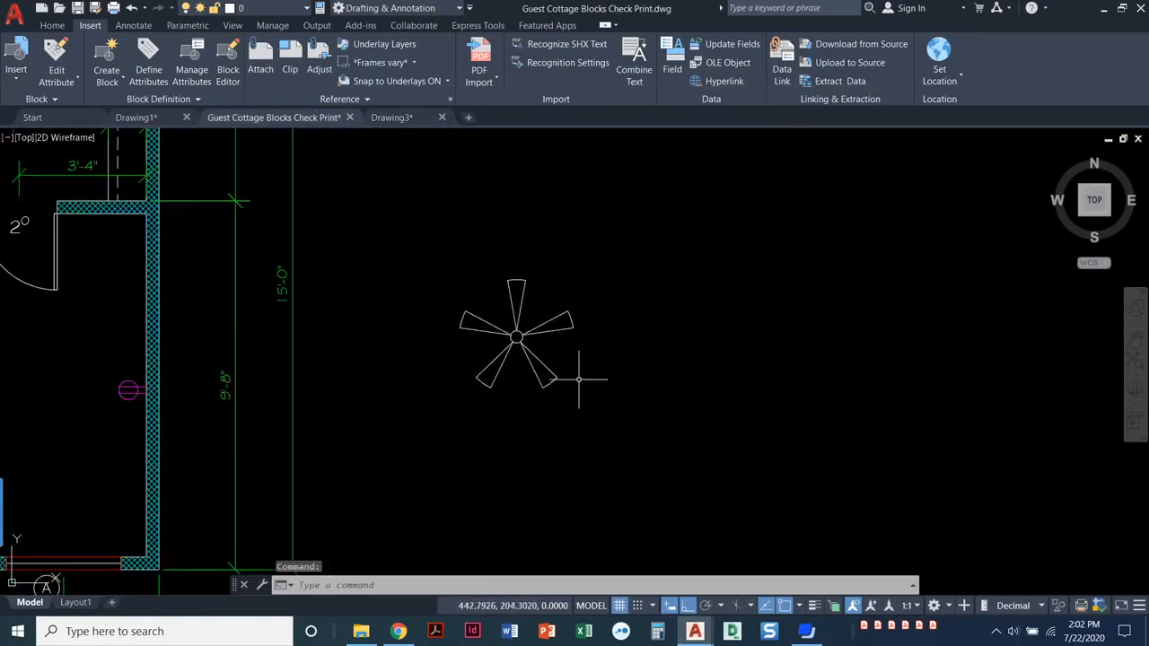
left_click(516, 336)
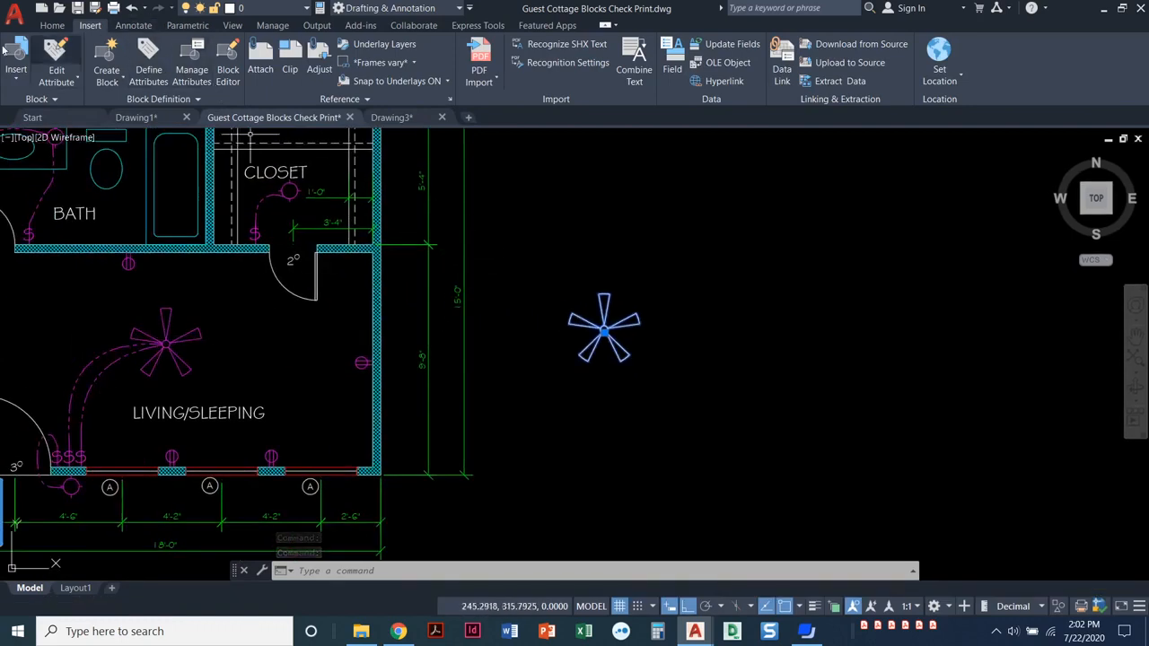
left_click(52, 24)
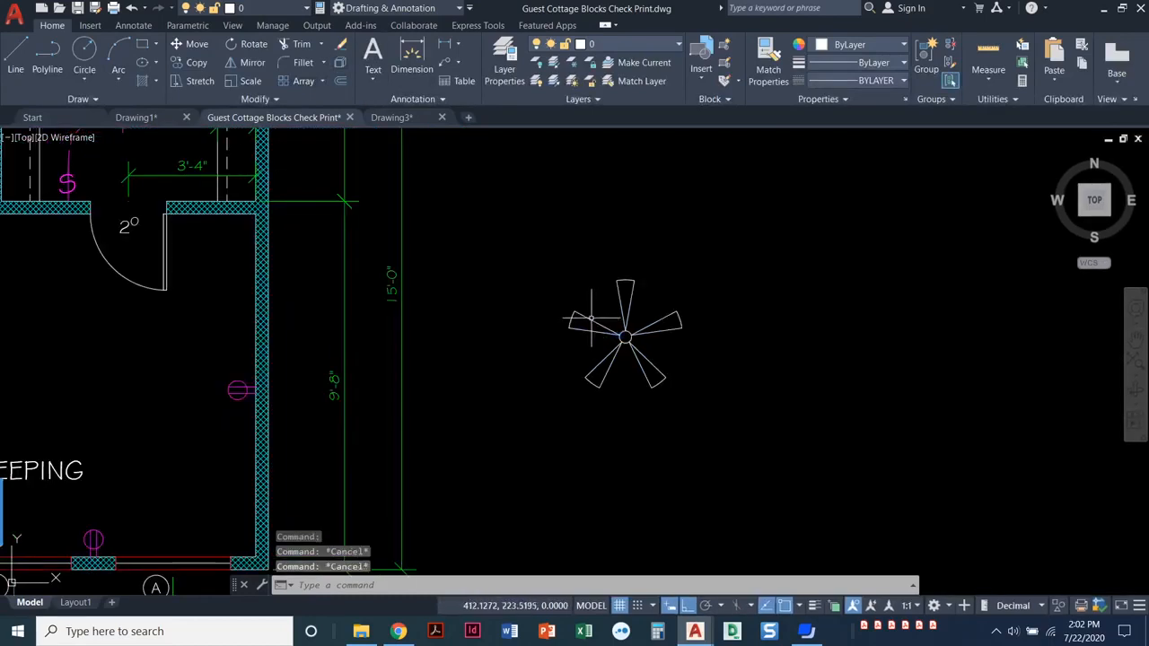
mouse_move(592, 310)
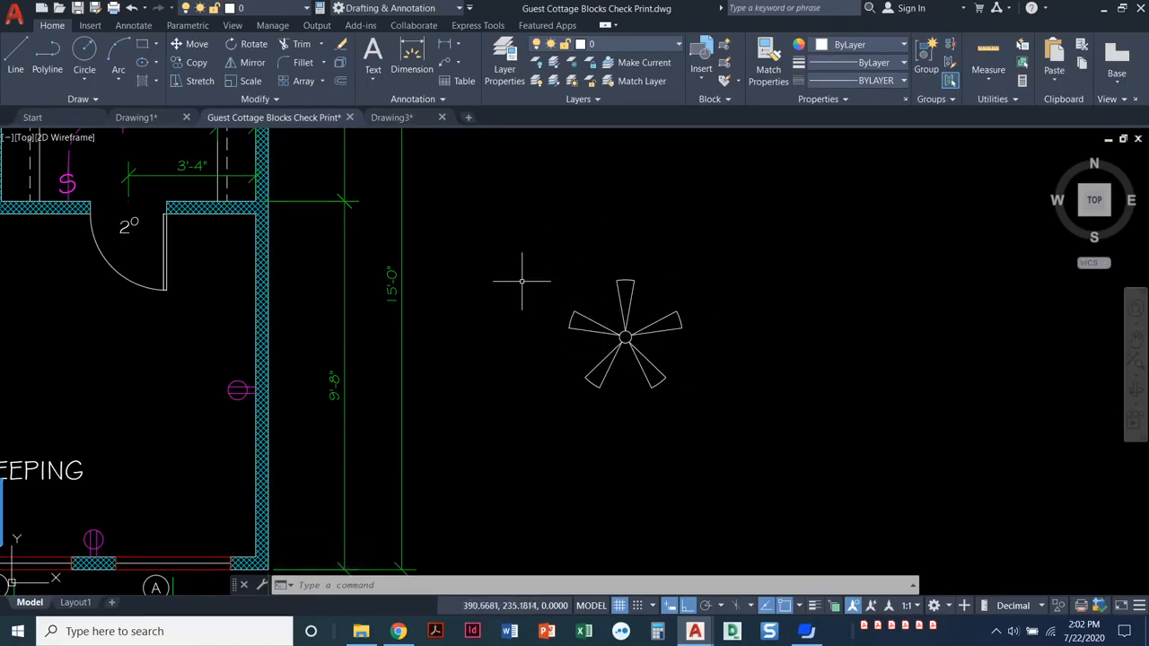
left_click_drag(625, 338, 533, 345)
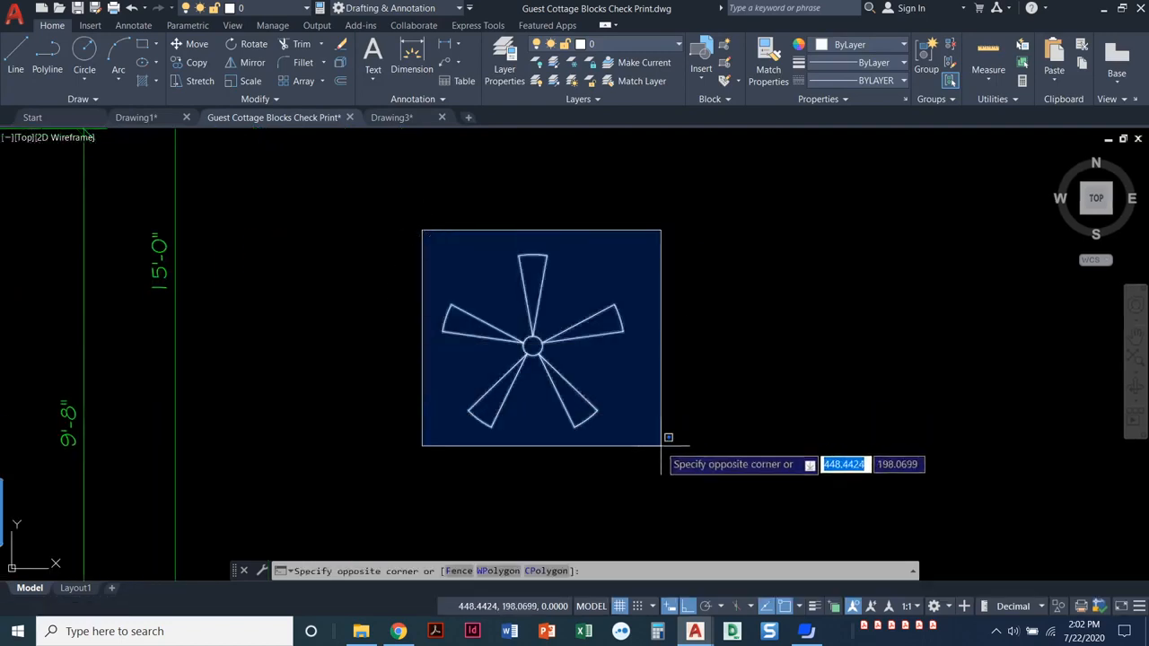
left_click(659, 438)
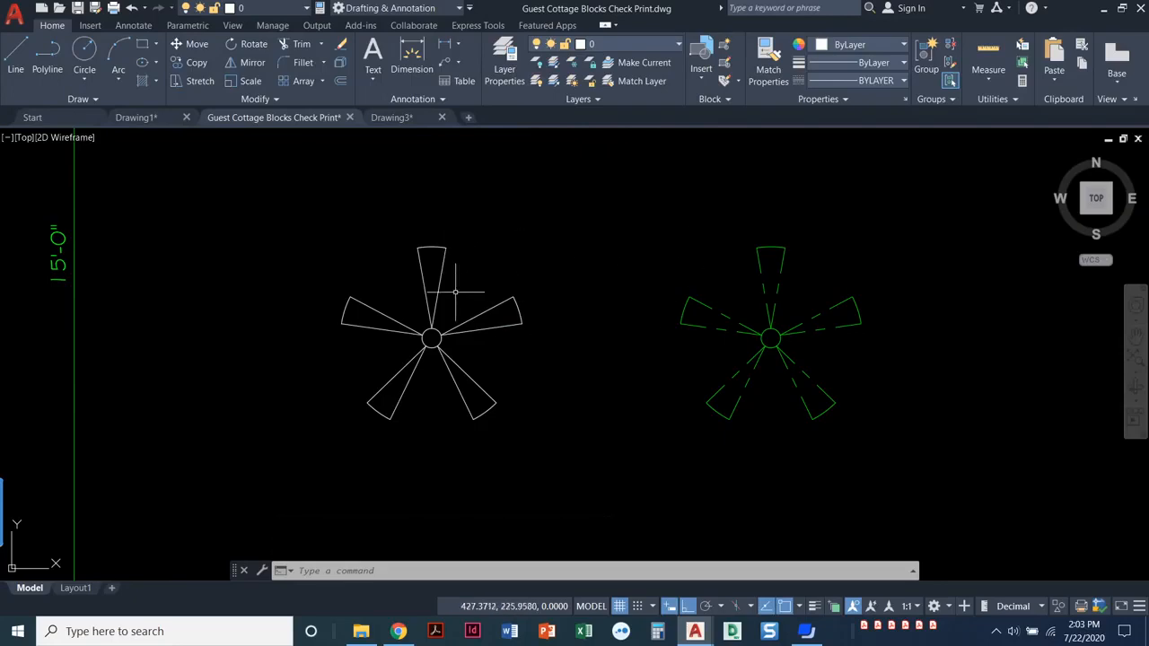
mouse_move(678, 310)
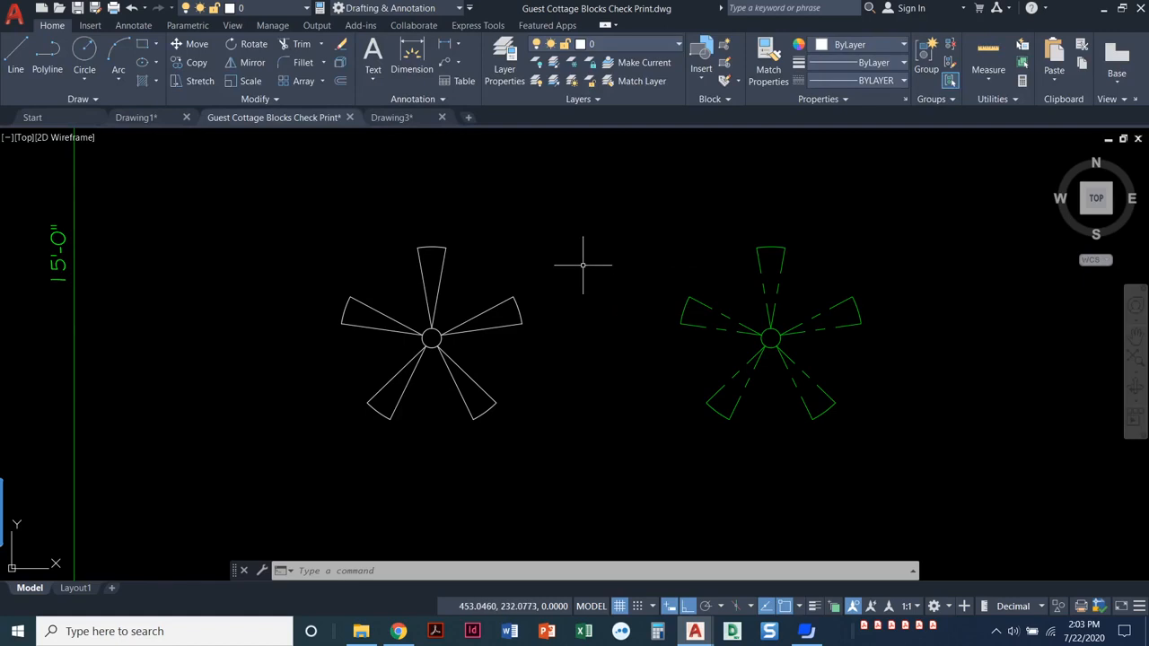
- Start a new block named 'Fan- Good' after glancing at the existing block gallery
left_click(90, 24)
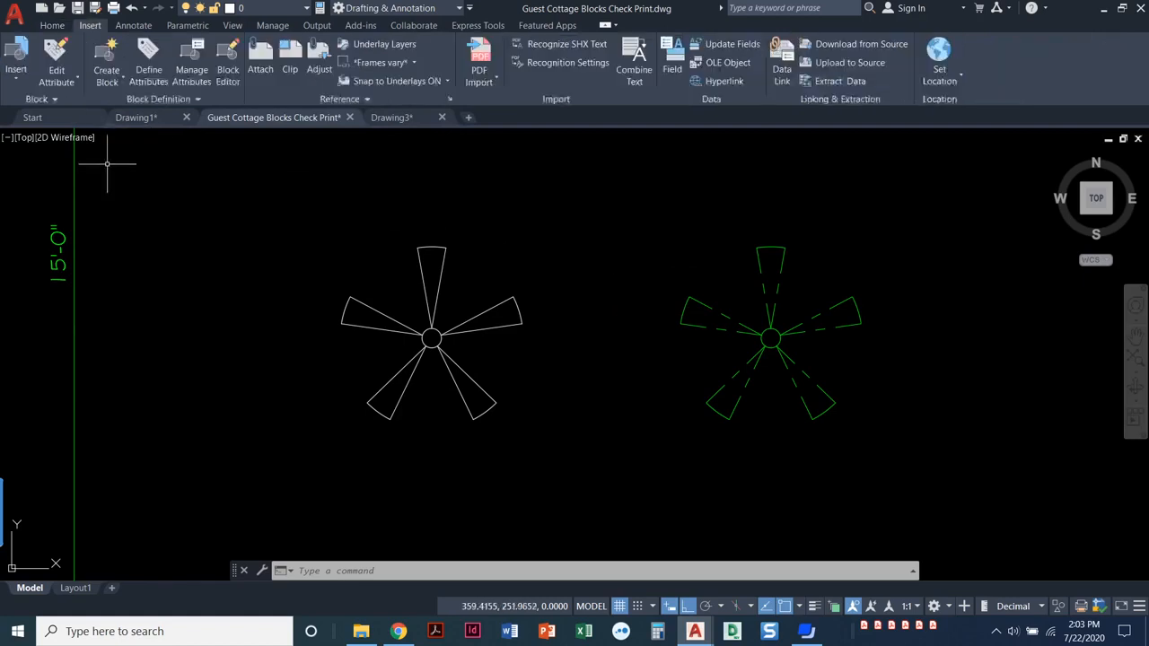
left_click(15, 54)
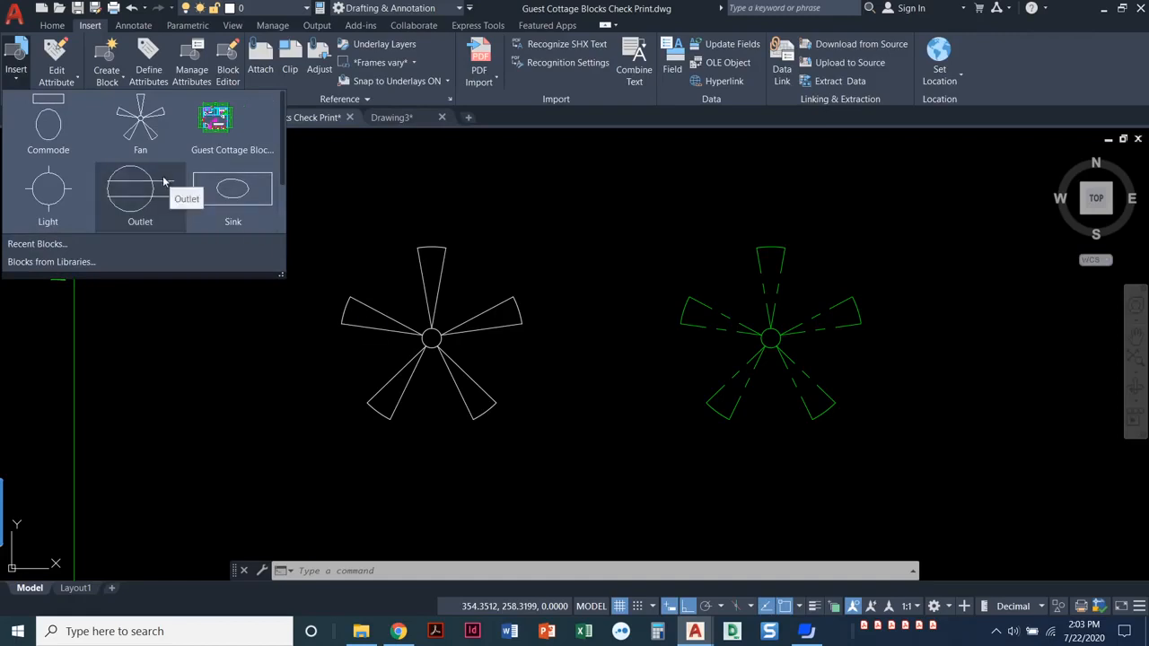
left_click(106, 54)
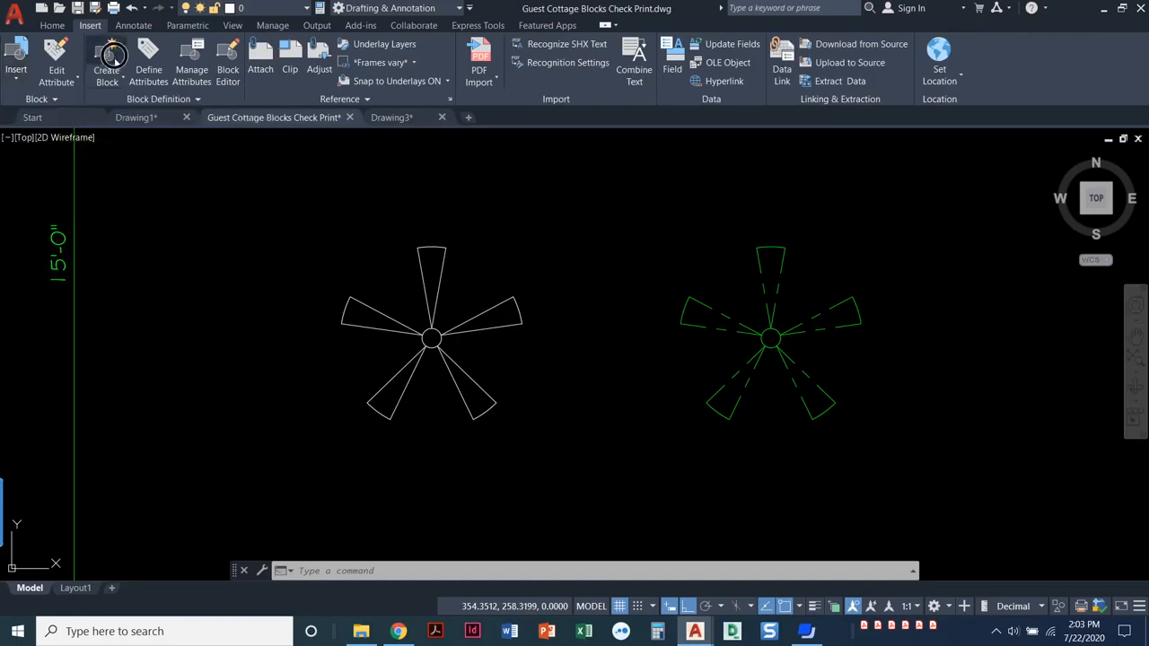
left_click(106, 55)
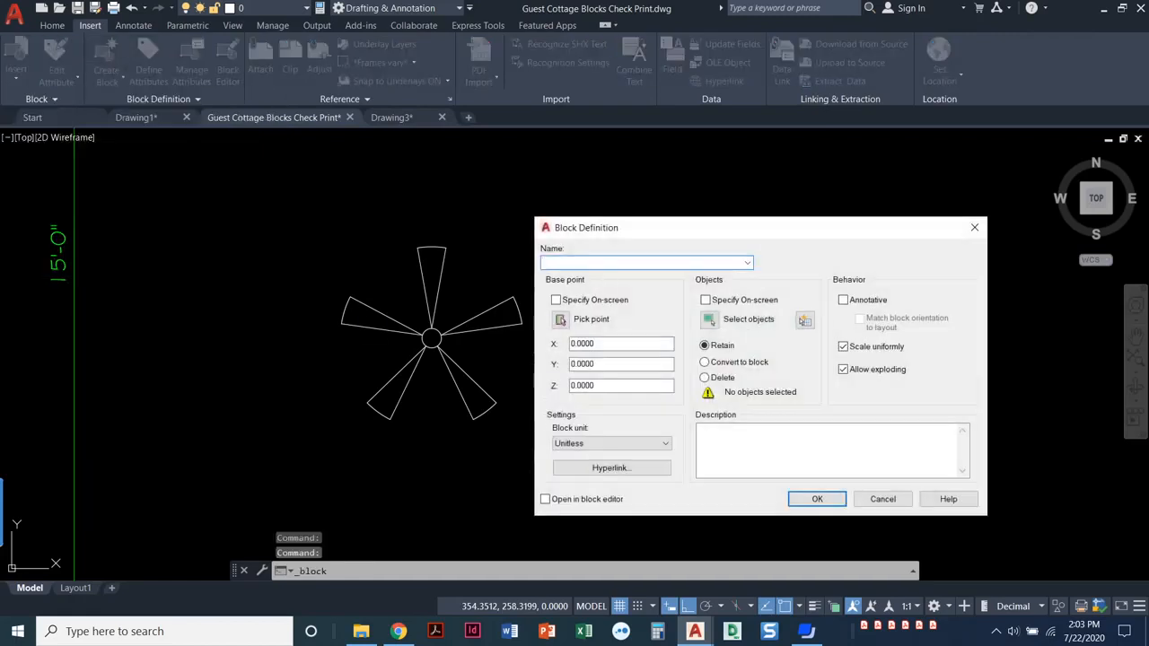
type("Fa")
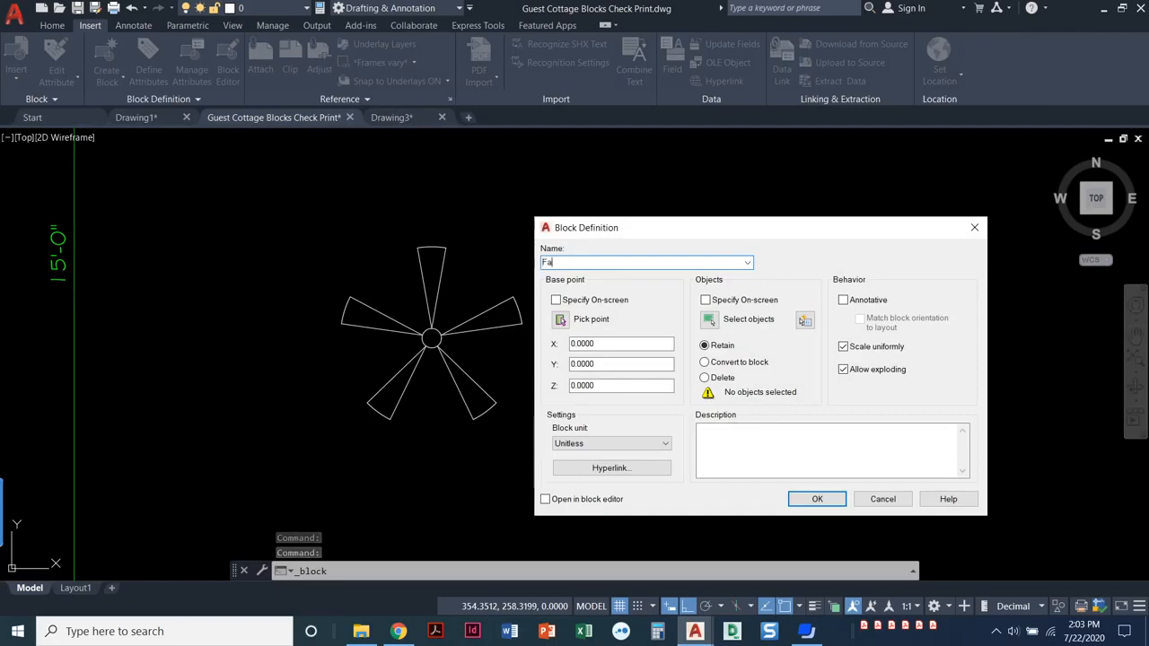
type("n")
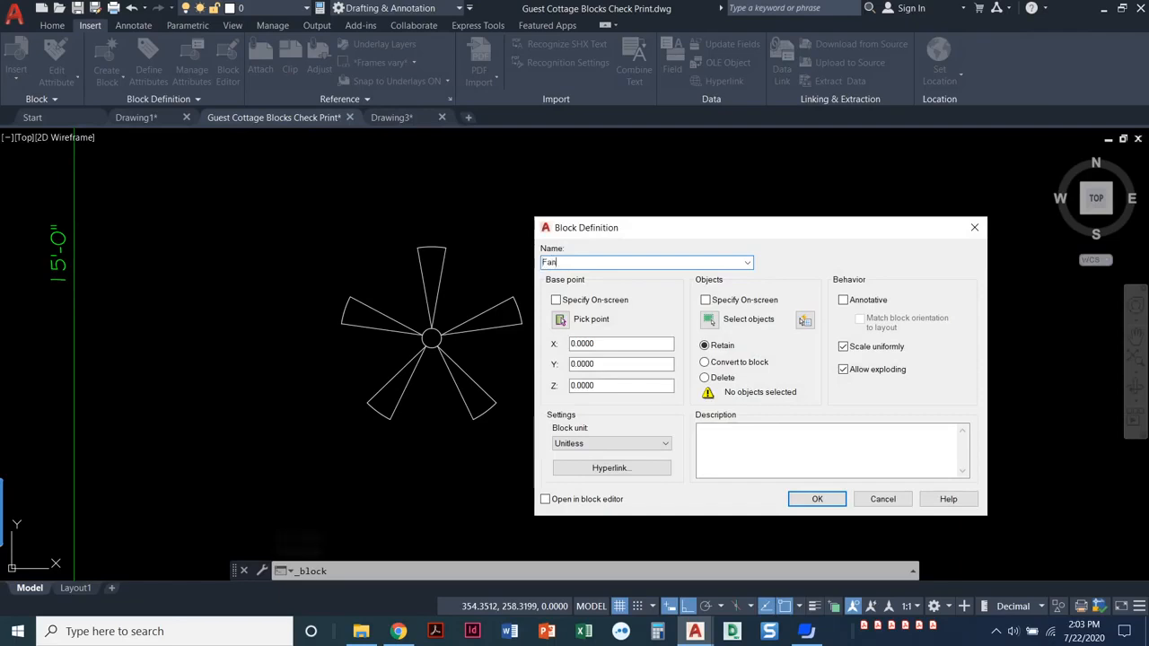
type("- Good")
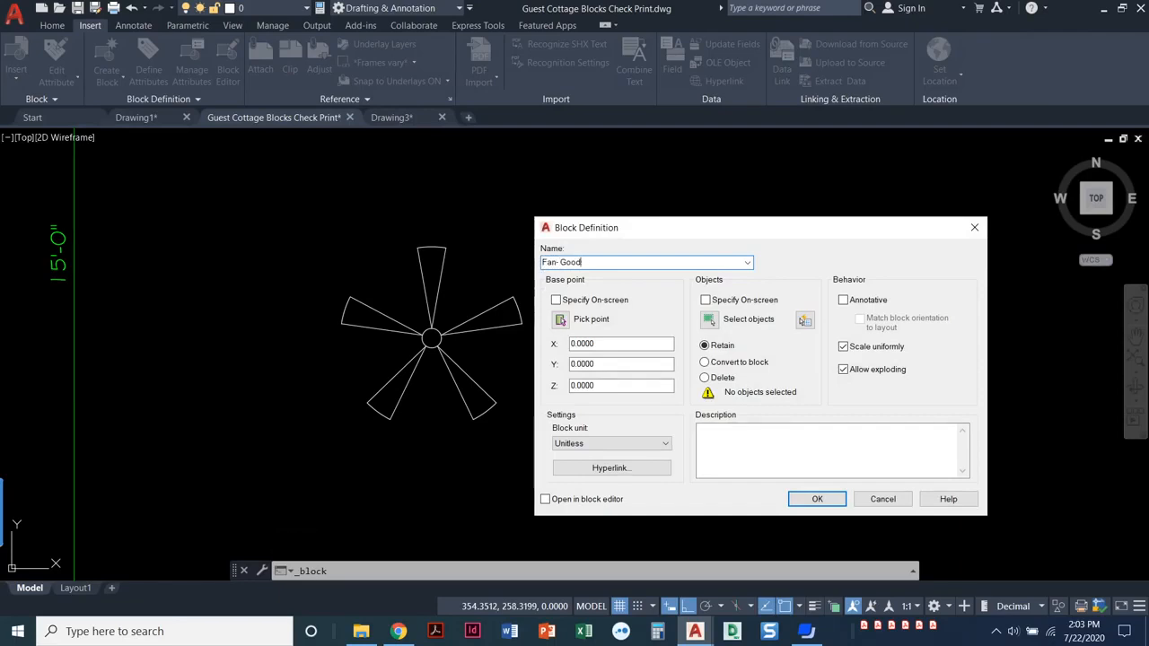
- Set the base point at the fan's hub, choose Delete, and create the block
left_click(816, 498)
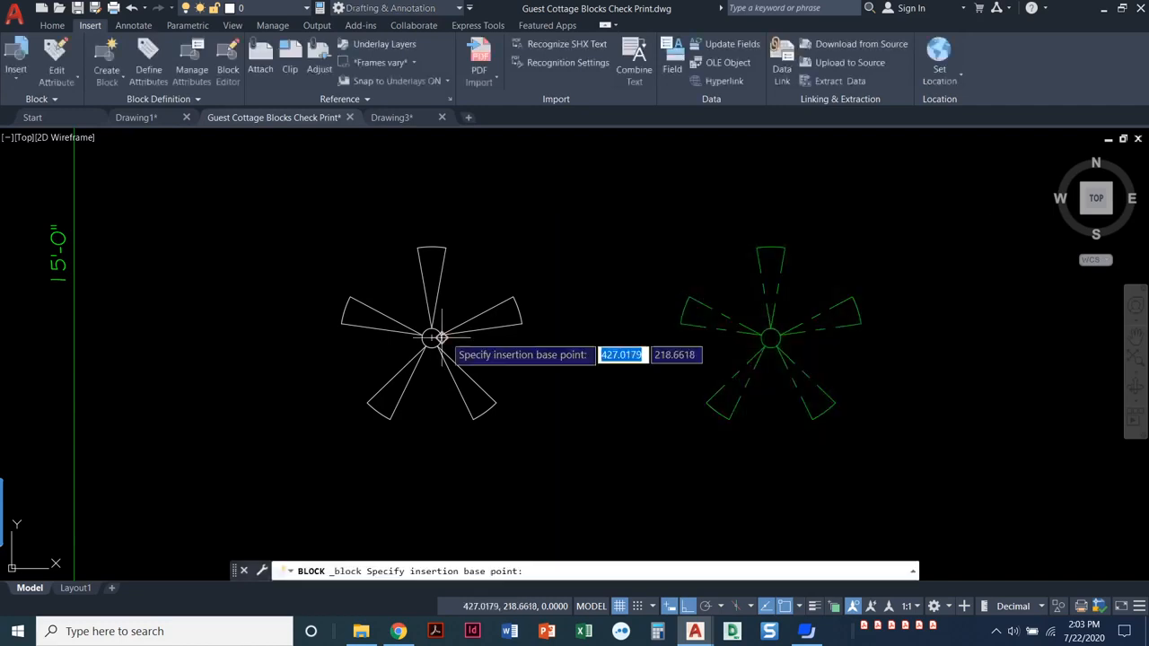
left_click(430, 338)
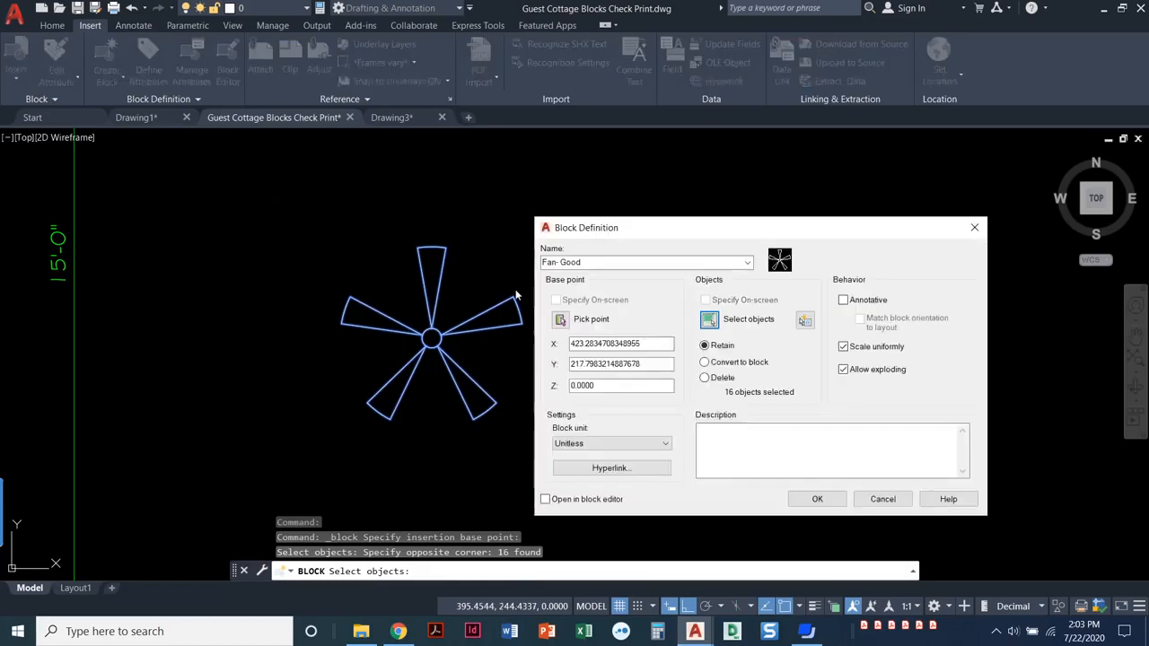
left_click(705, 376)
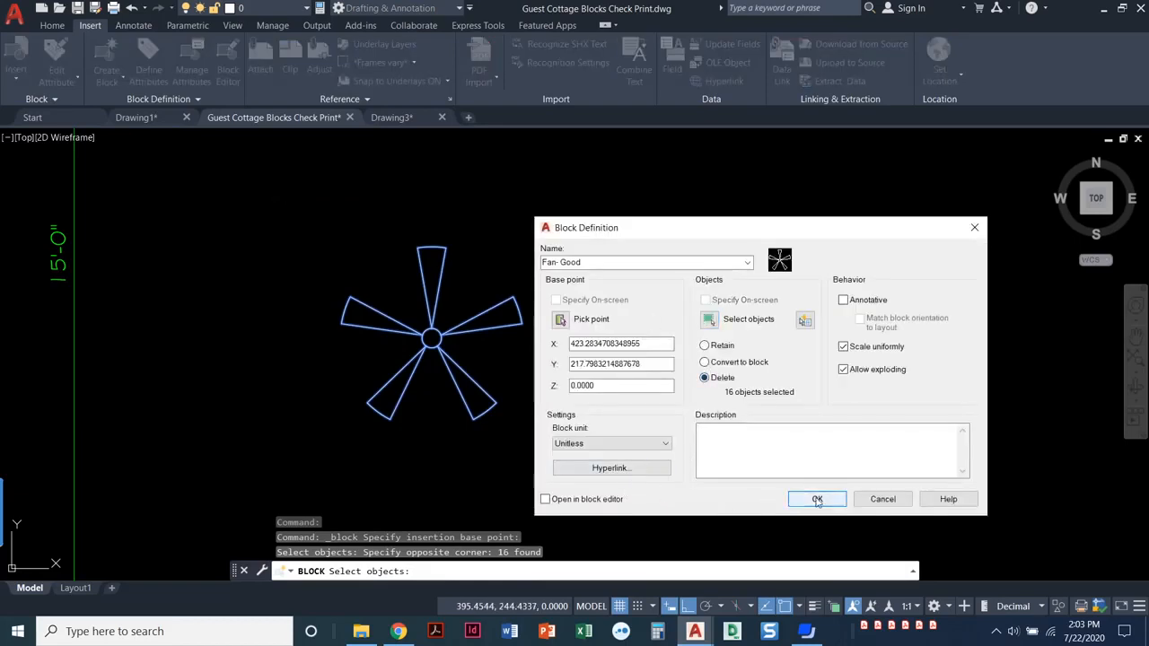
left_click(816, 499)
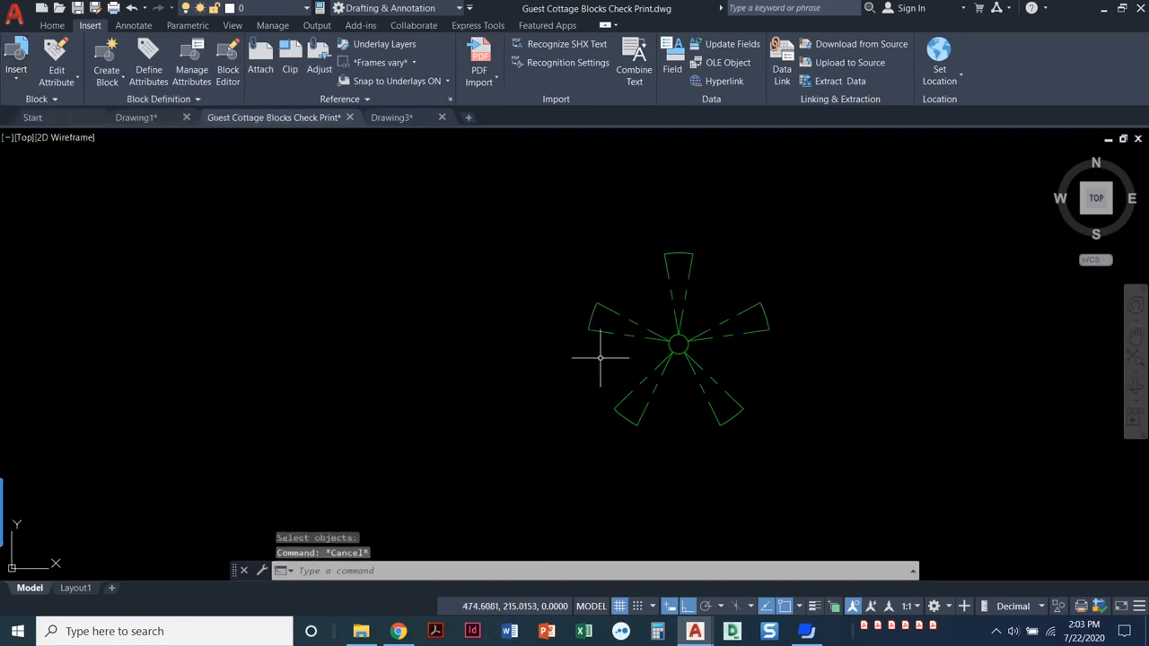
mouse_move(600, 339)
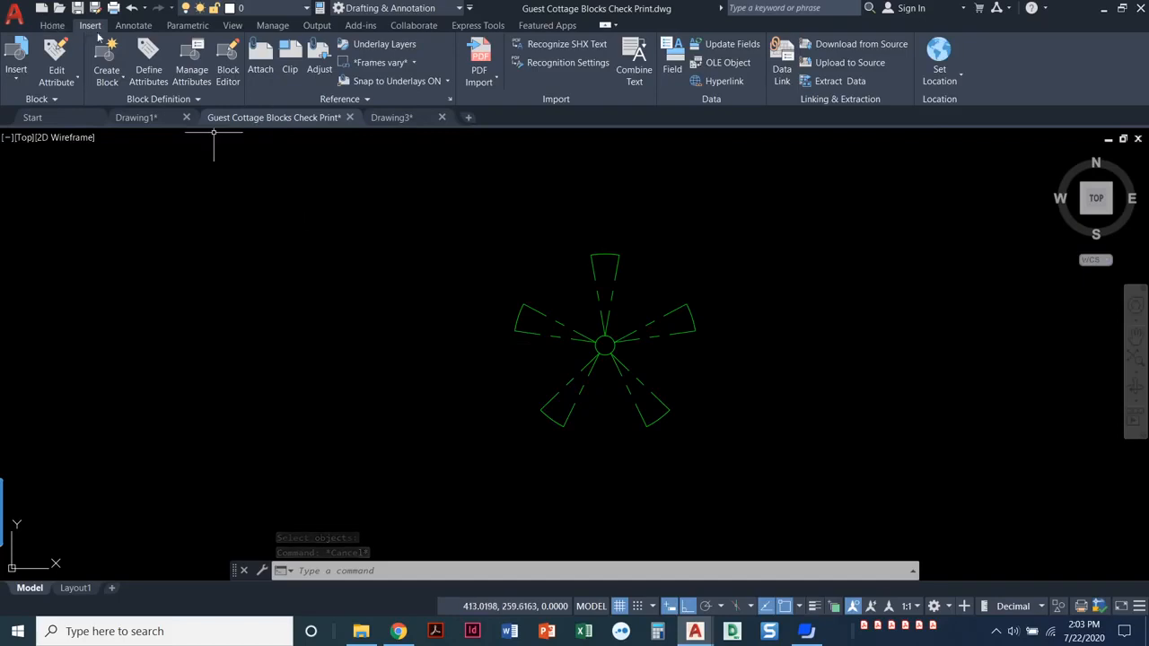
- Define block 'Fan- Bad' from the green dashed fan, deleting its original lines
left_click(106, 62)
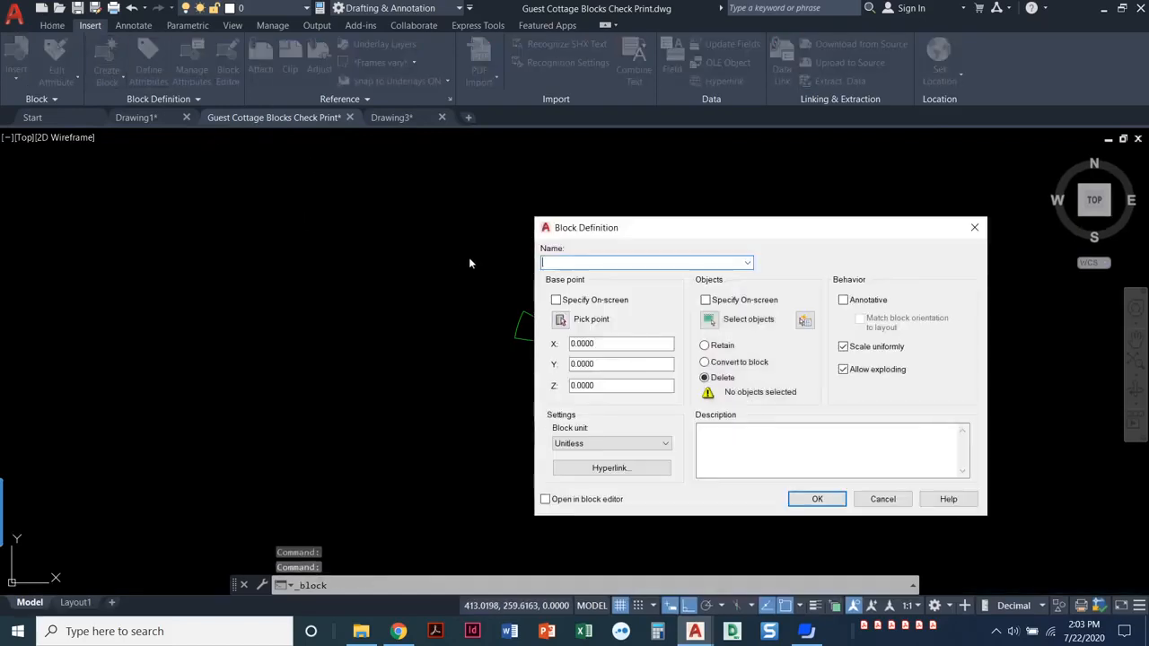
type("Fan")
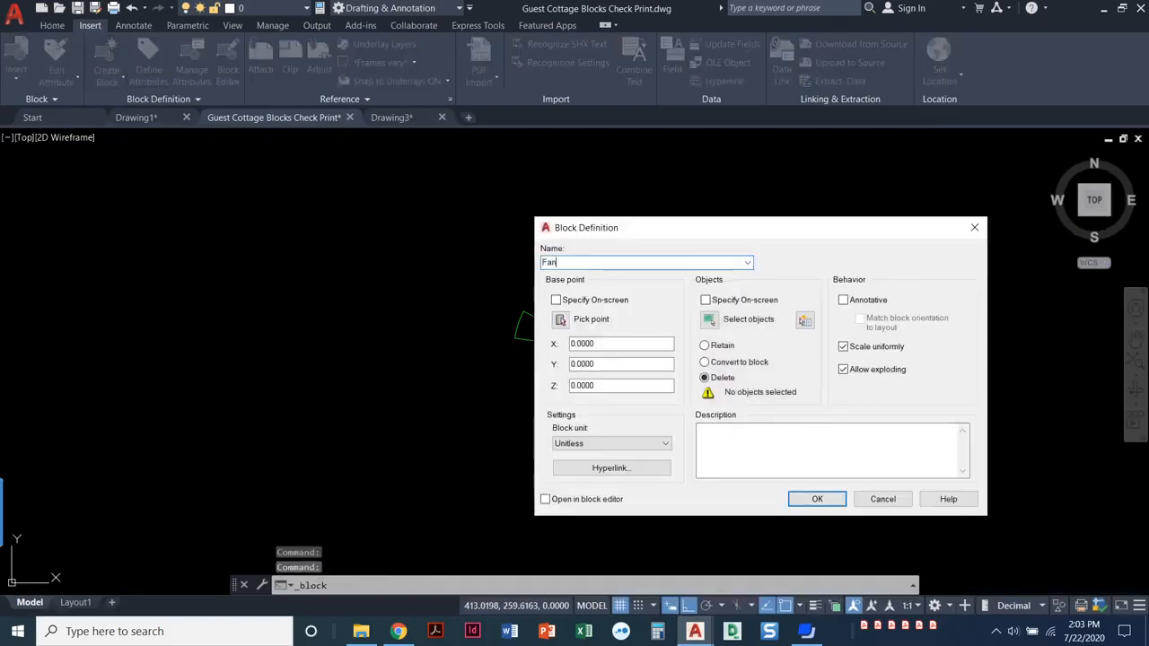
type("- Ba")
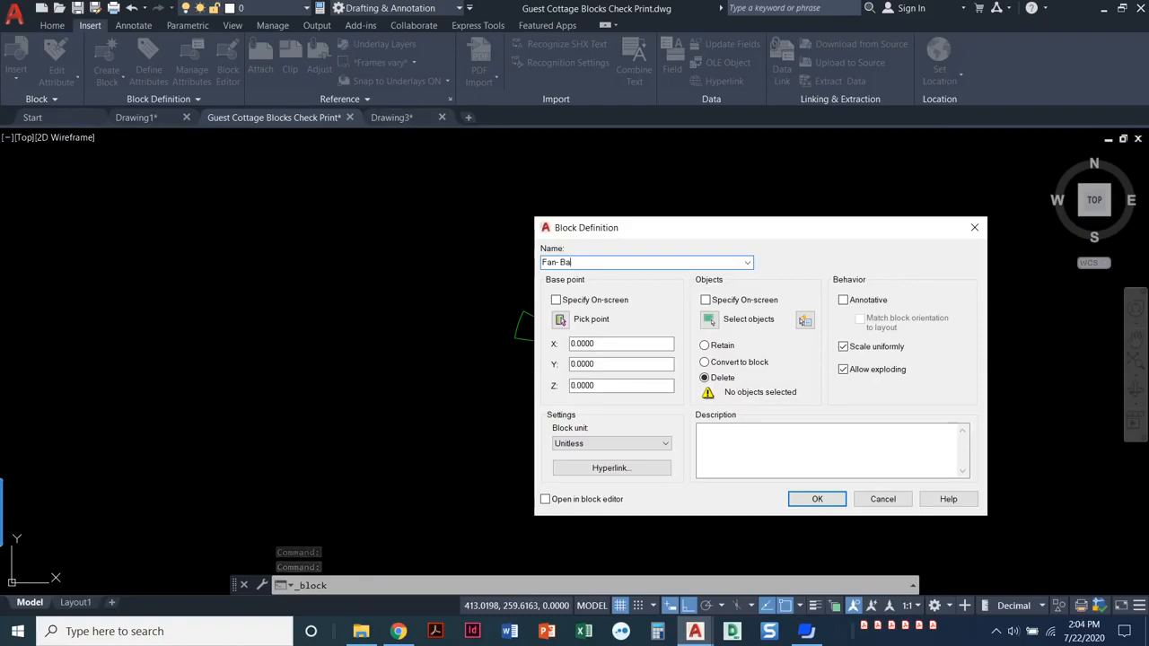
type("d")
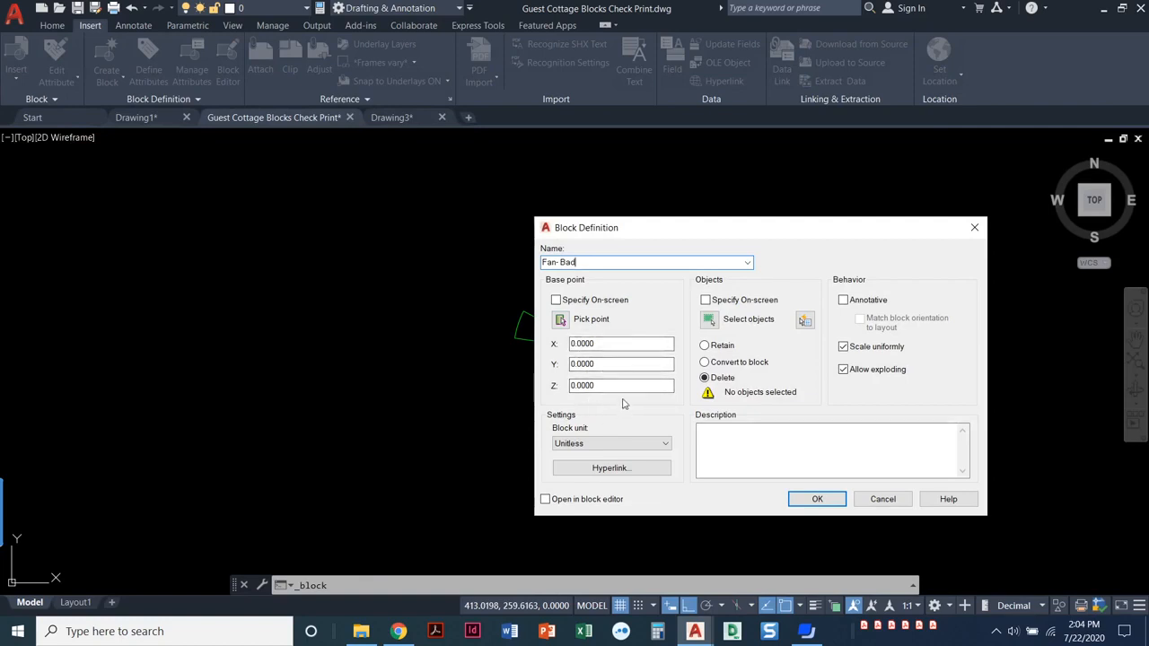
mouse_move(620, 385)
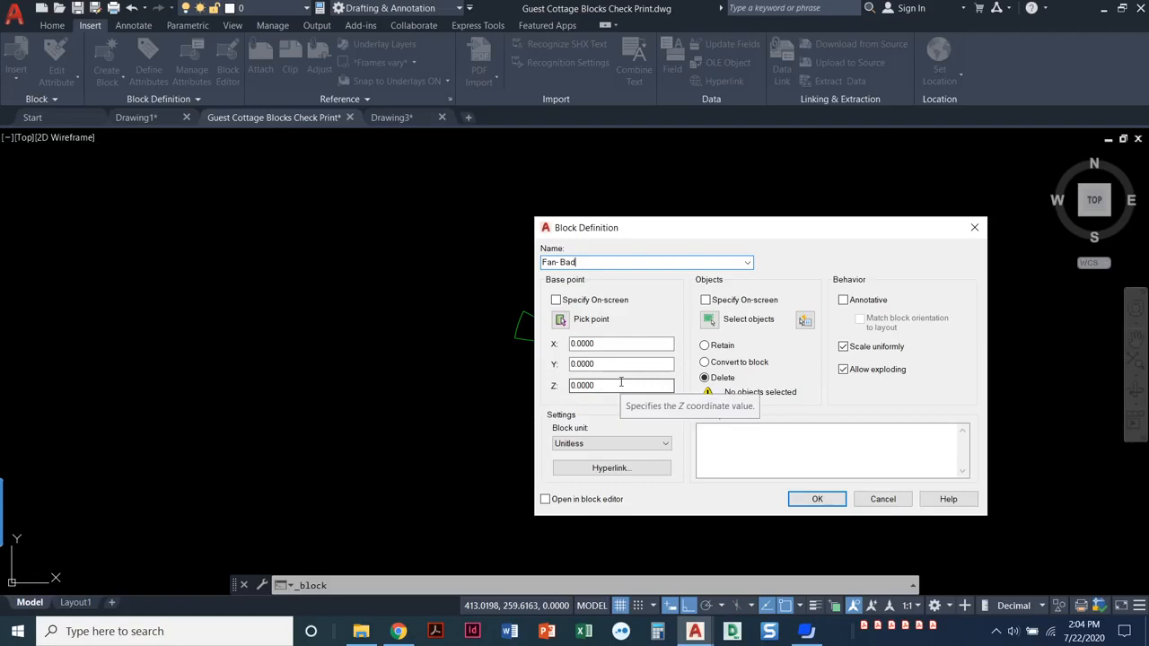
mouse_move(596, 413)
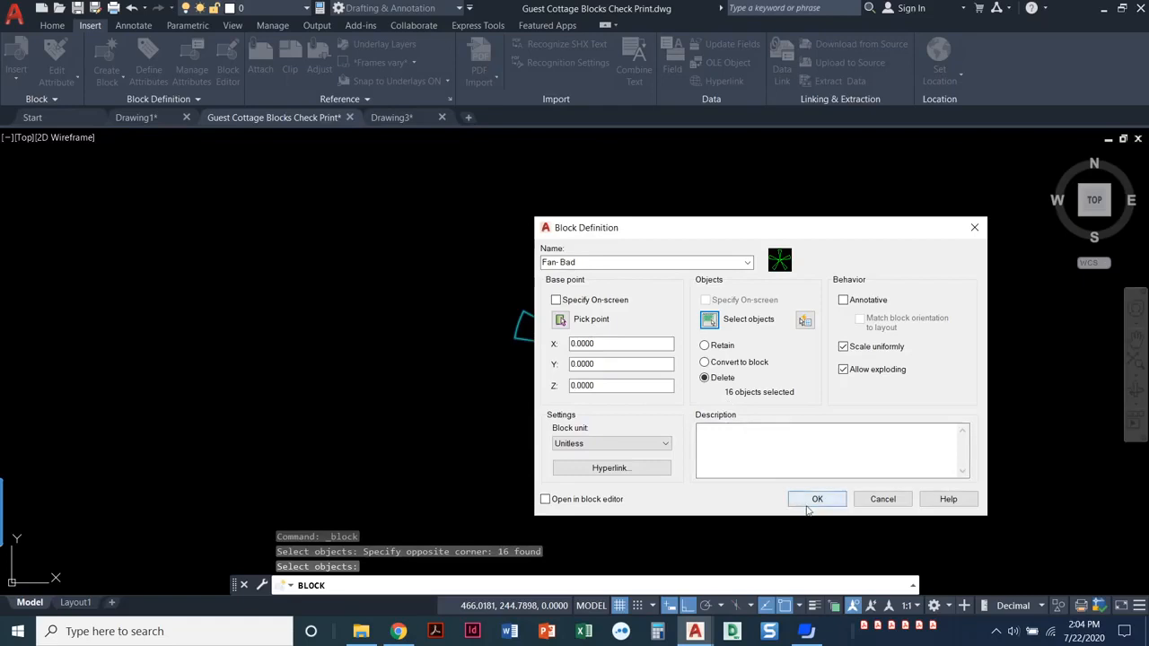
left_click(816, 498)
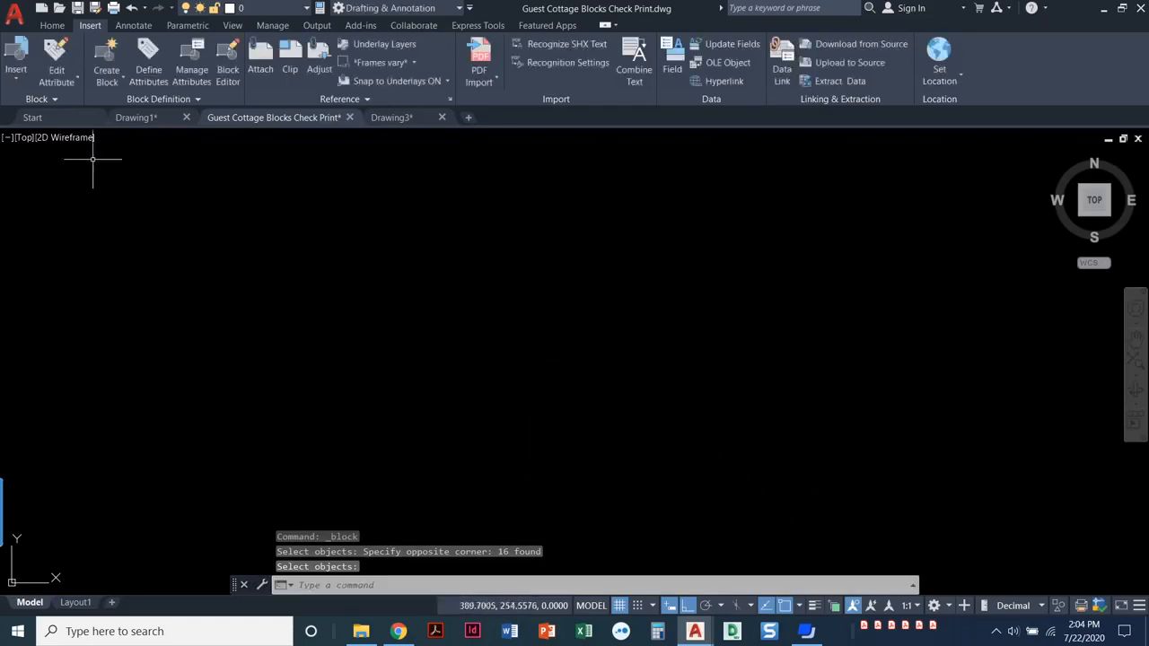
left_click(53, 24)
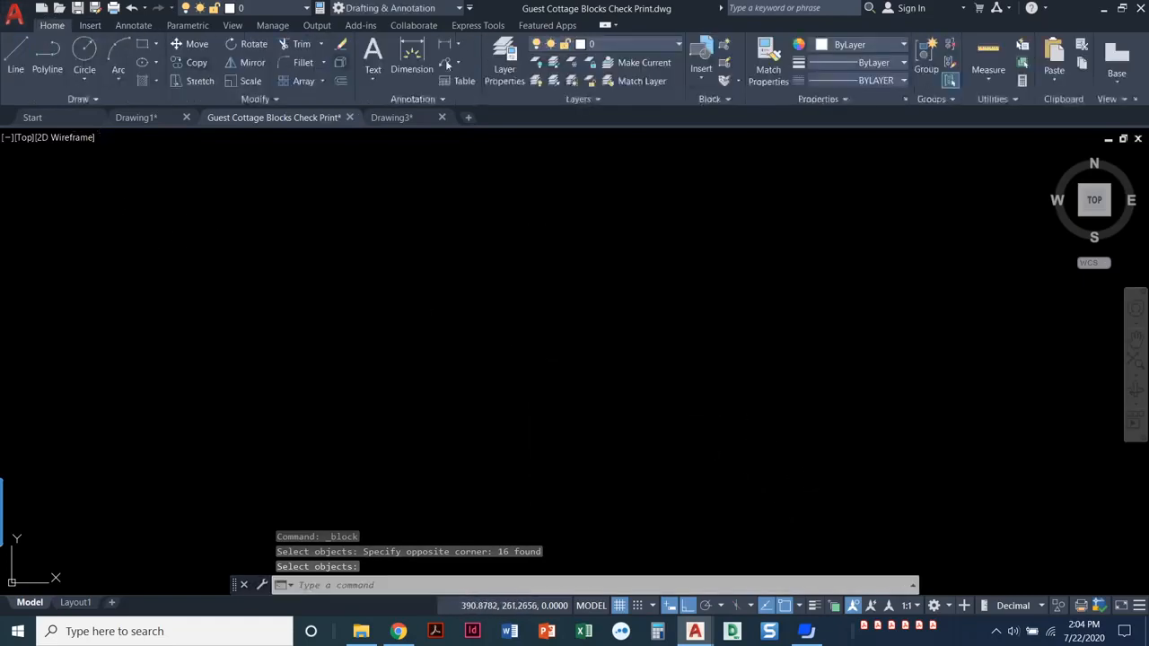
- Make the electrical symbols layer current and insert the five-blade fan block into the drawing
left_click(678, 44)
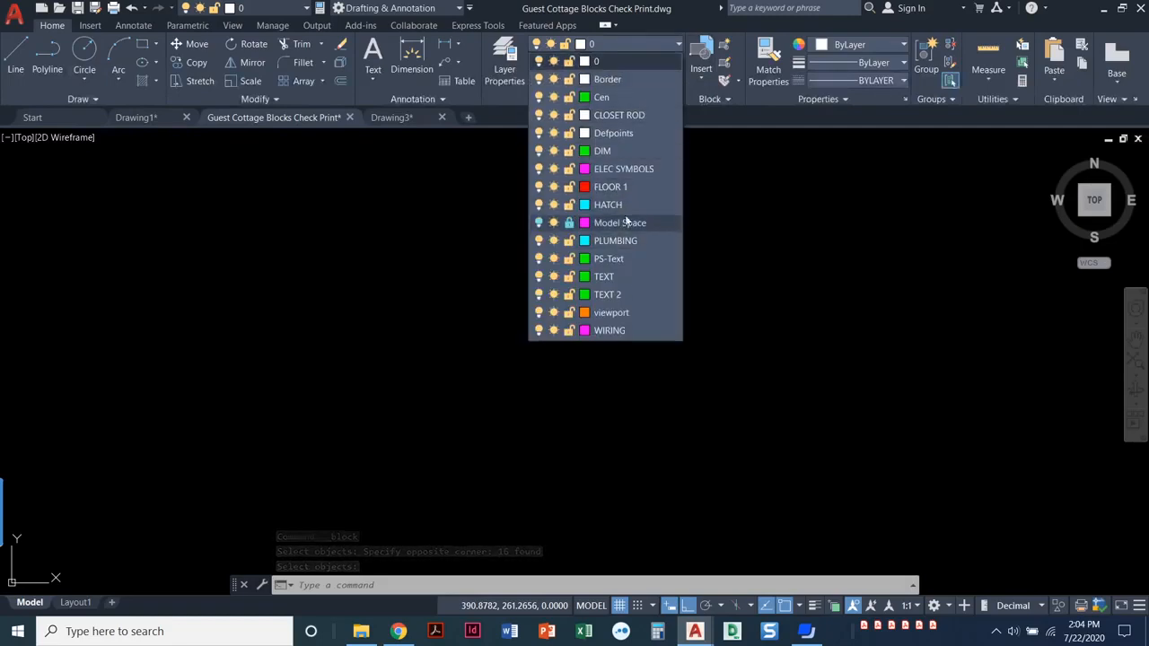
left_click(624, 169)
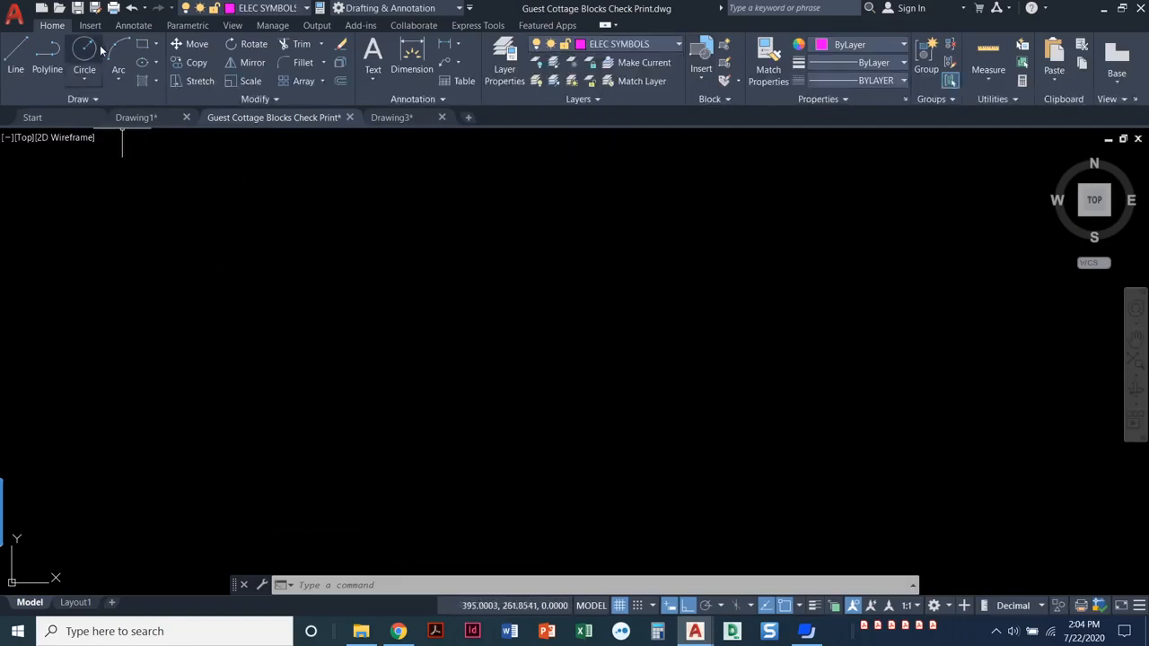
left_click(90, 24)
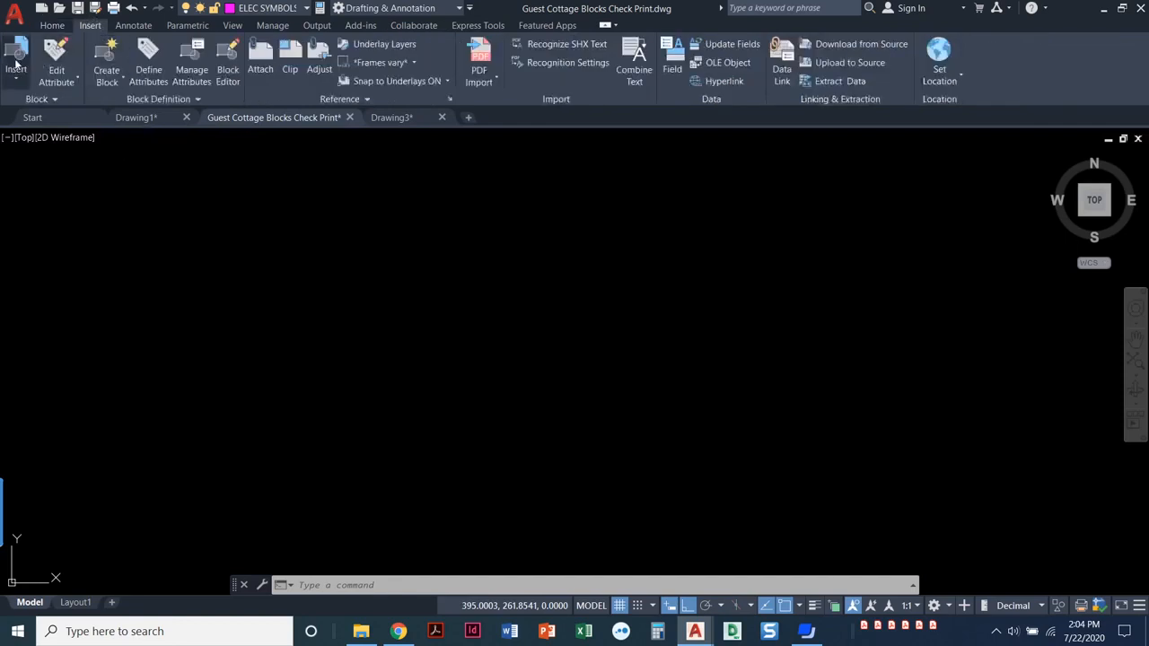
left_click(16, 63)
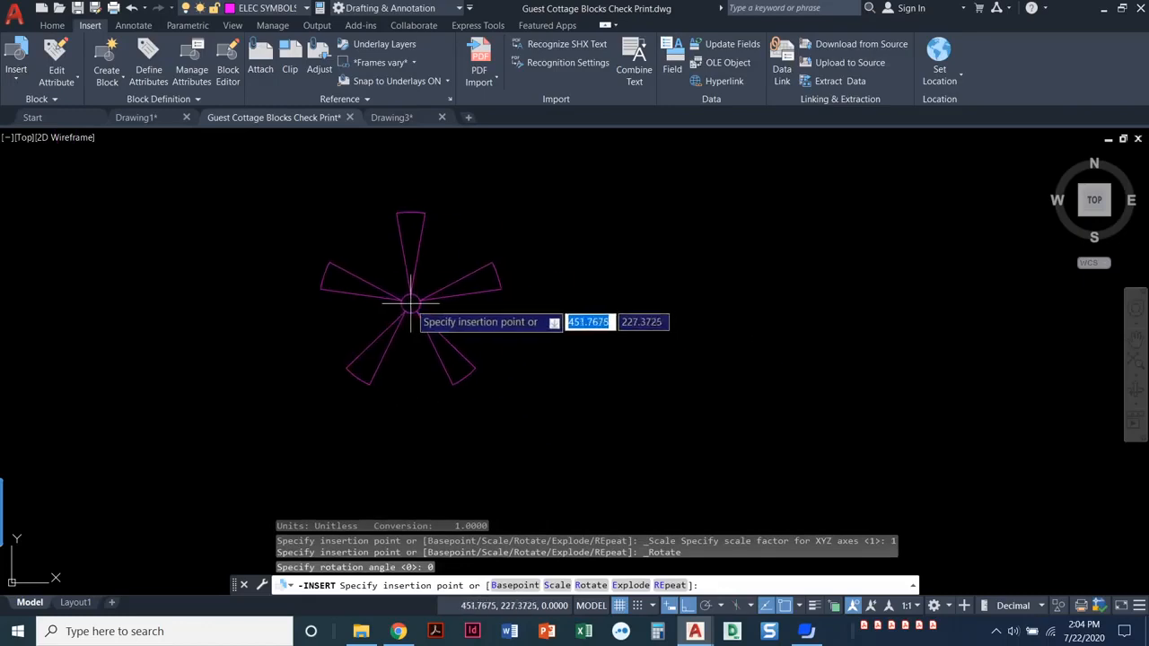
mouse_move(357, 321)
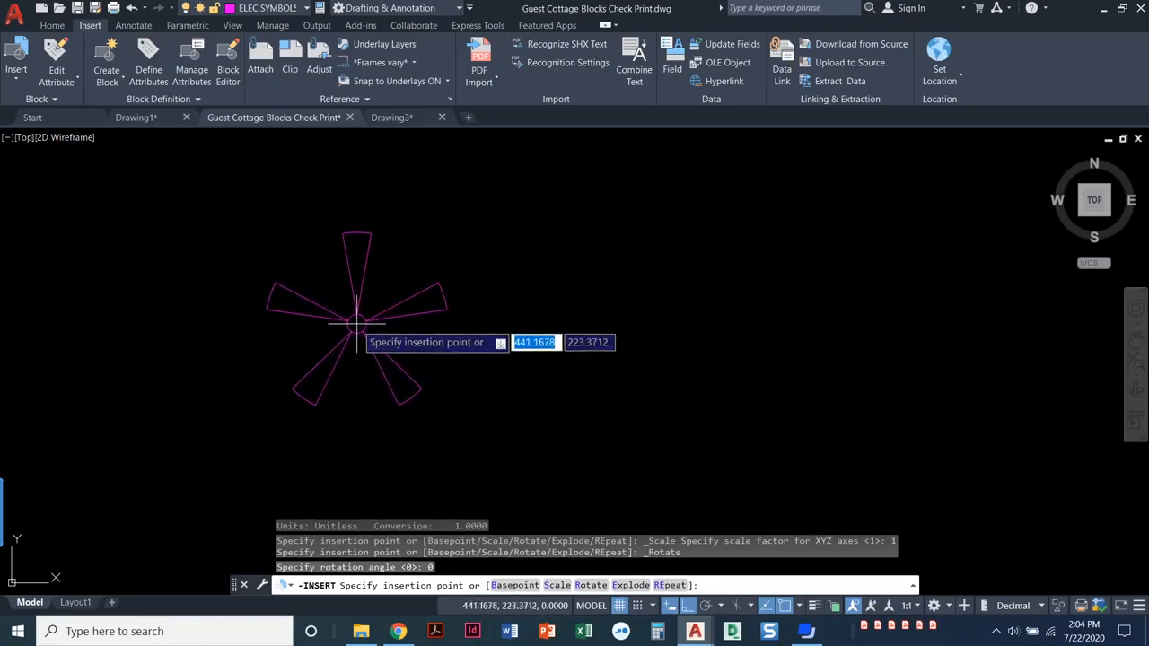
left_click(356, 323)
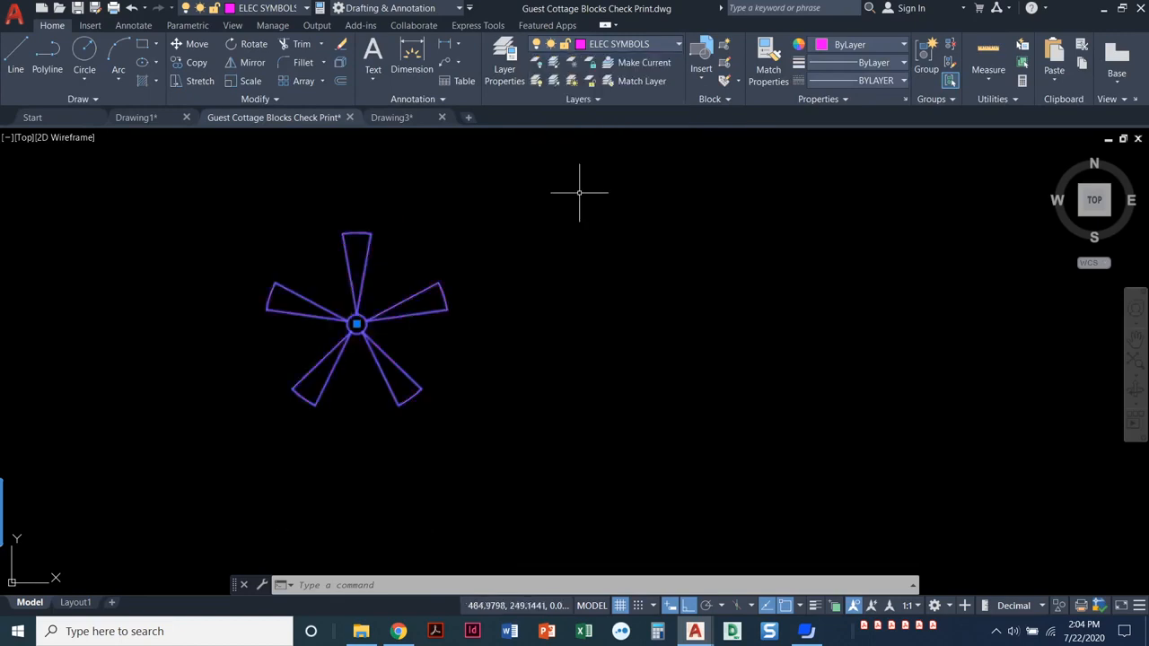
key("Escape")
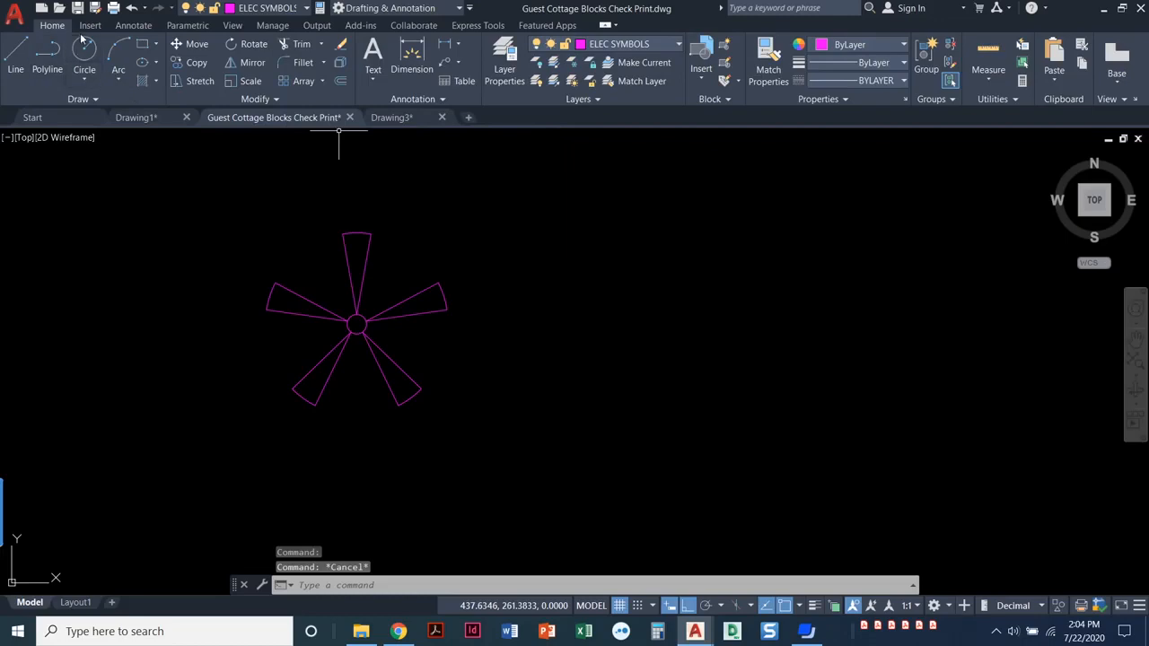
left_click(90, 24)
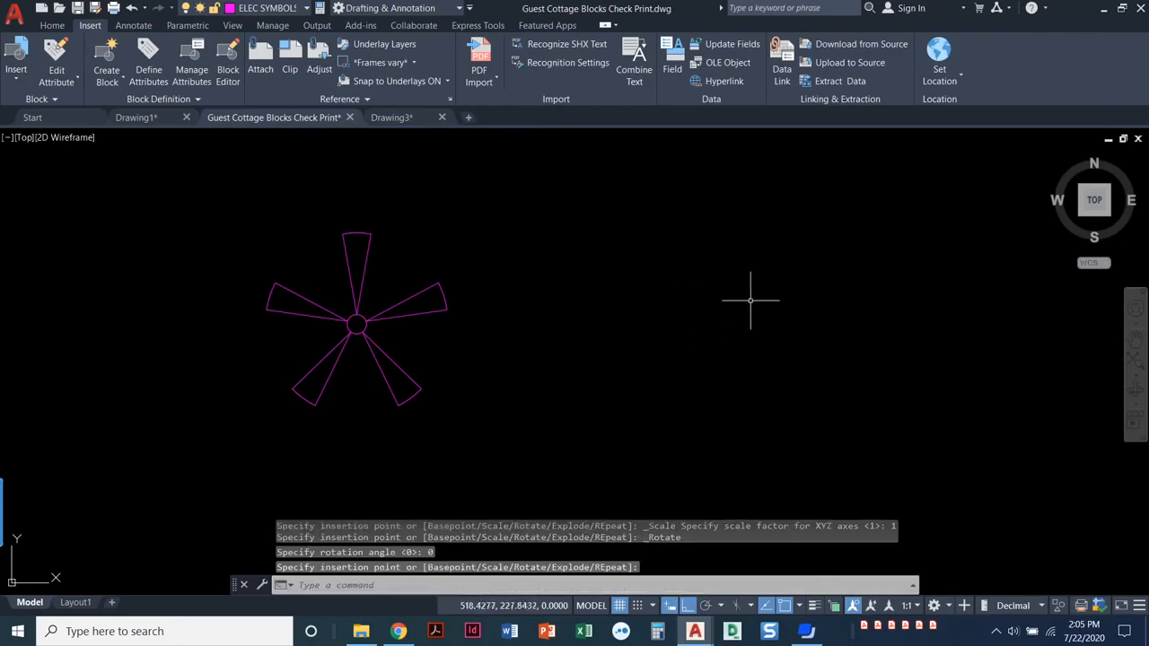
mouse_move(421, 152)
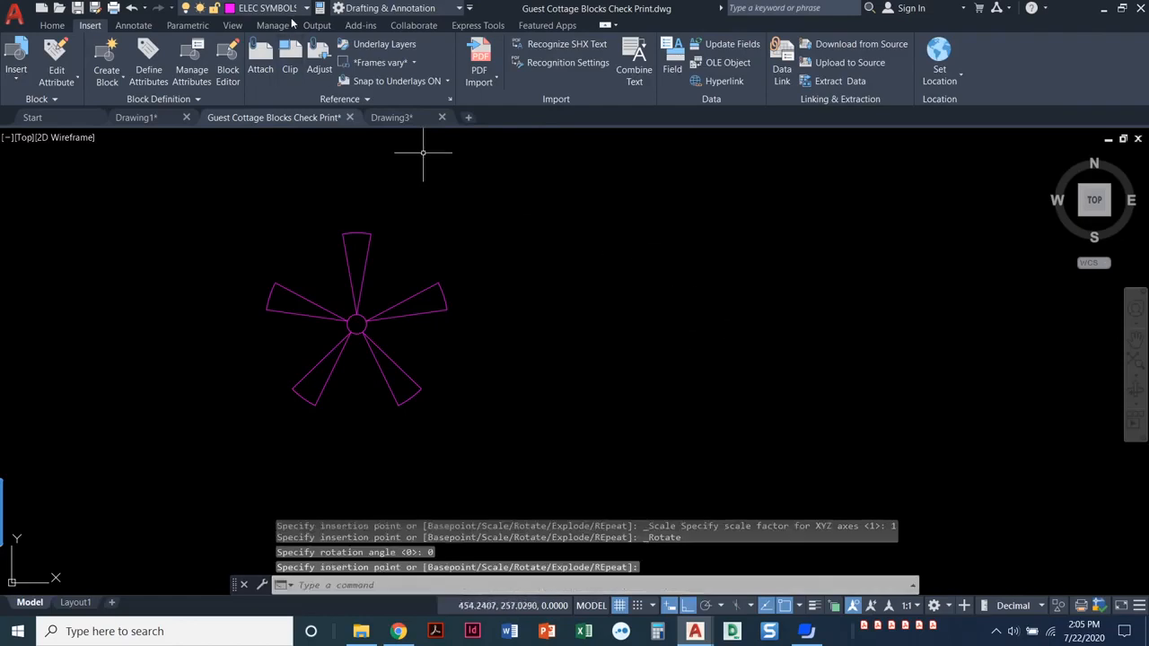
mouse_move(816, 364)
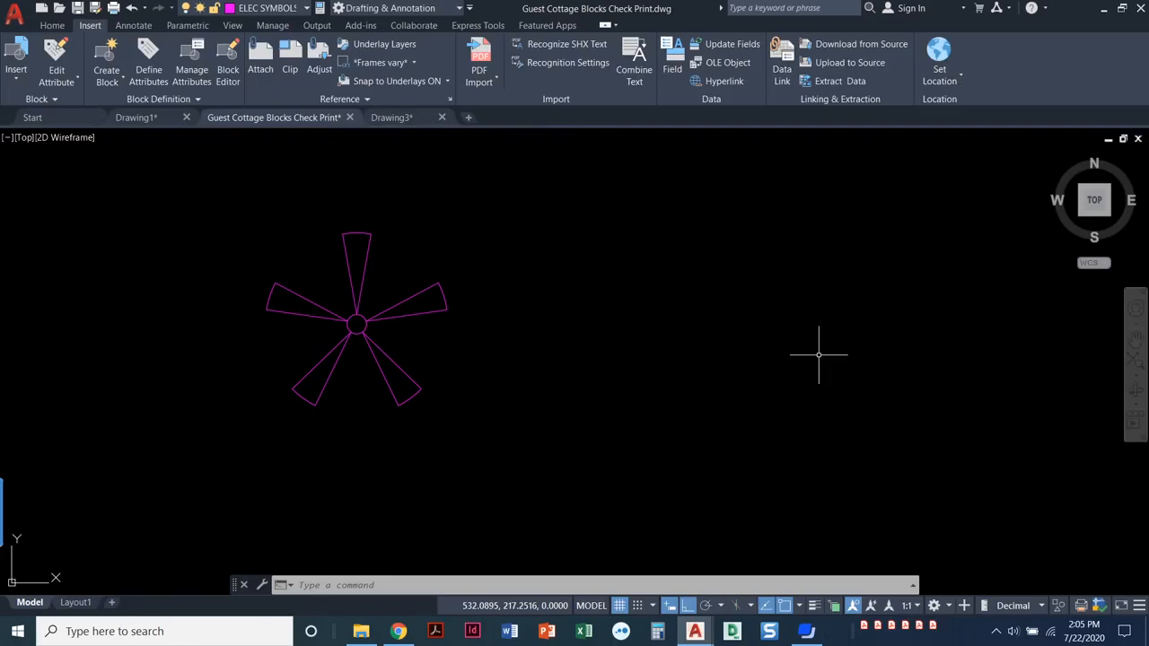
mouse_move(806, 355)
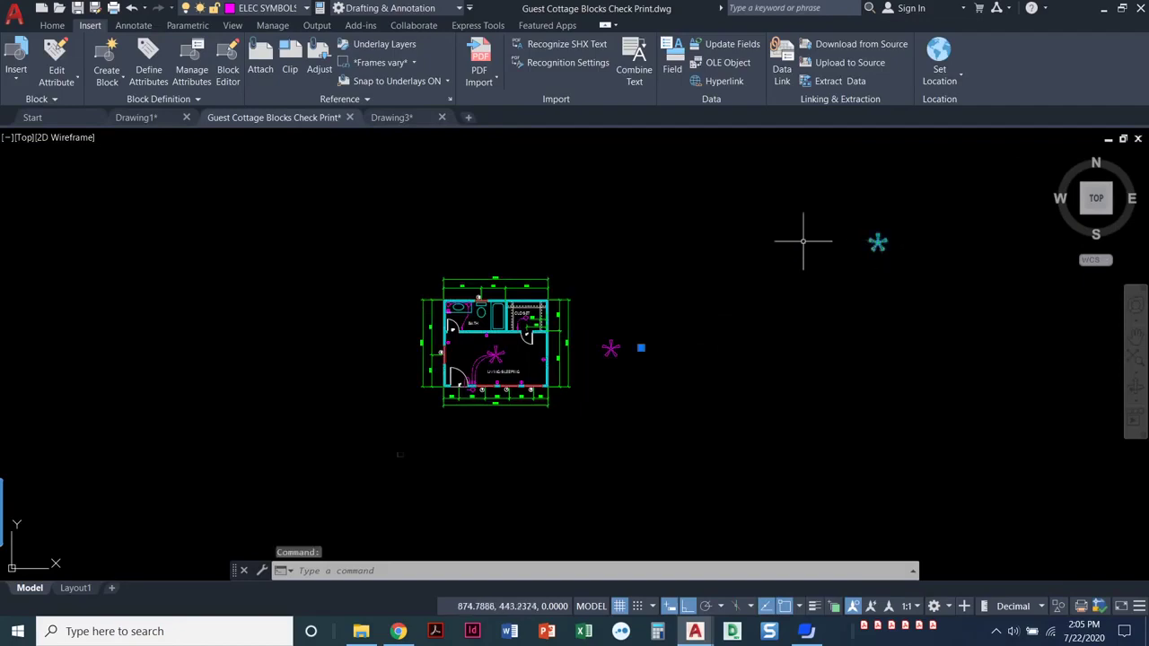
mouse_move(848, 260)
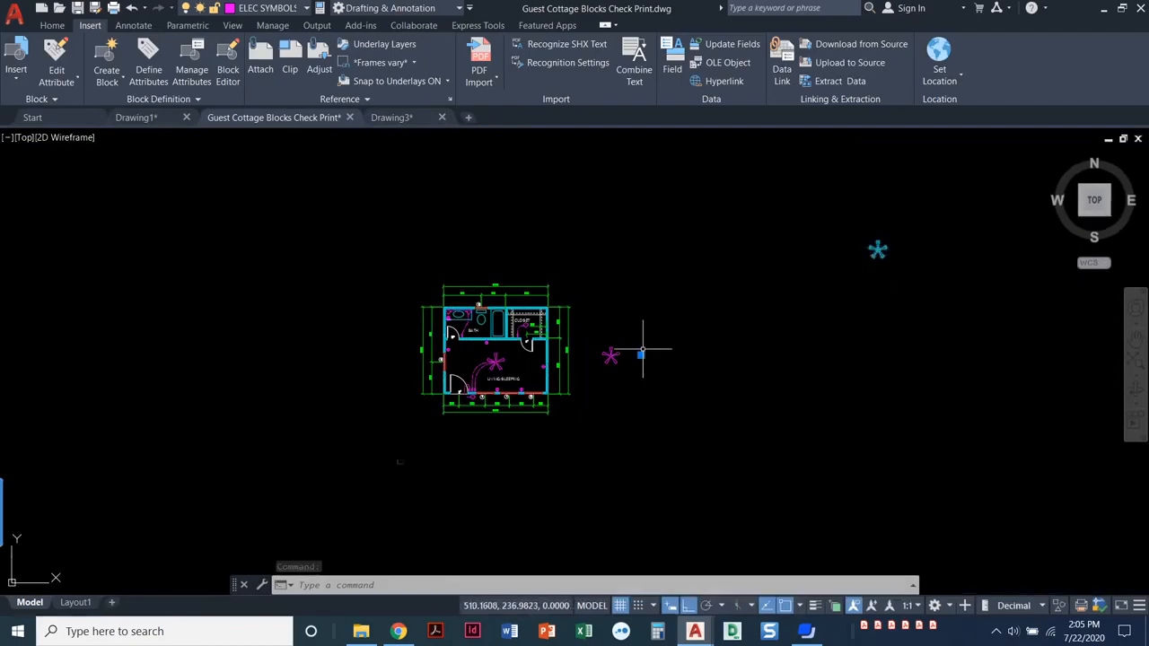
mouse_move(641, 355)
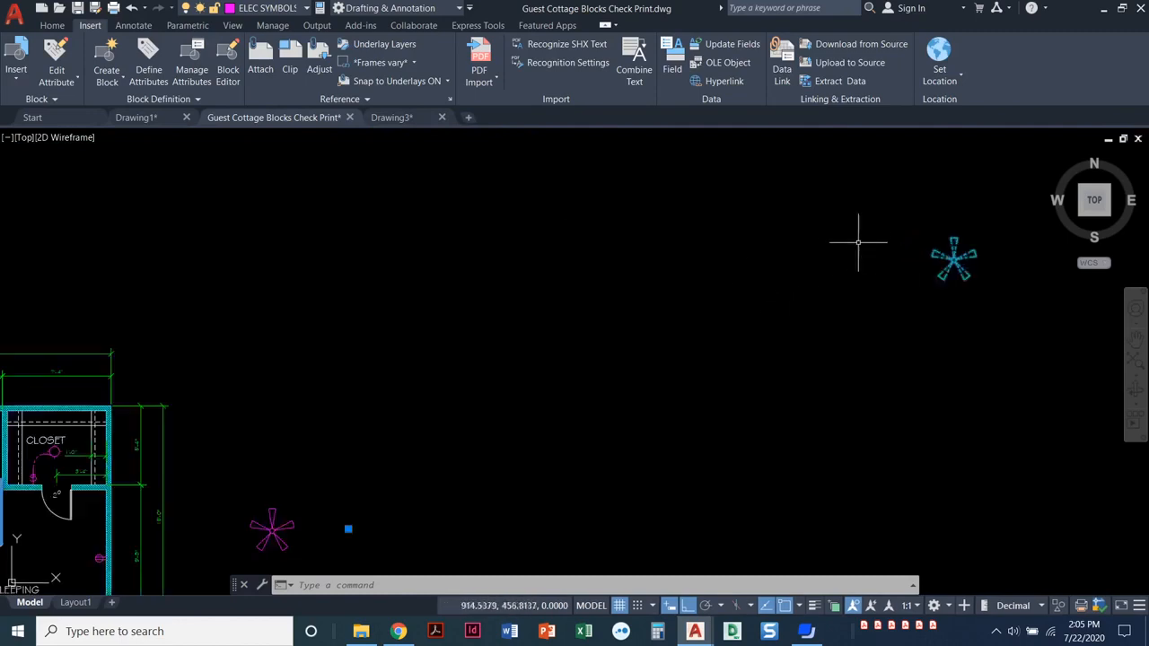
mouse_move(724, 313)
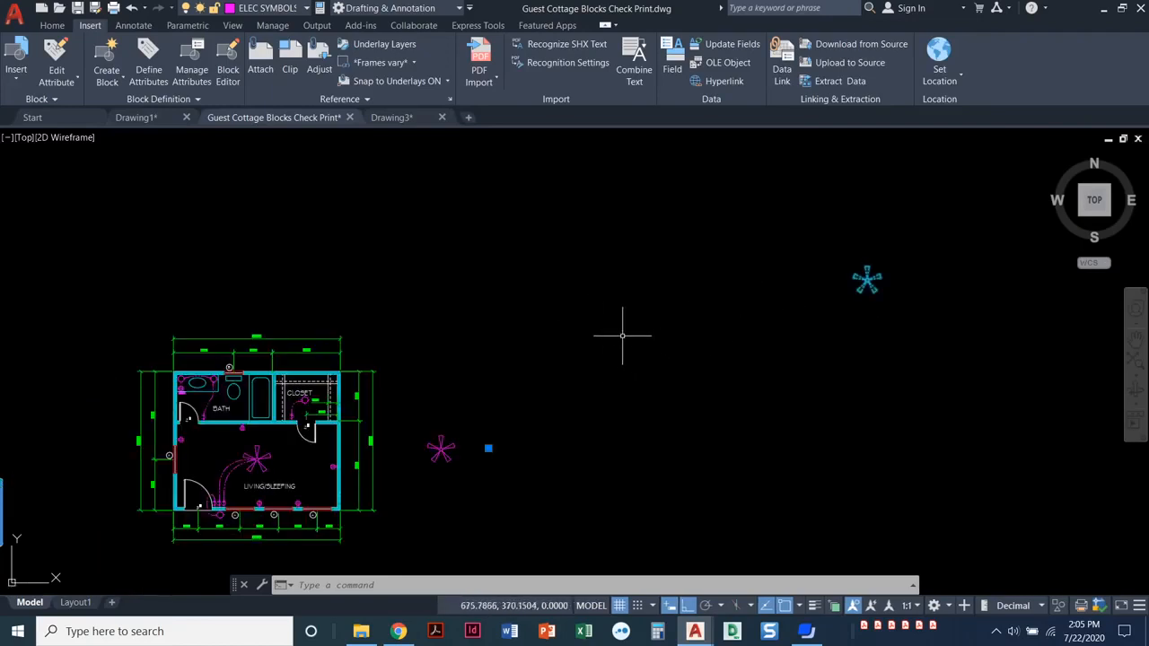
mouse_move(499, 463)
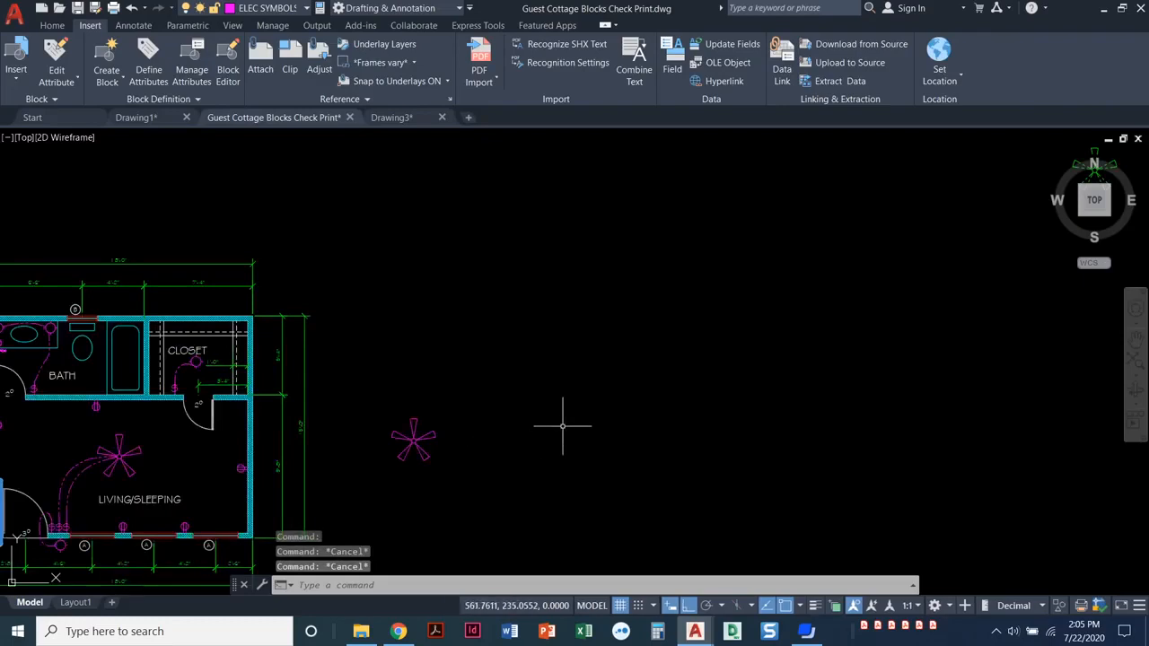
mouse_move(564, 419)
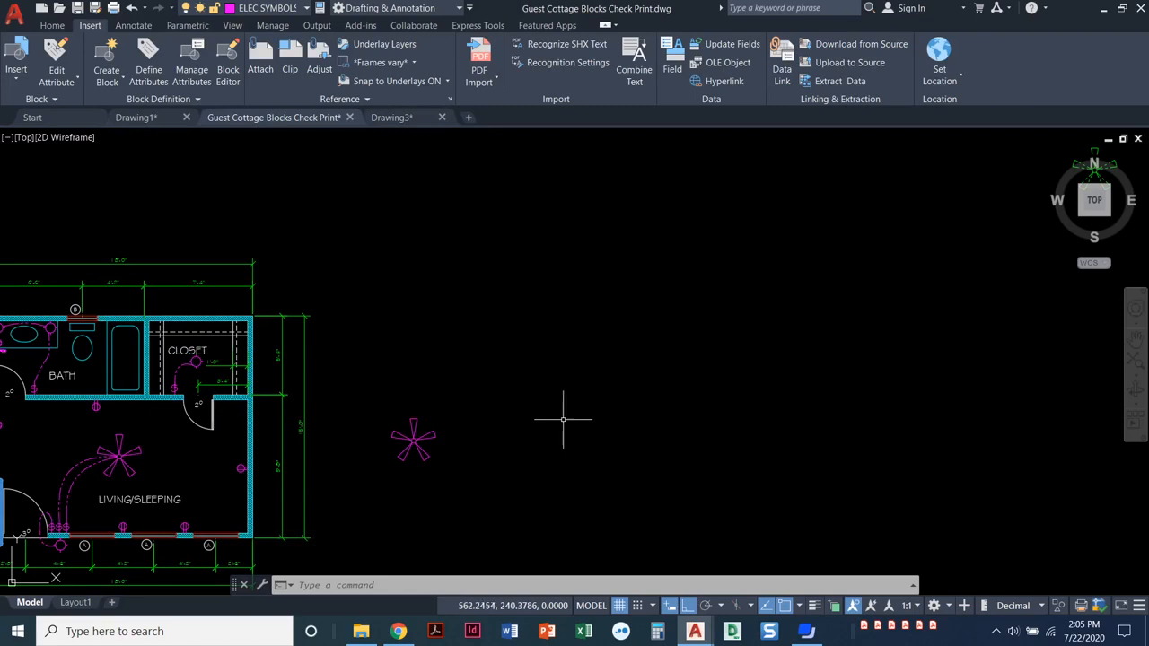
mouse_move(545, 460)
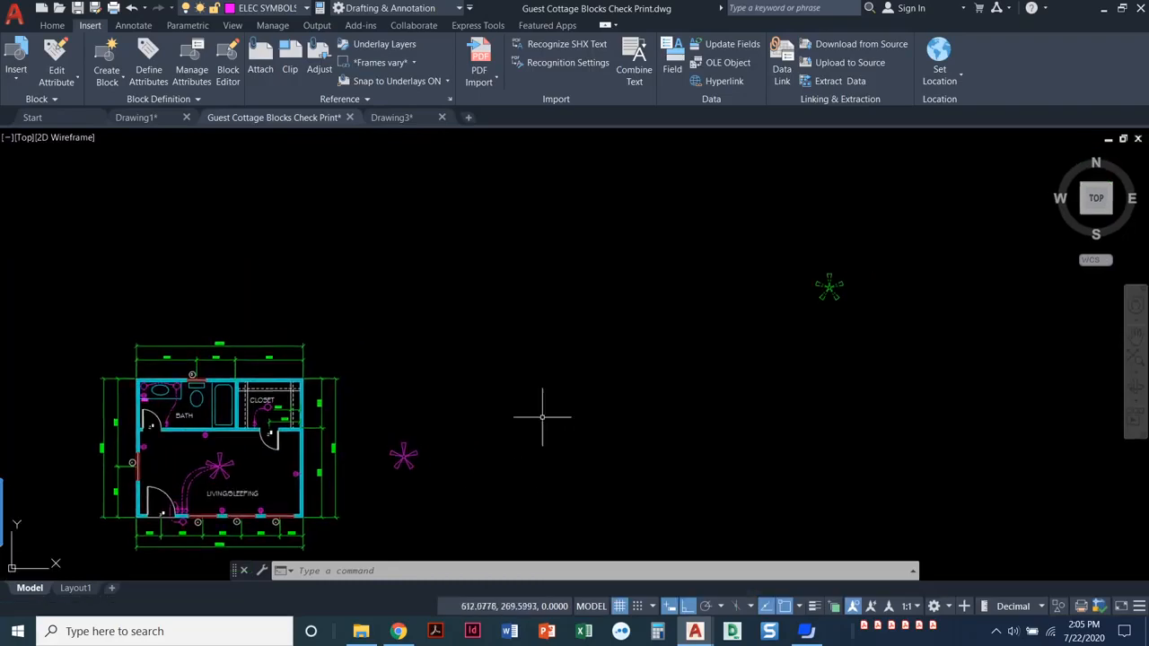
mouse_move(830, 287)
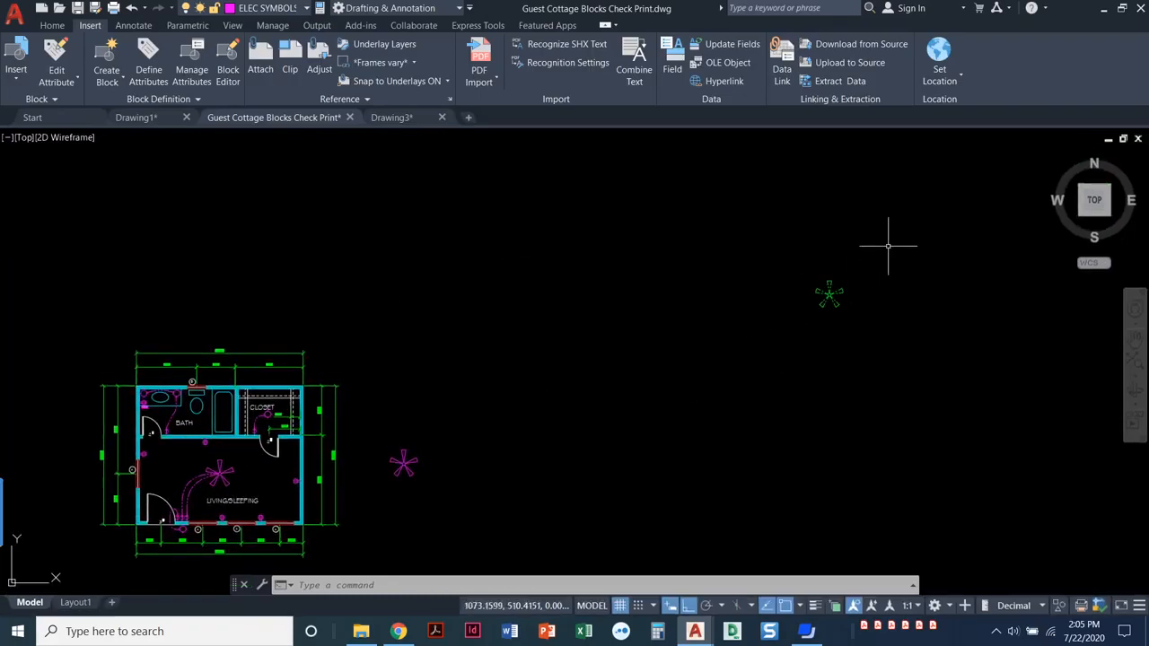
mouse_move(783, 337)
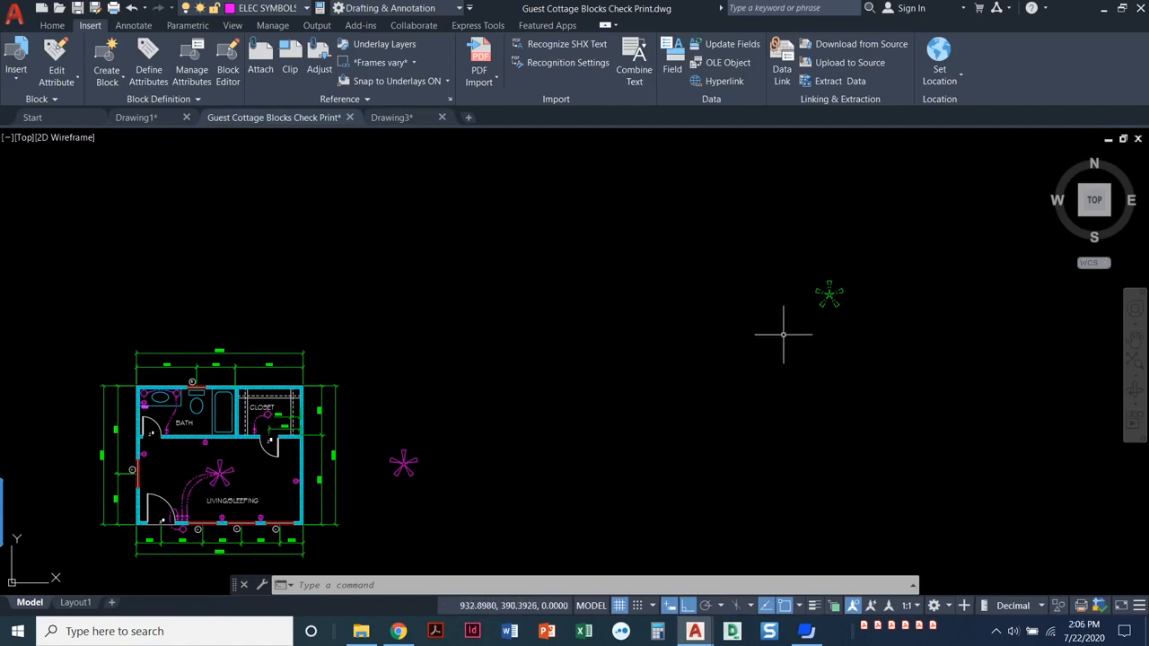
mouse_move(819, 295)
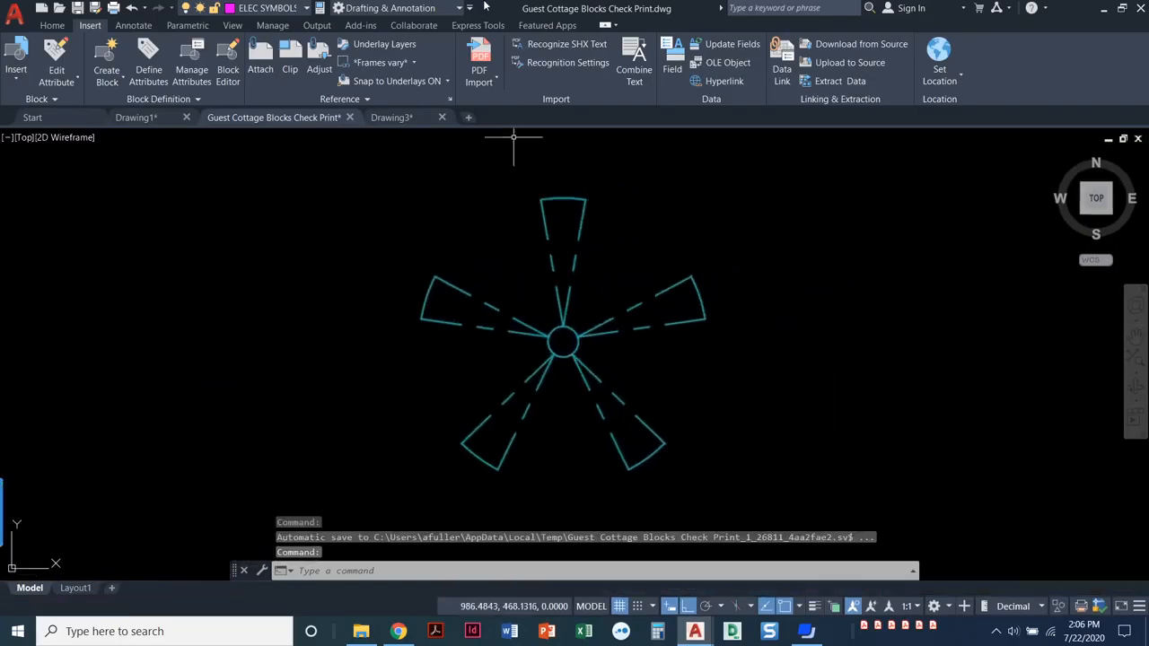
left_click(52, 24)
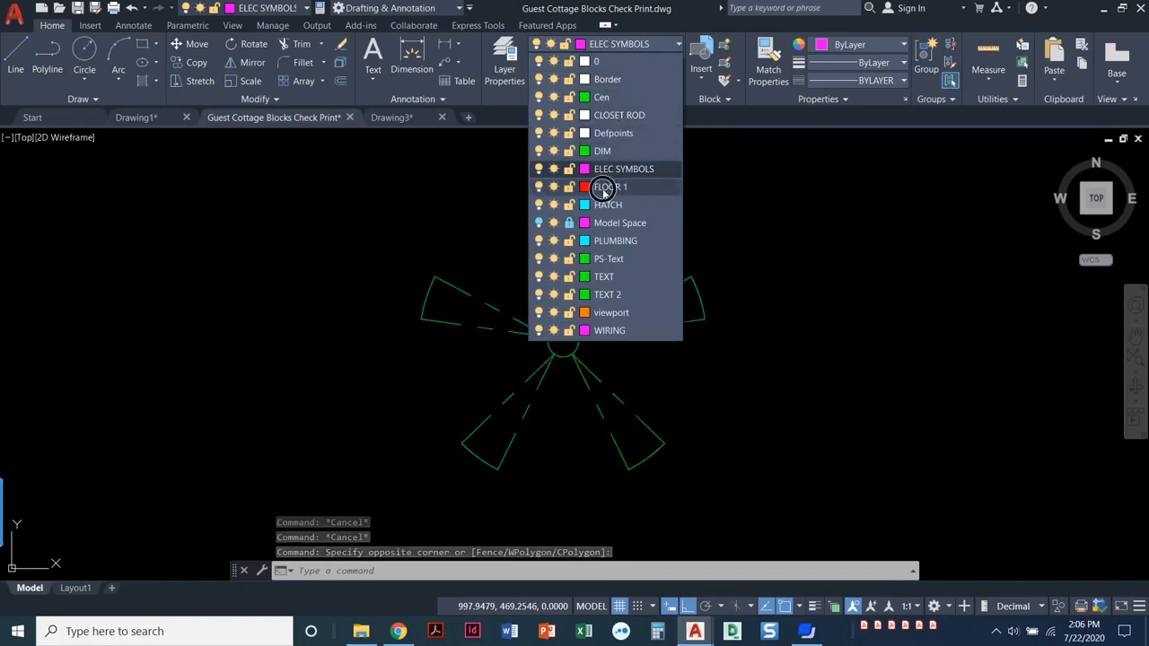
left_click(609, 186)
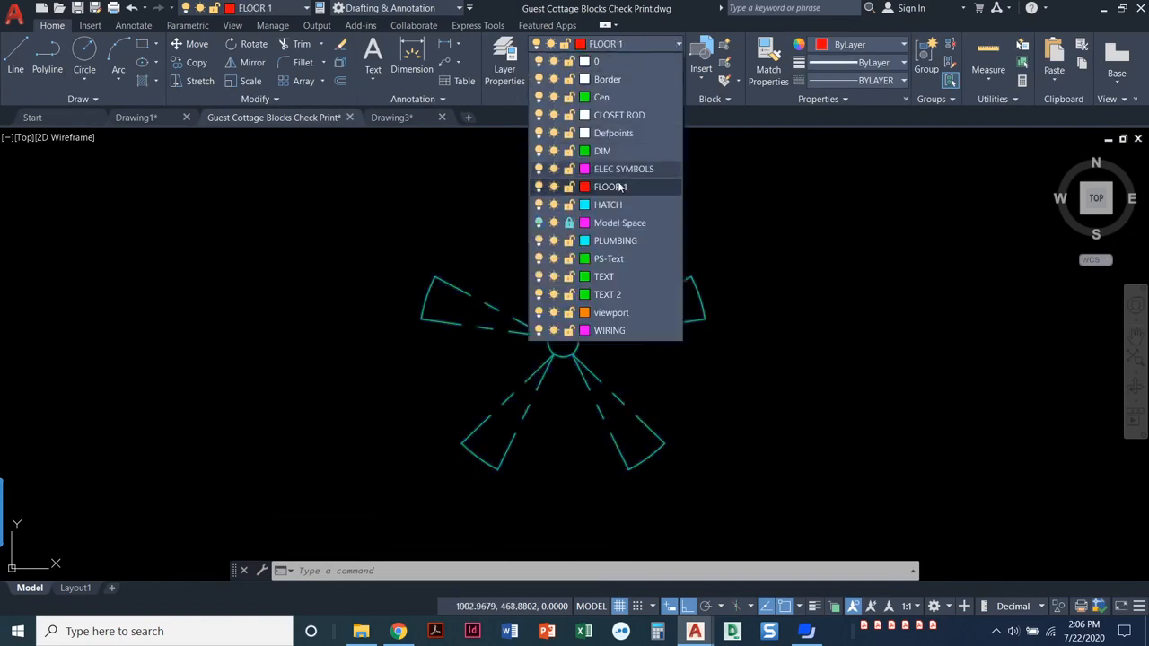
left_click(615, 241)
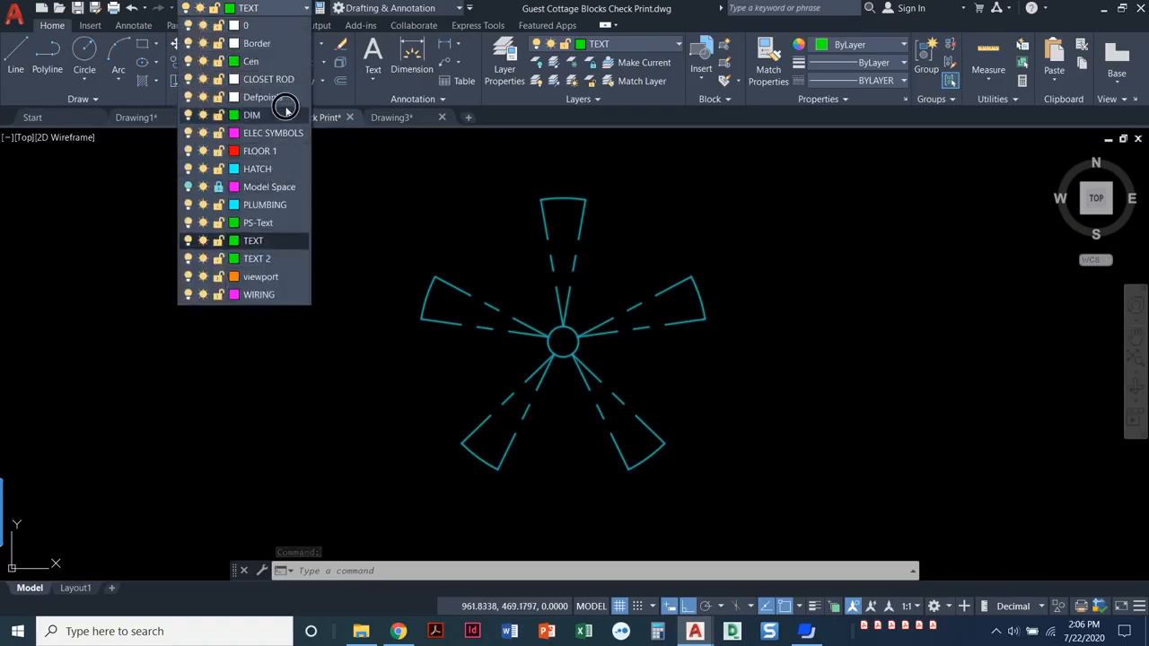
left_click(273, 133)
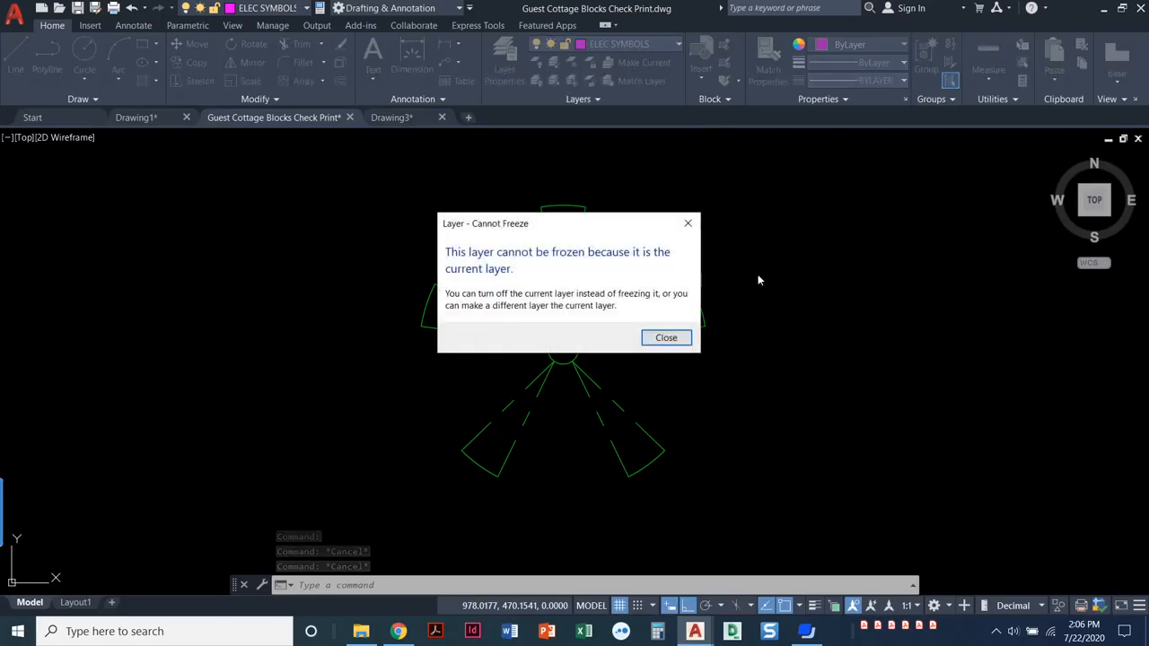
left_click(666, 337)
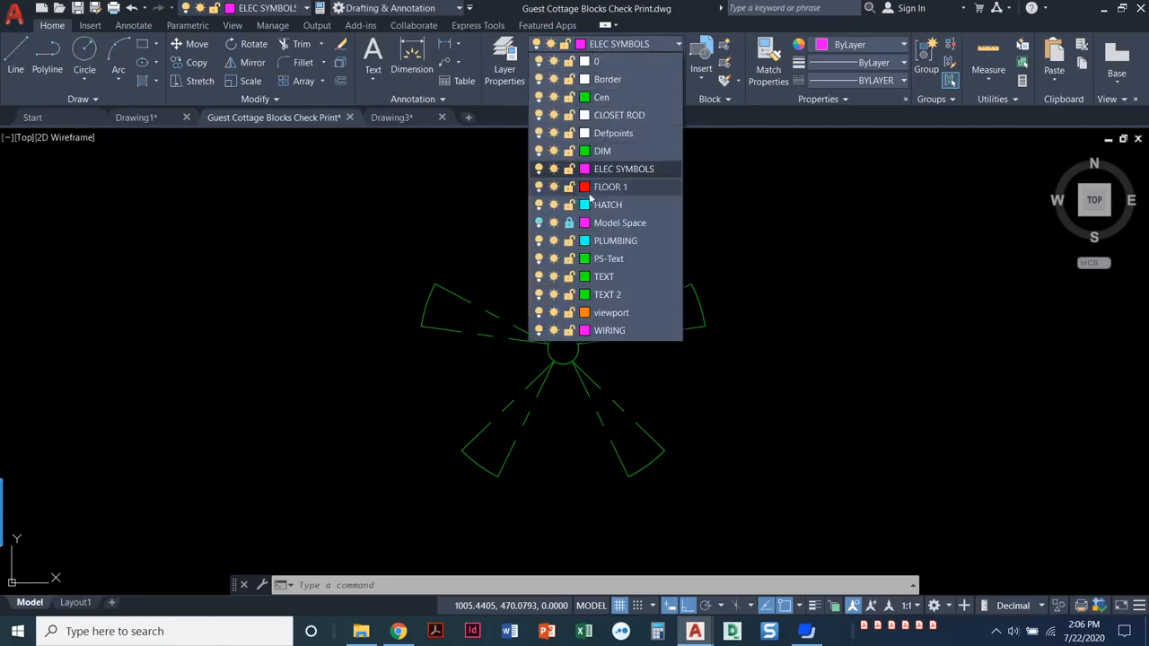
left_click(623, 169)
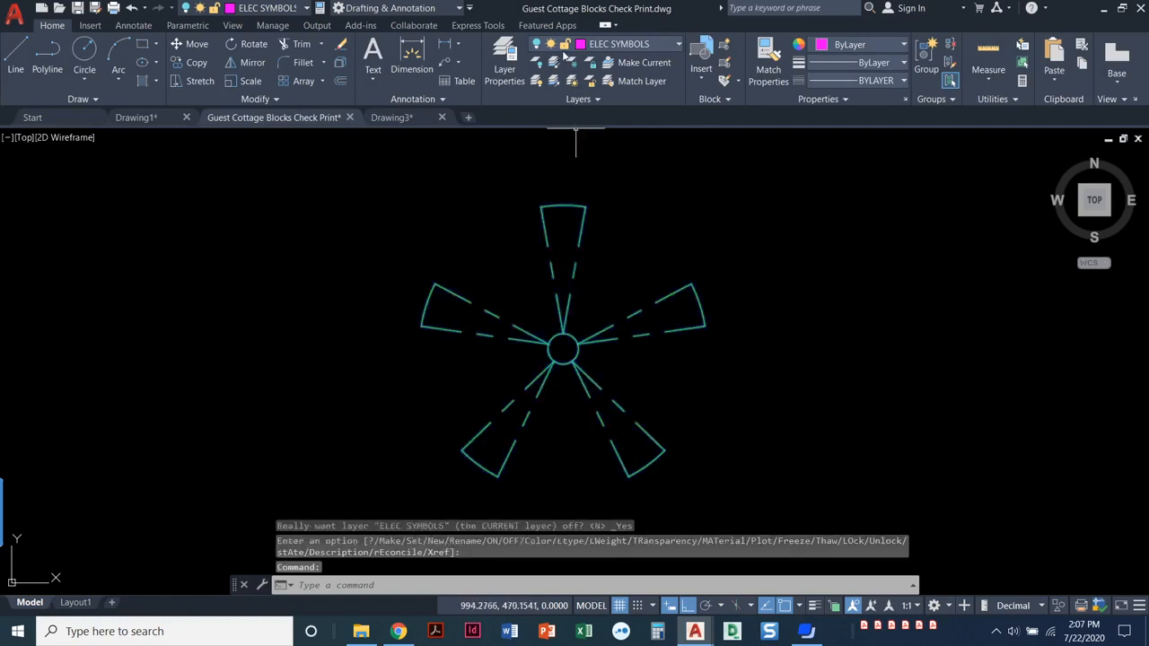
left_click(678, 44)
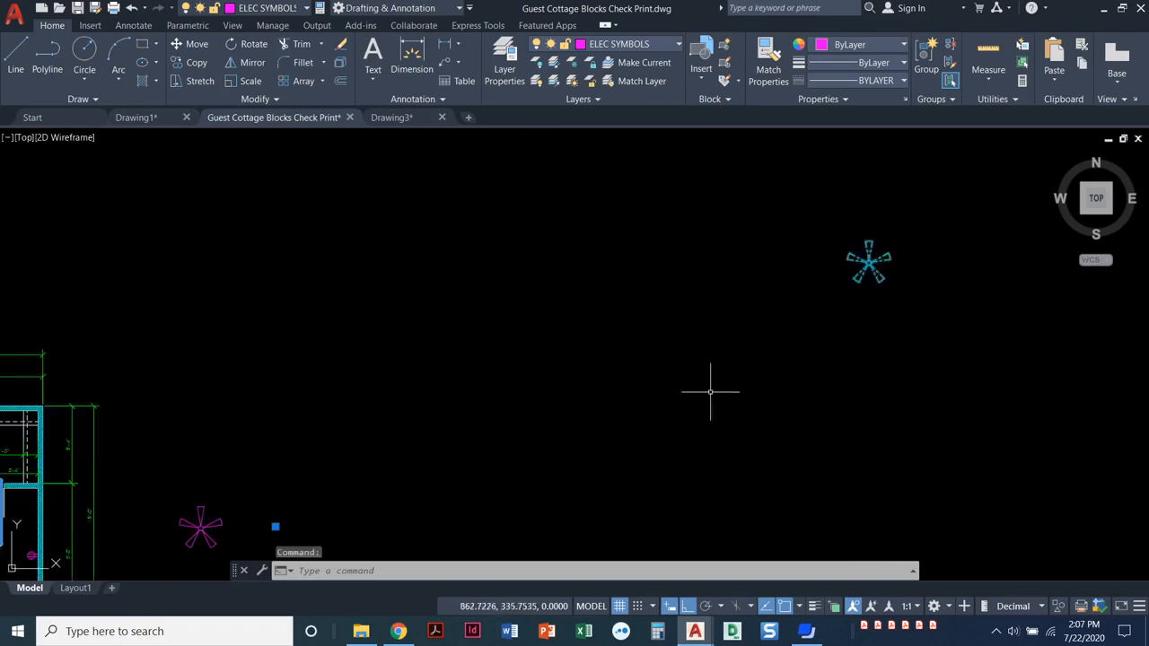
mouse_move(711, 386)
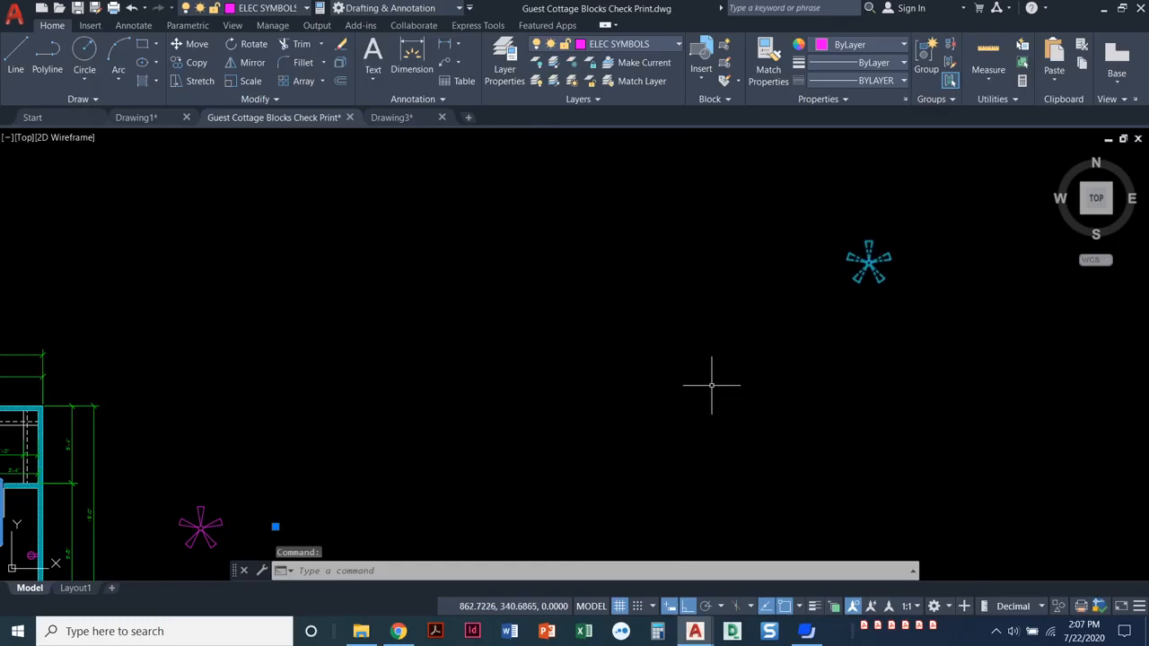
mouse_move(712, 384)
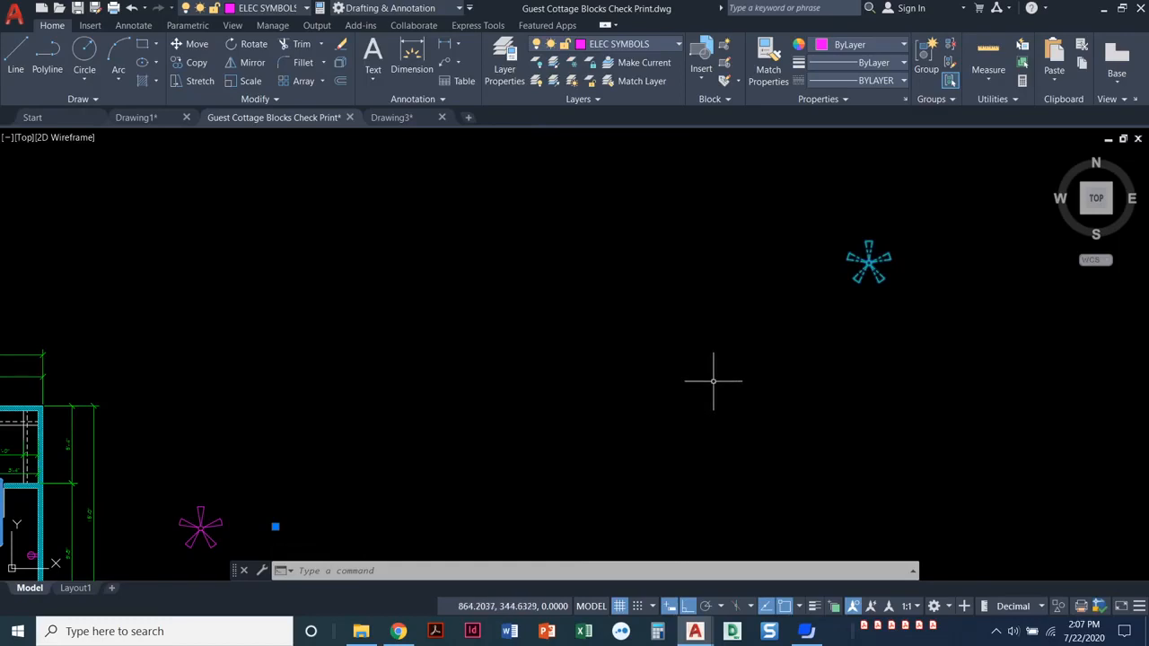
mouse_move(716, 375)
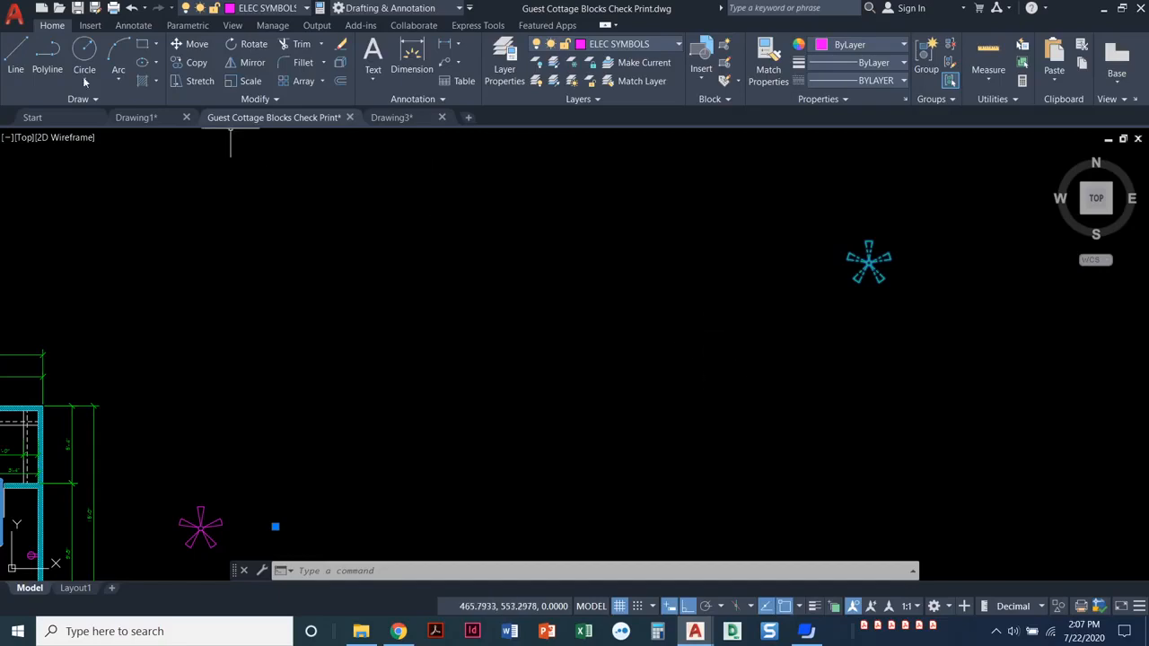
- Open the selected fan block in the Block Editor from its right-click menu
left_click(90, 24)
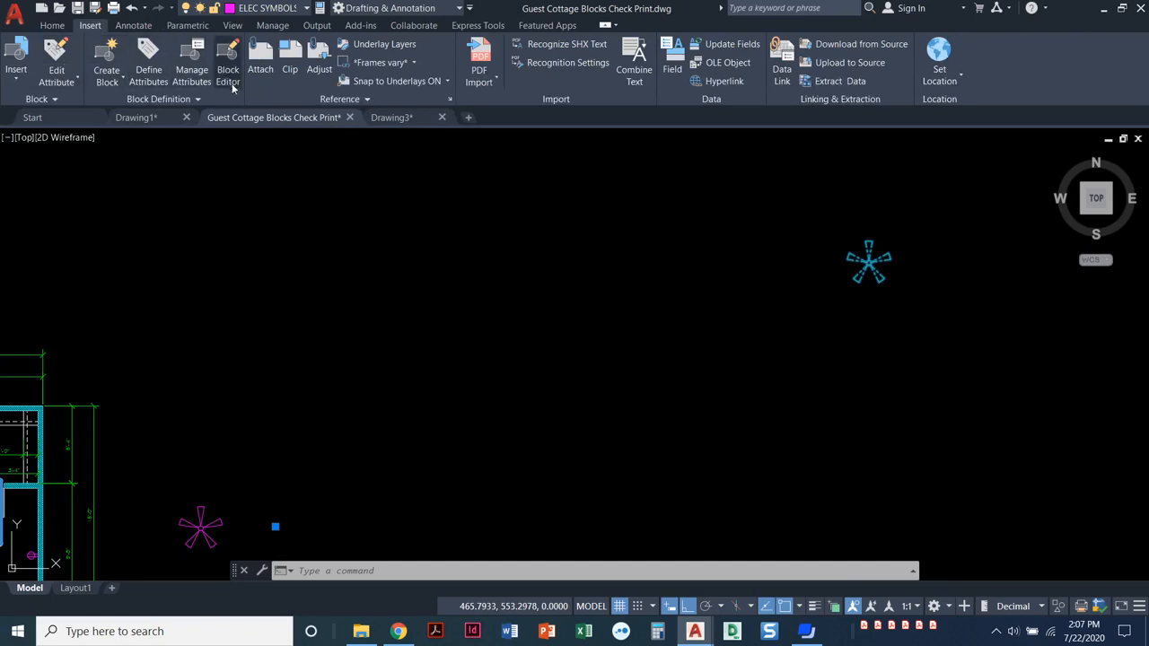
mouse_move(228, 62)
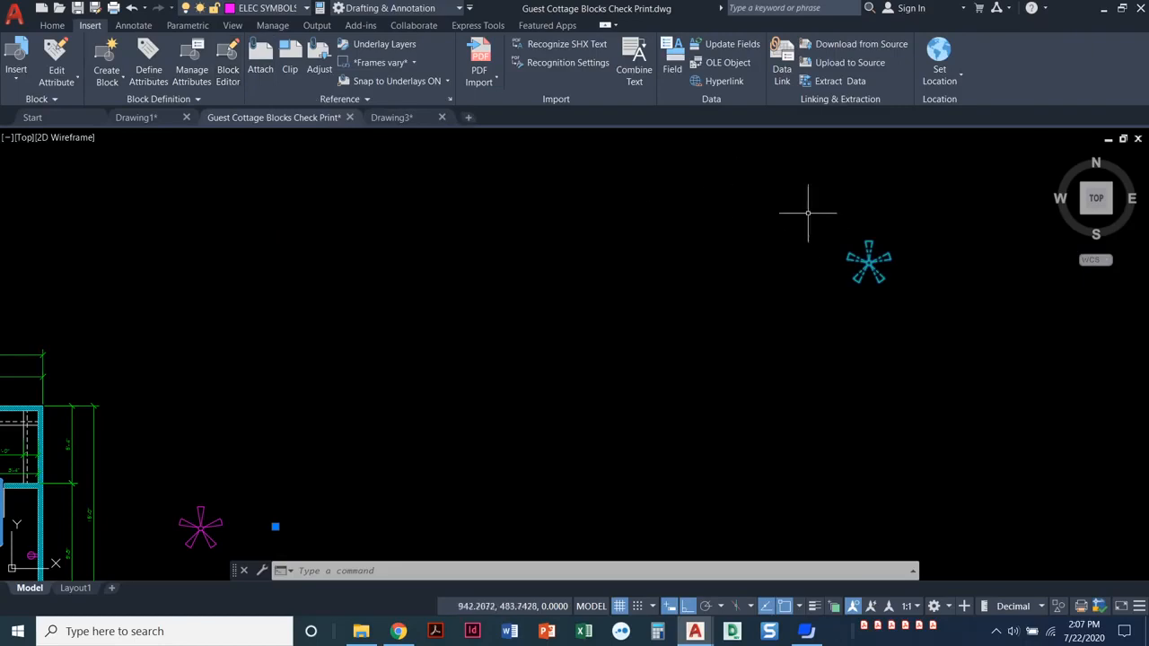
right_click(807, 214)
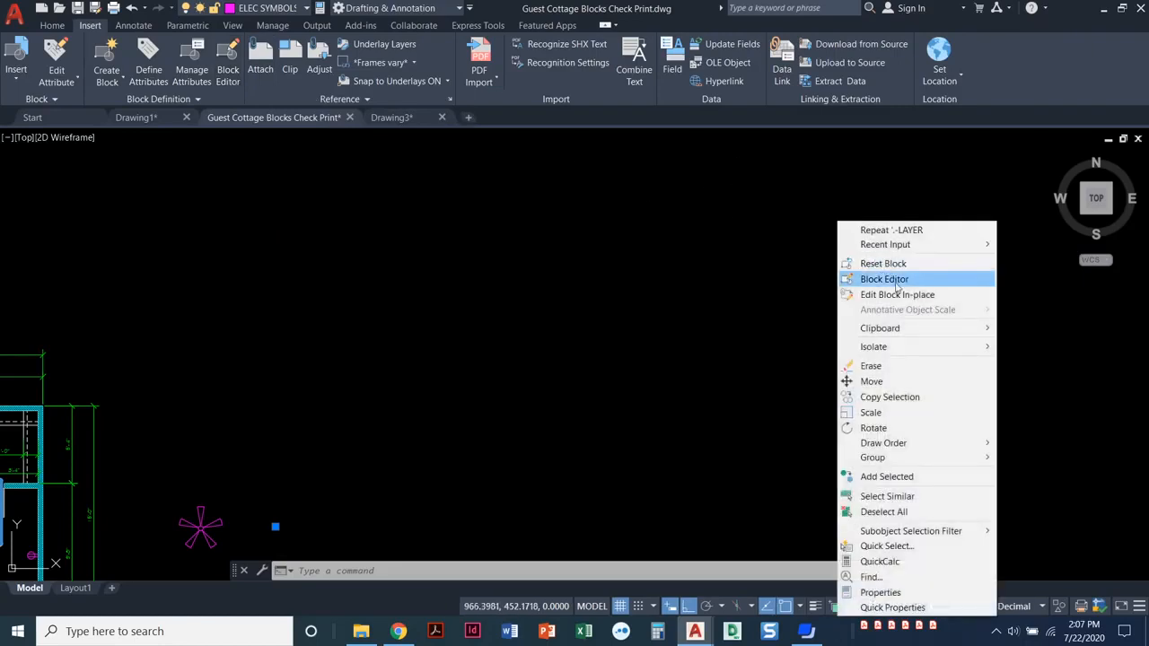
left_click(884, 279)
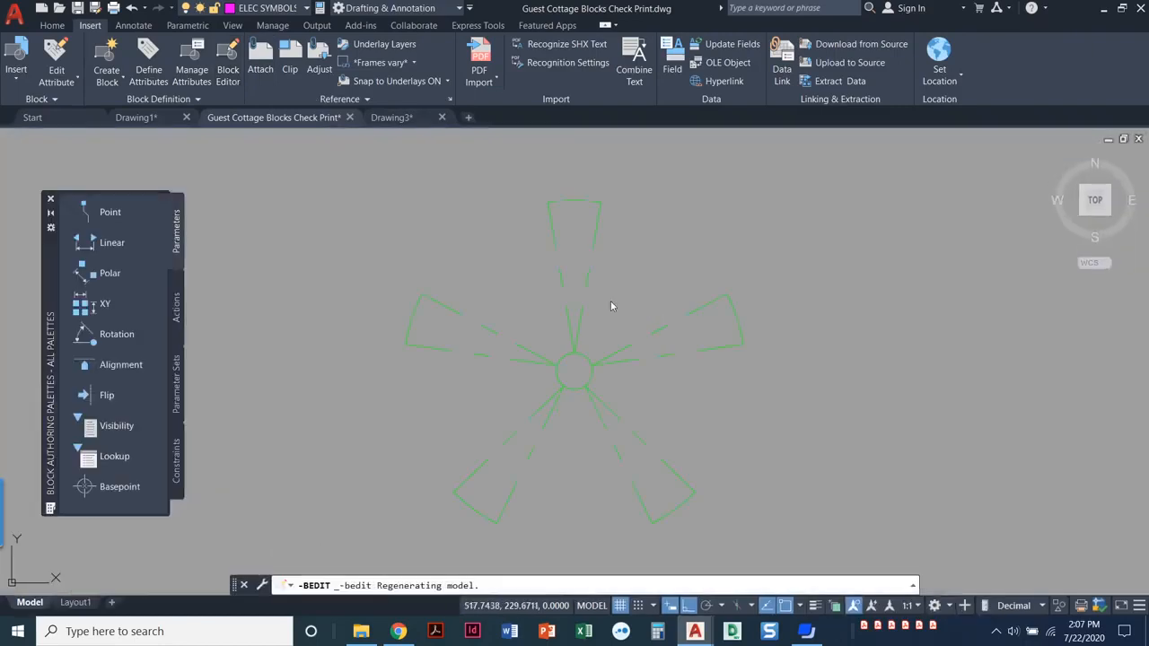
- Window-select all the fan's lines and move them onto layer 0
left_click(227, 63)
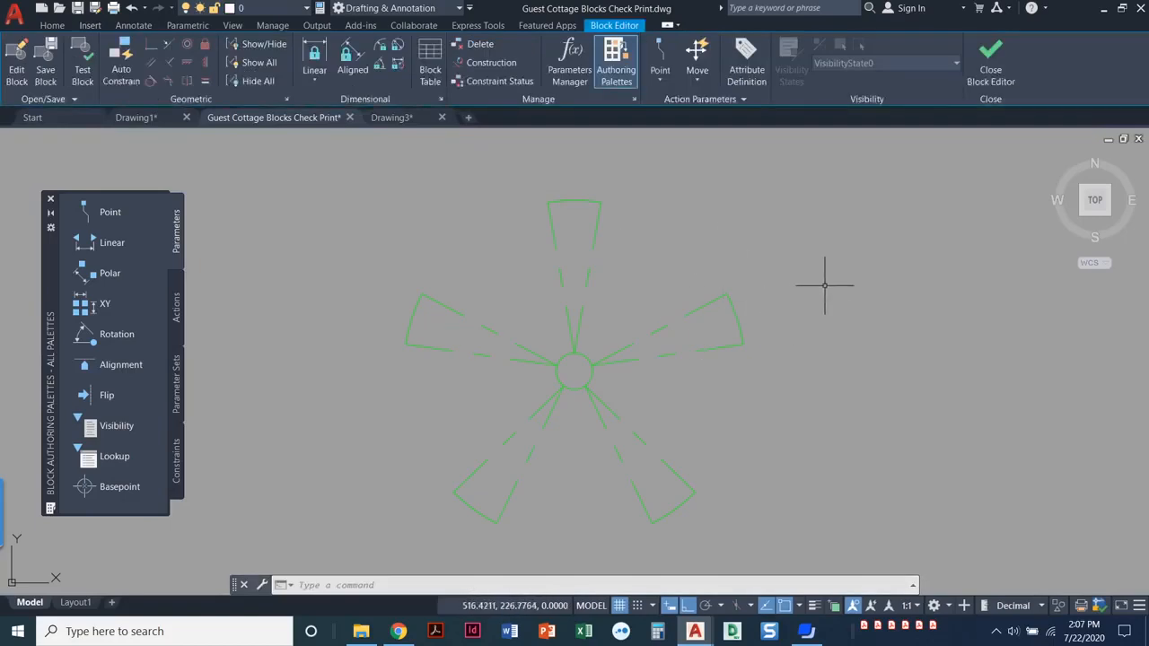
mouse_move(223, 208)
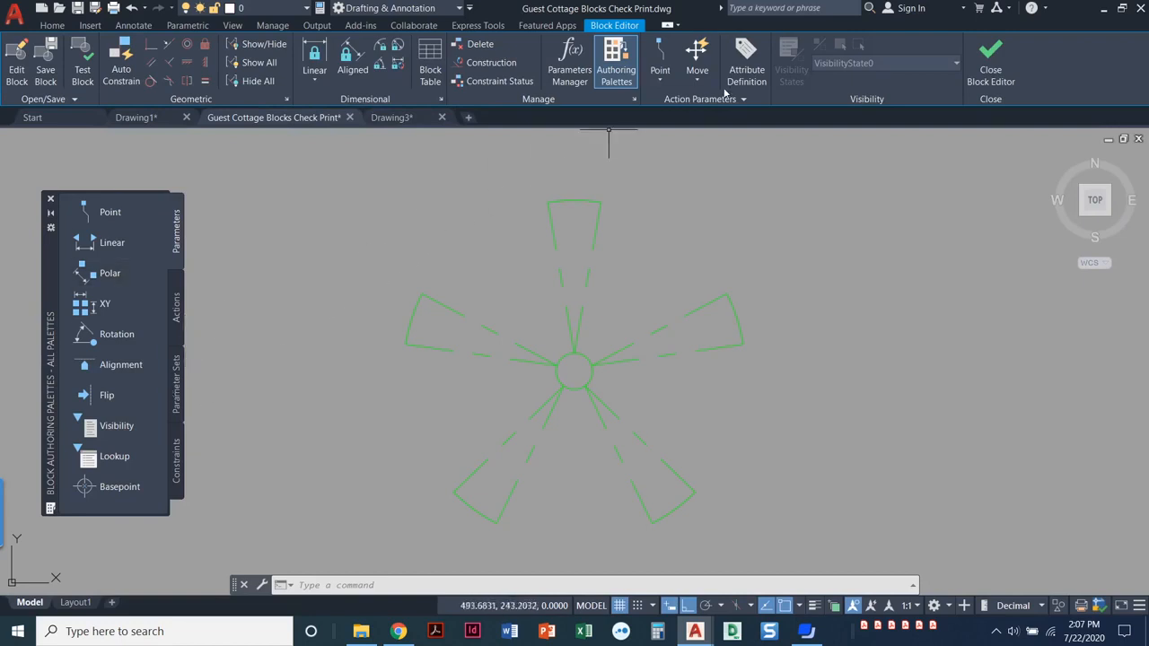
mouse_move(753, 140)
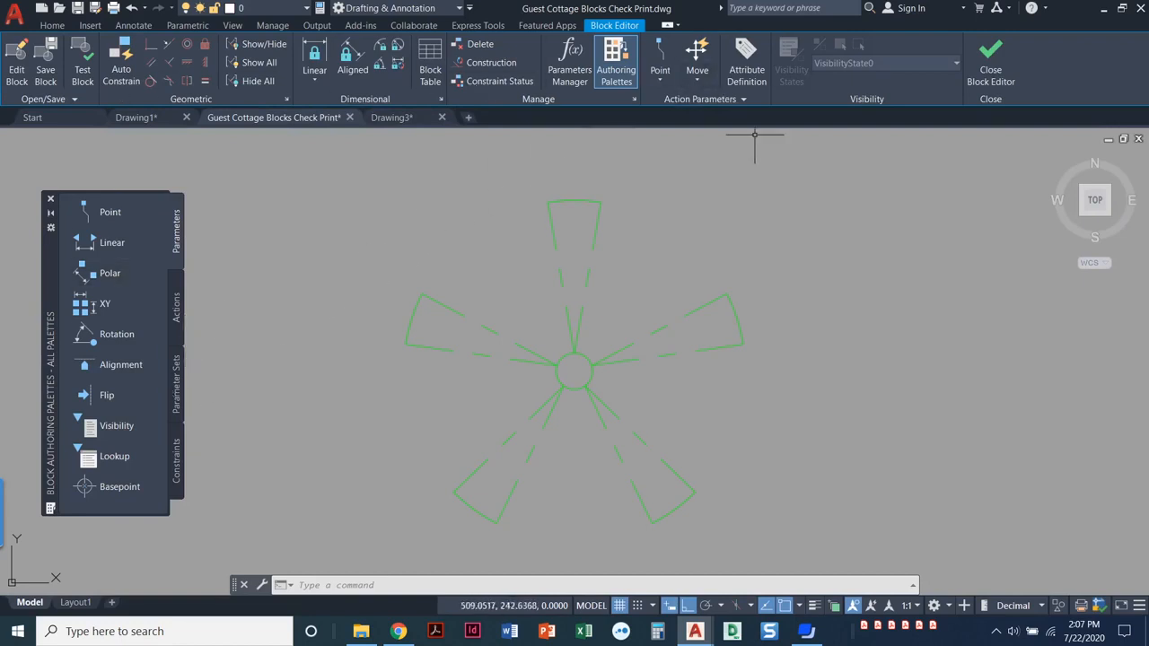
mouse_move(746, 397)
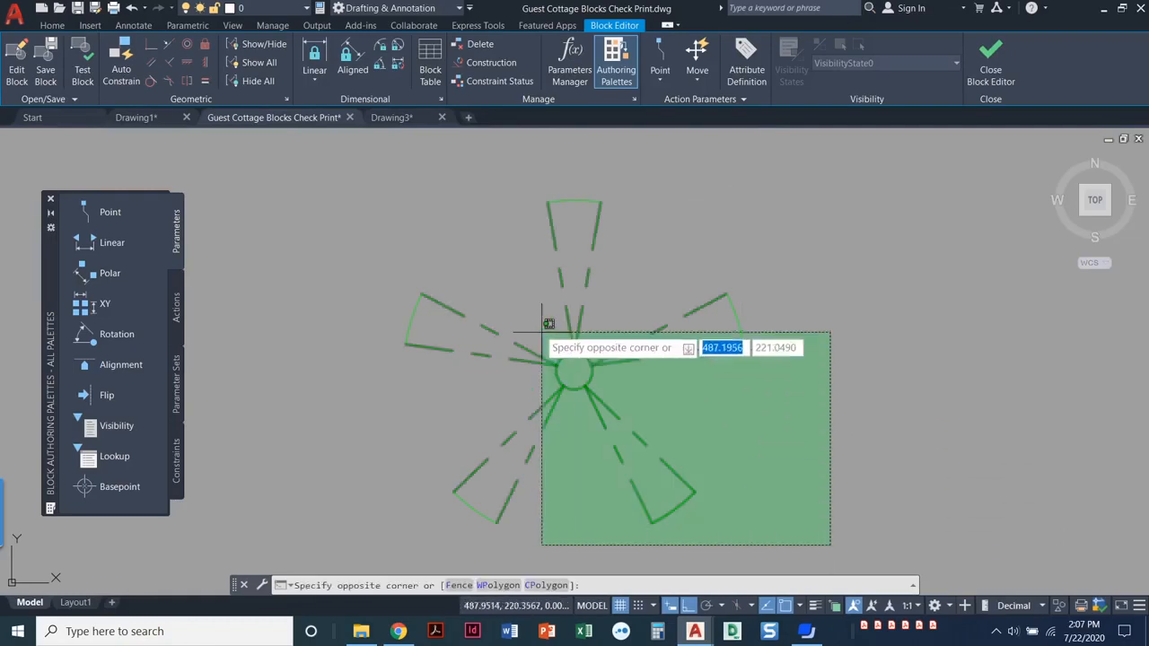
left_click(503, 296)
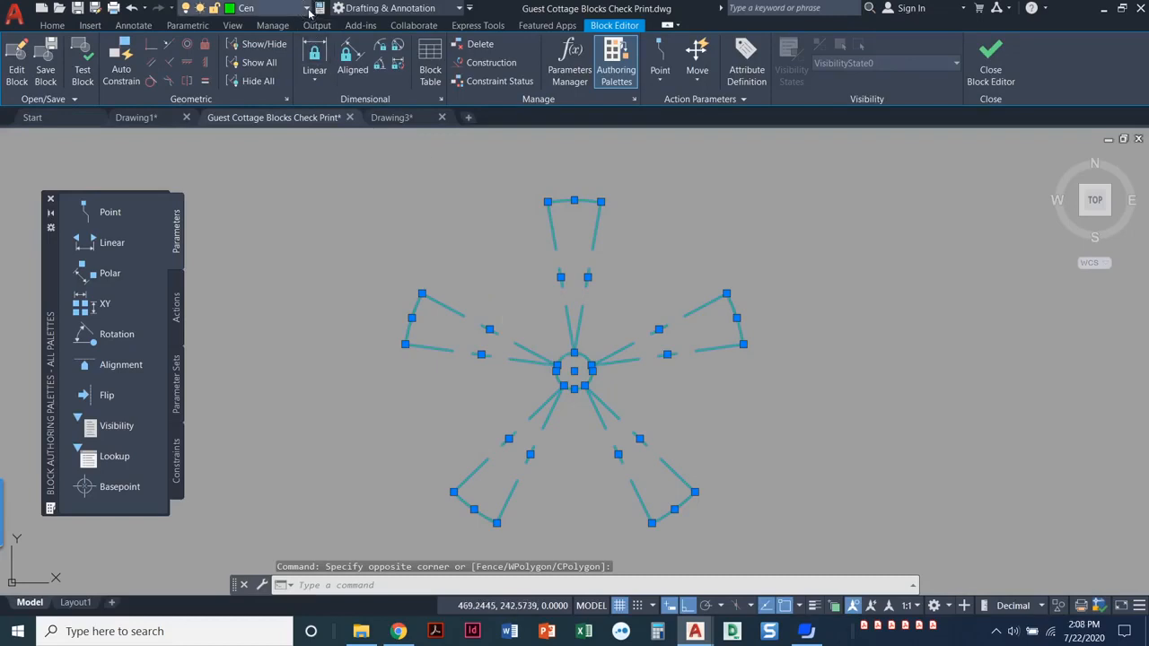
left_click(370, 145)
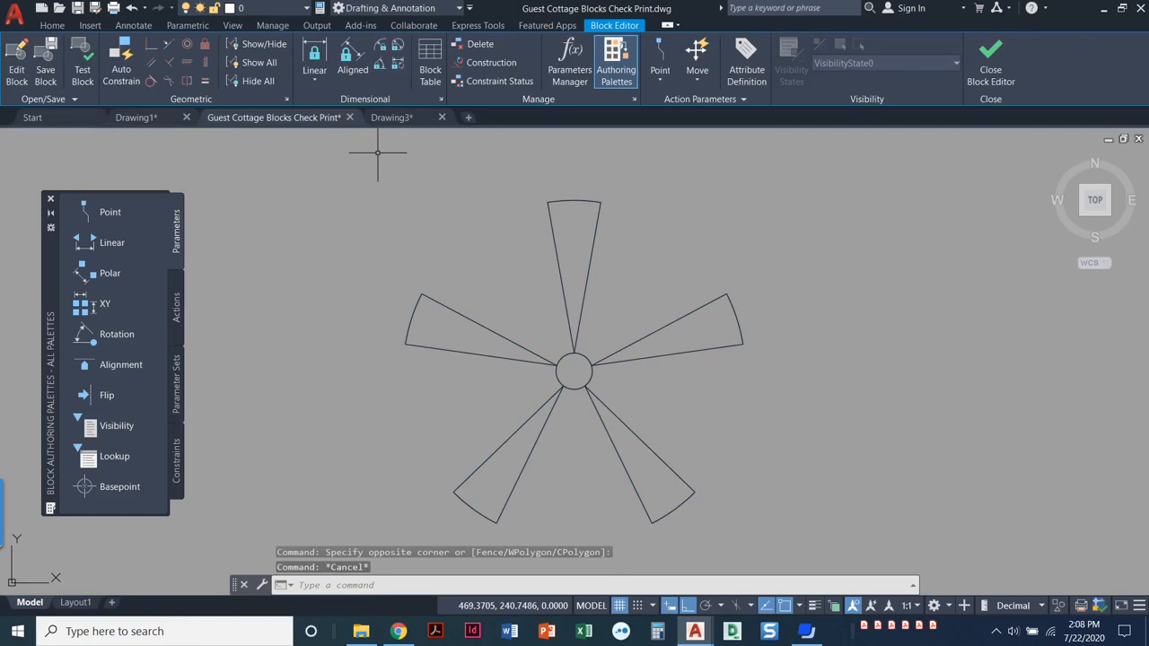
mouse_move(322, 255)
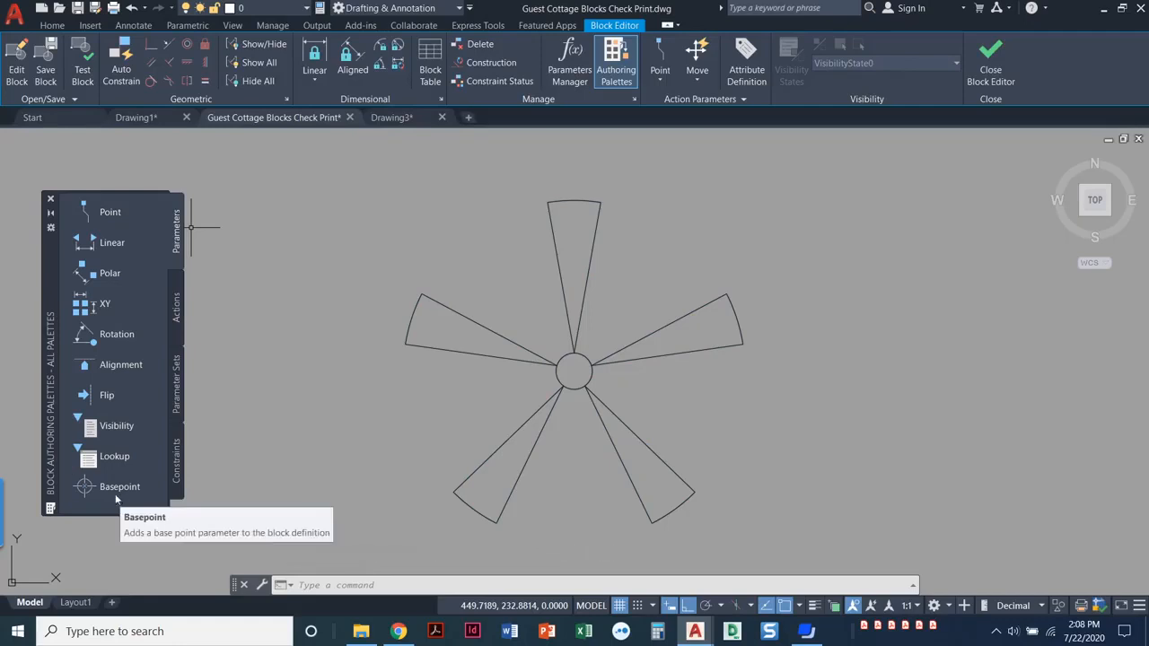
mouse_move(166, 227)
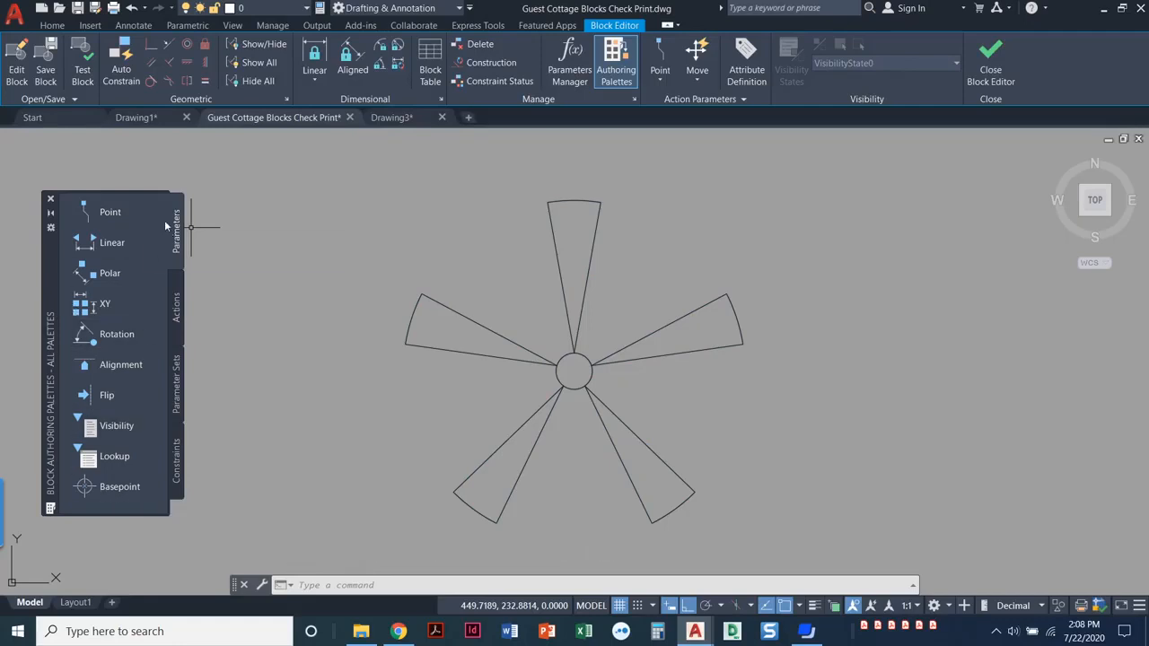
mouse_move(109, 428)
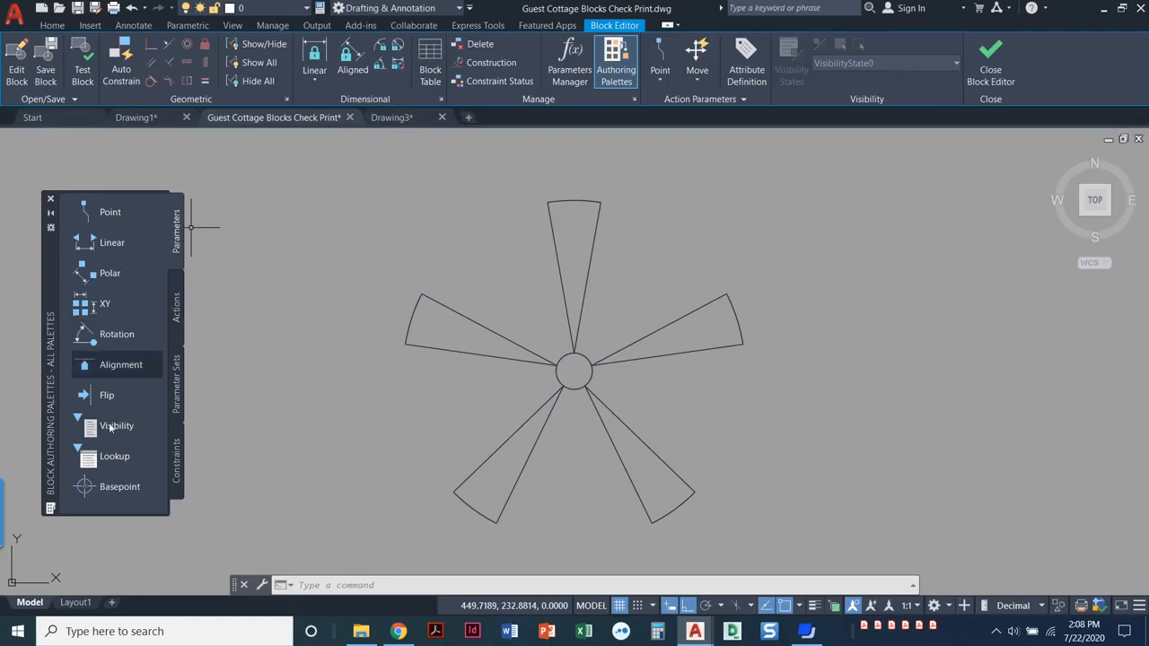
mouse_move(85, 487)
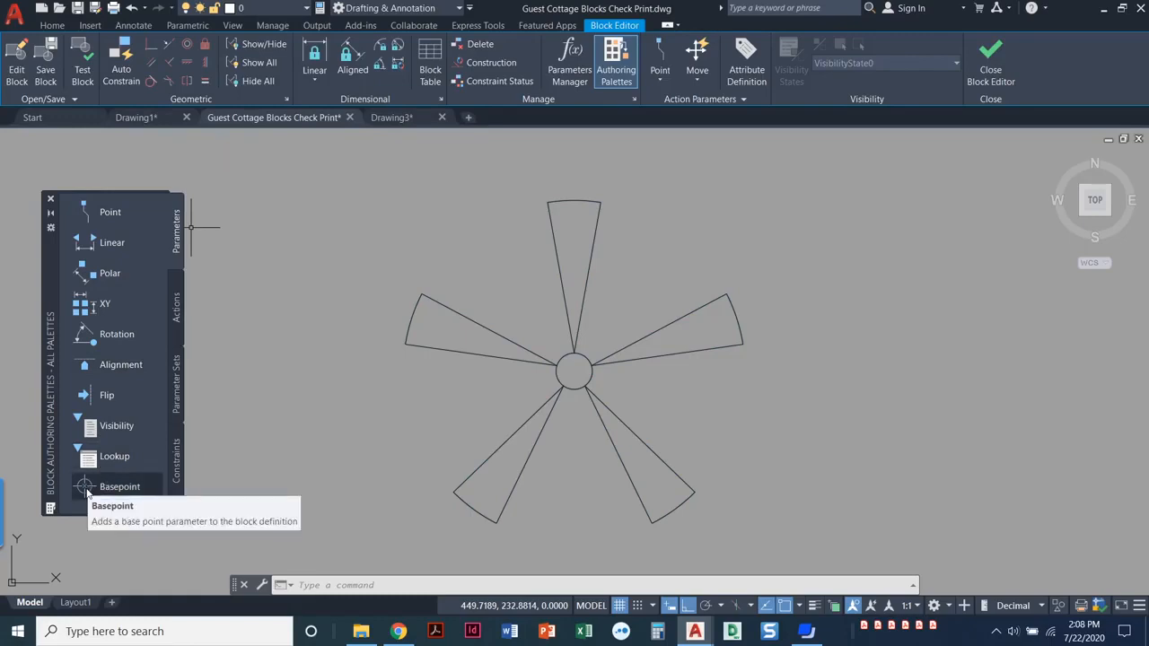
- Add a Basepoint parameter at the centre of the fan's hub circle
left_click(119, 487)
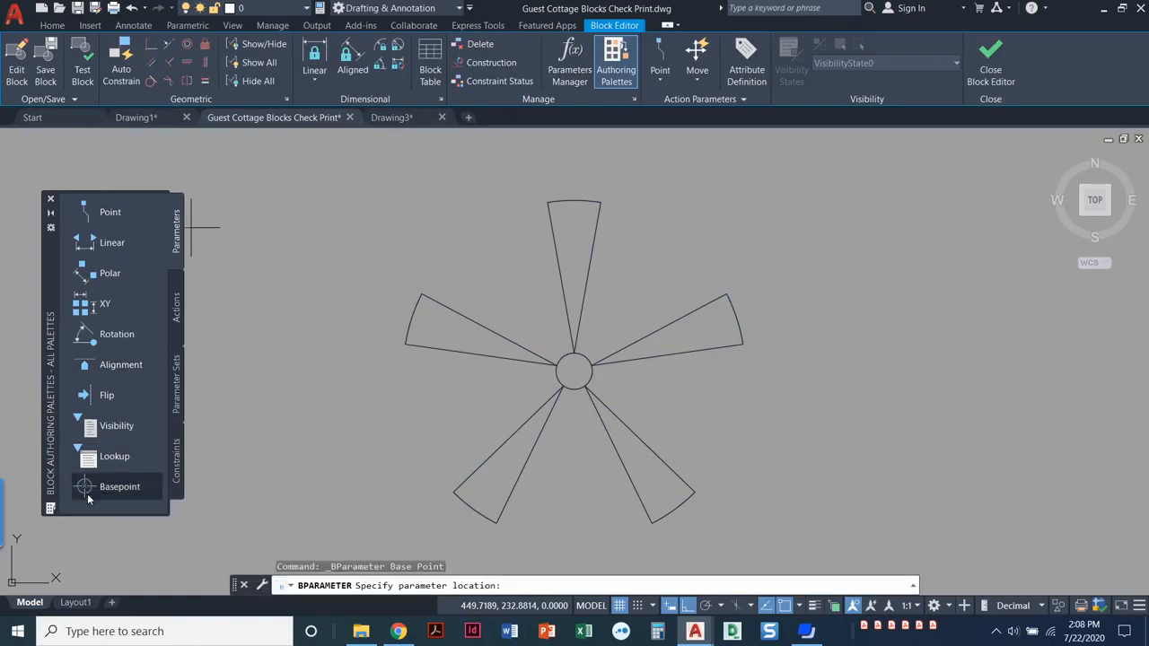
mouse_move(574, 368)
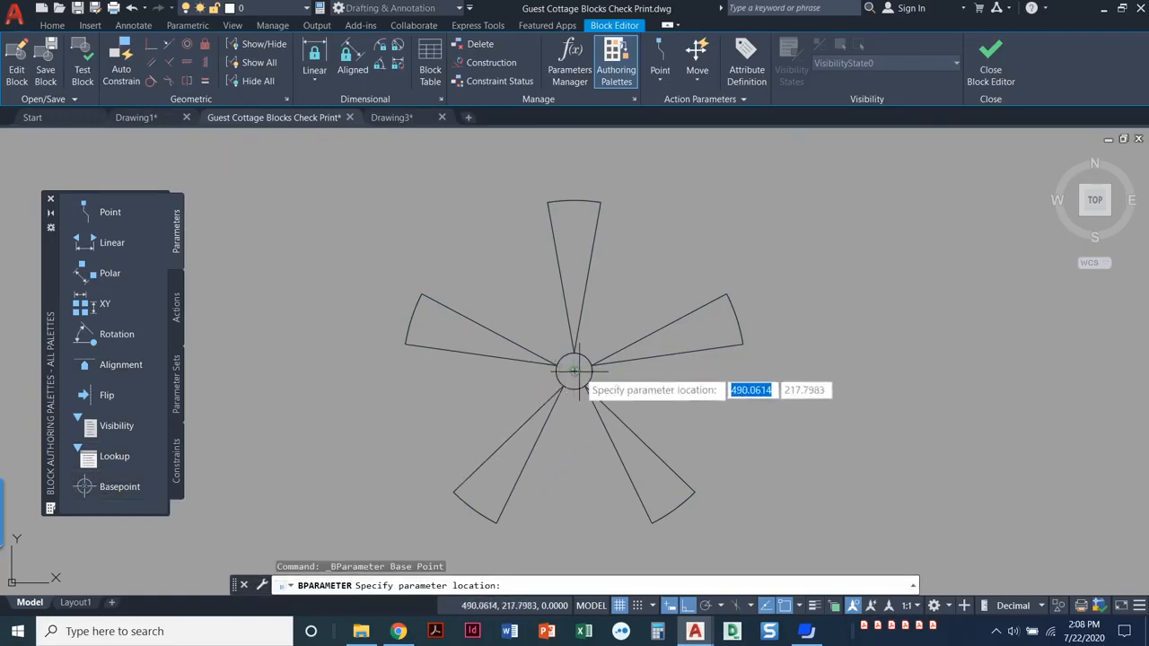
left_click(574, 370)
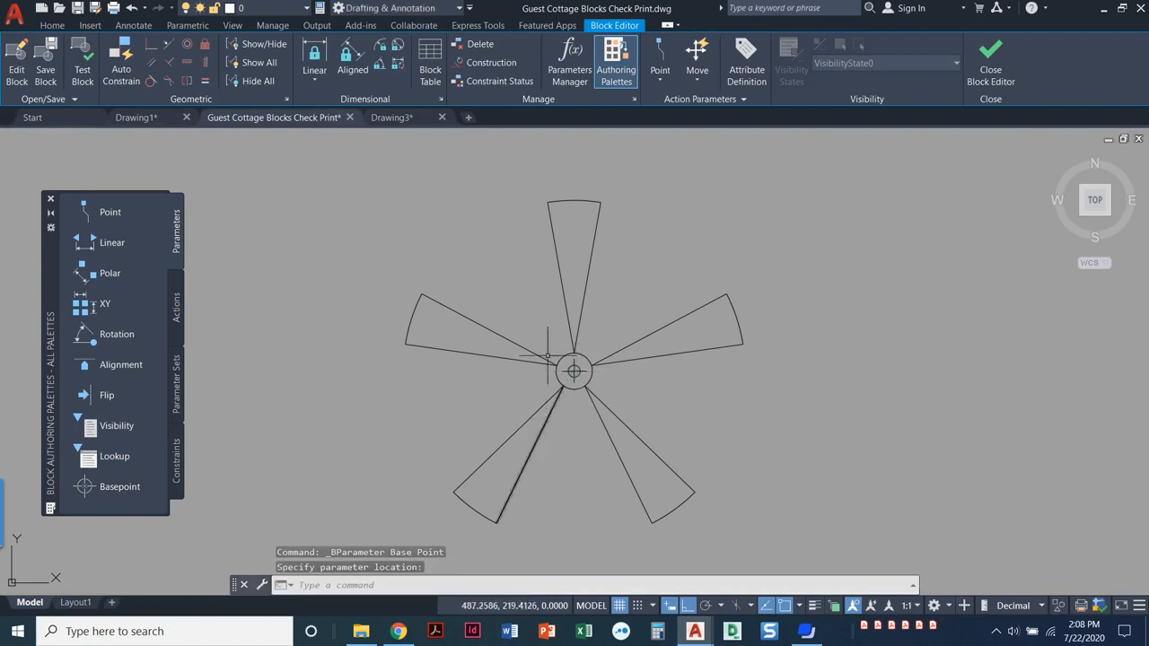
mouse_move(666, 143)
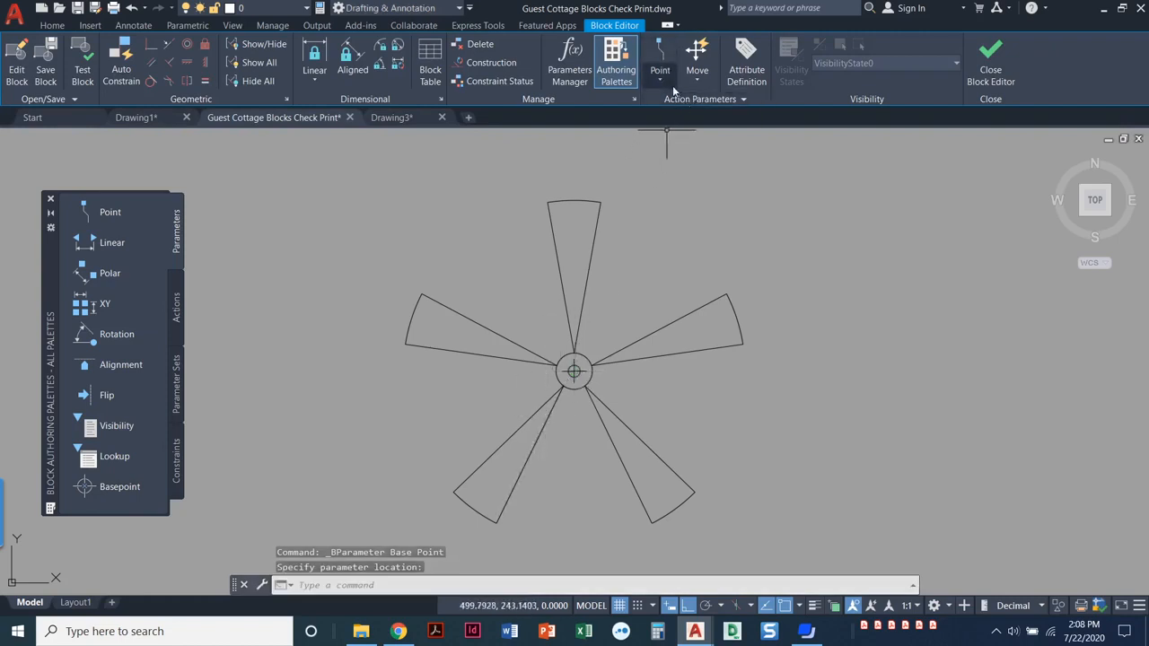
left_click(659, 63)
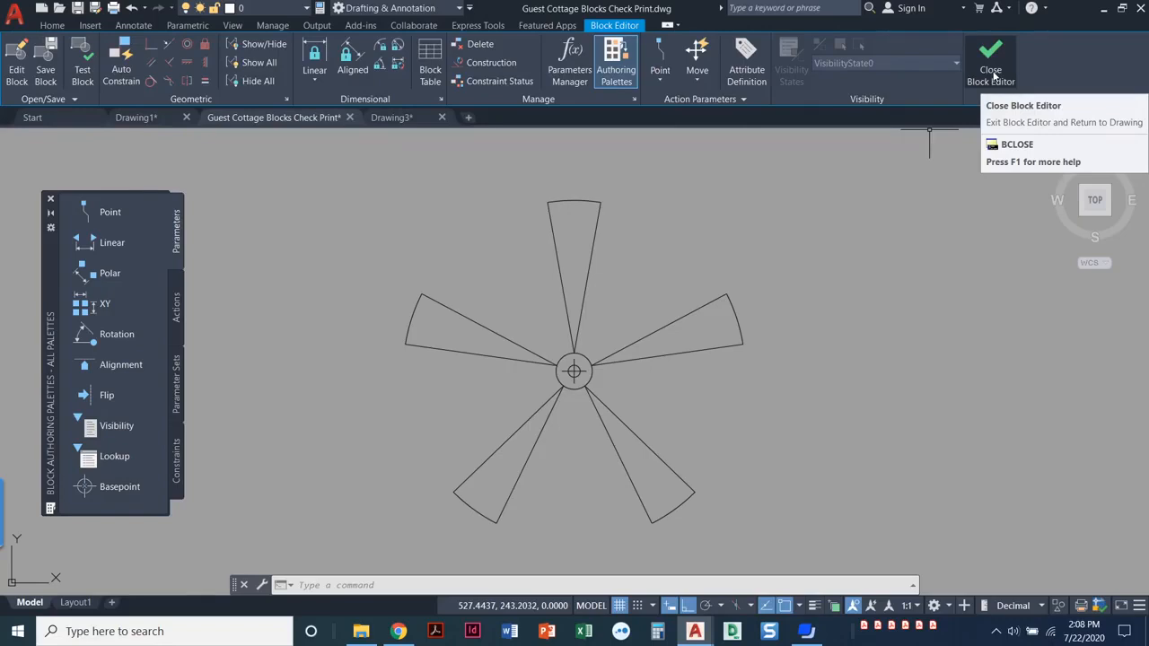
- Close the Block Editor, saving changes so the fan blocks update in model space
left_click(990, 62)
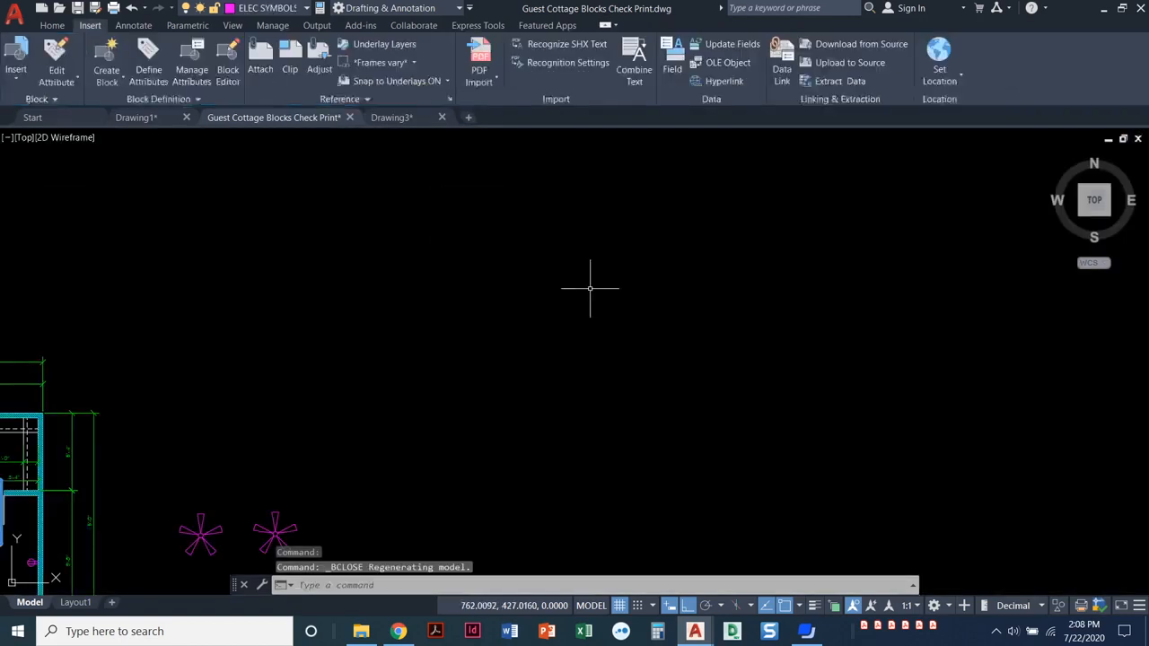
mouse_move(768, 204)
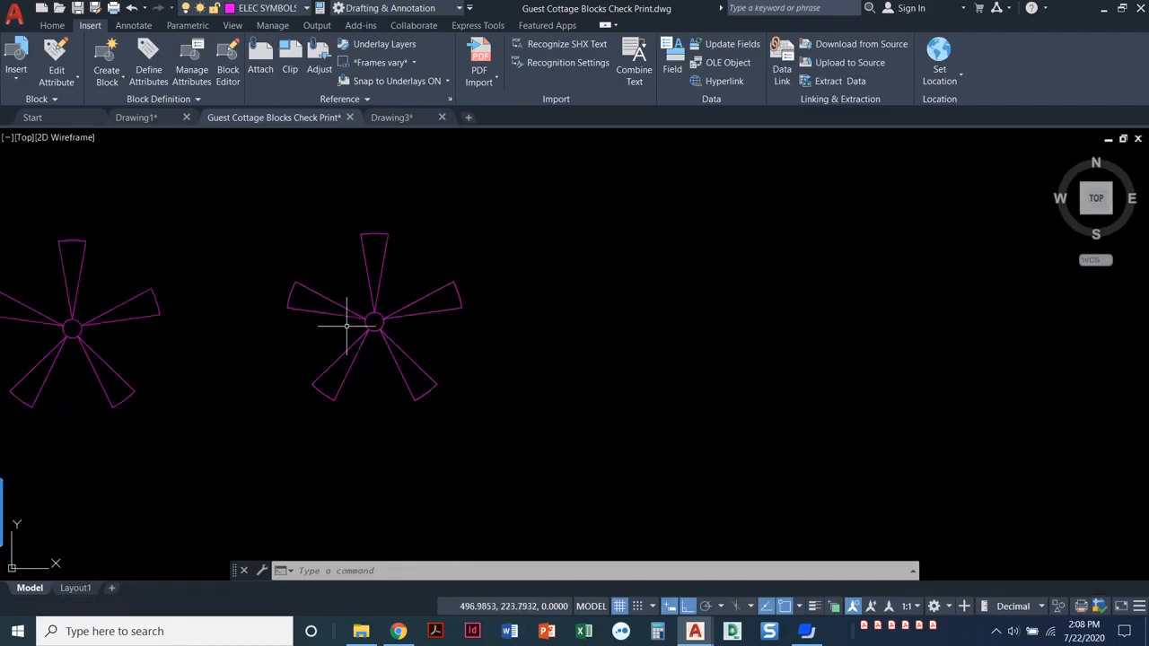
mouse_move(359, 320)
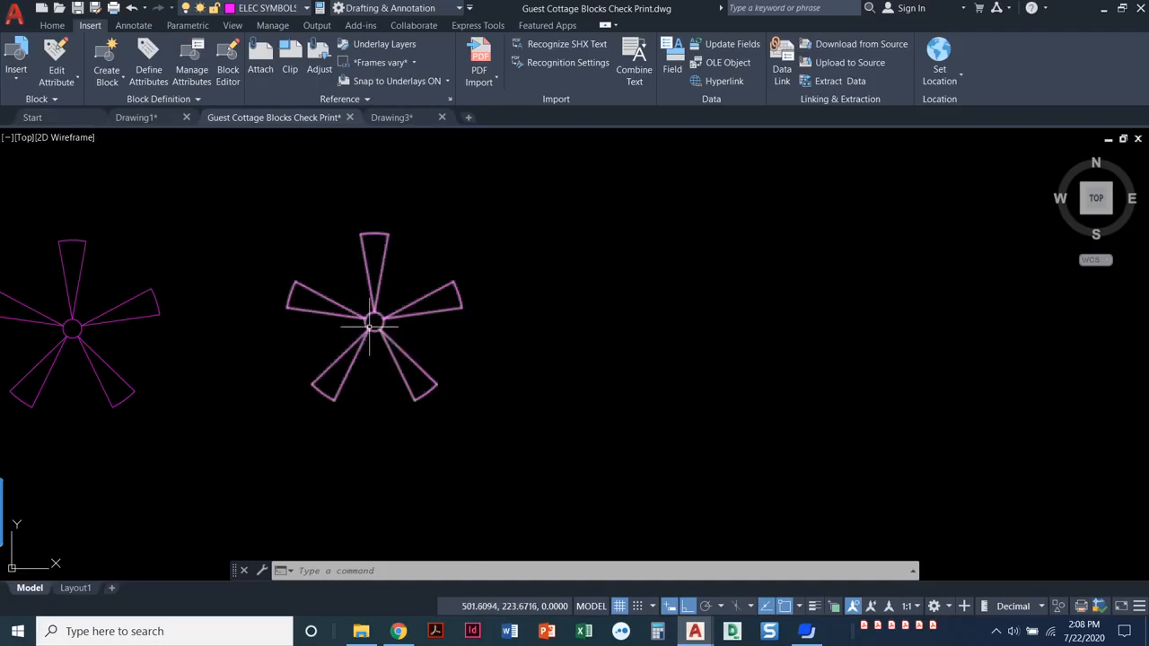
mouse_move(375, 334)
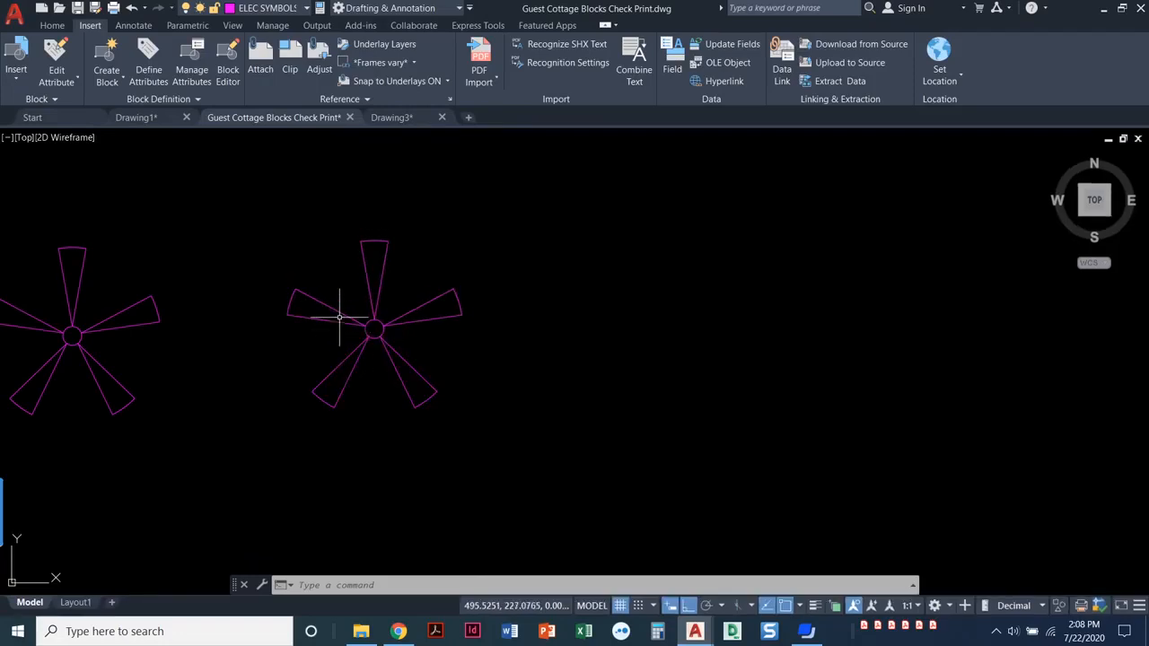
left_click(374, 328)
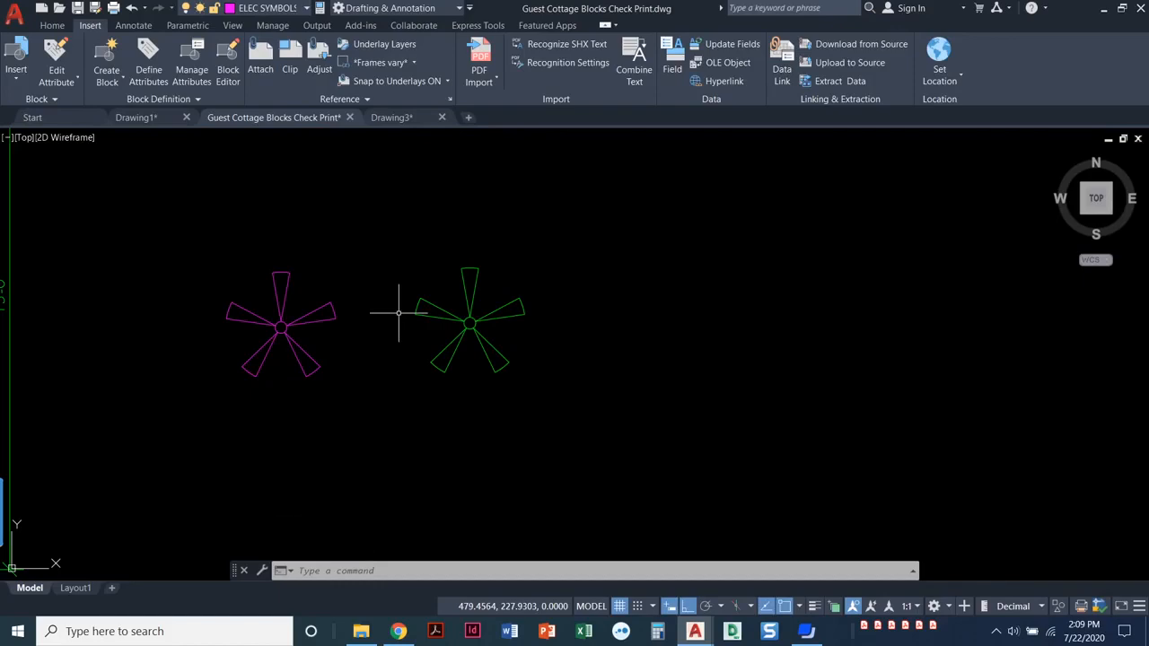
mouse_move(342, 208)
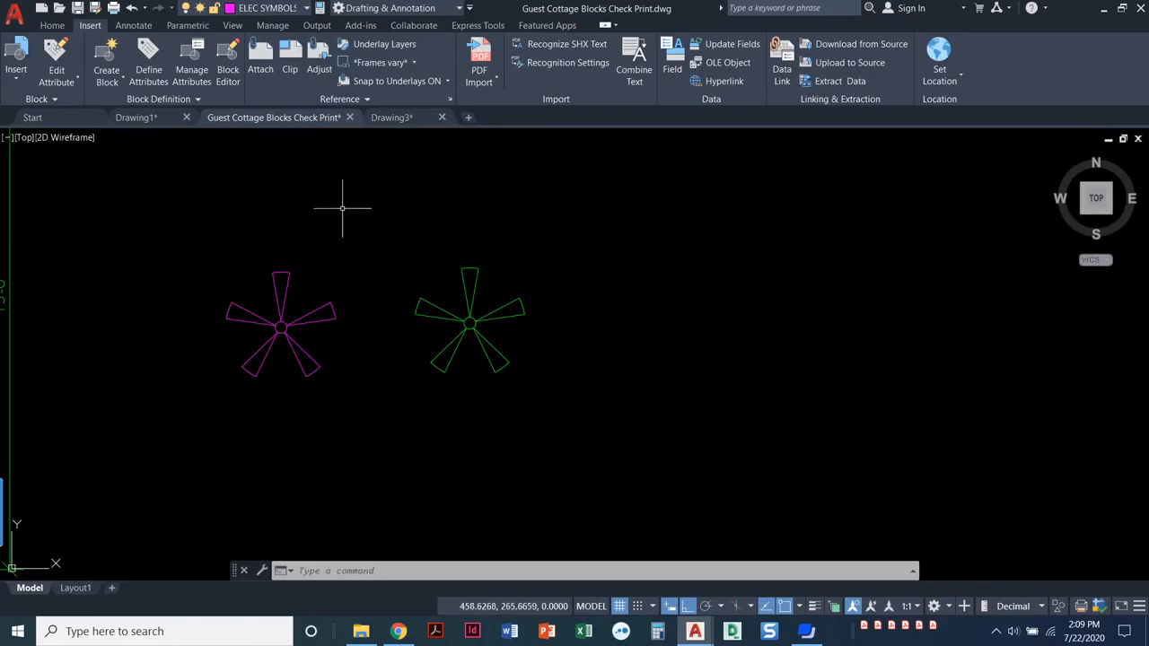
mouse_move(357, 299)
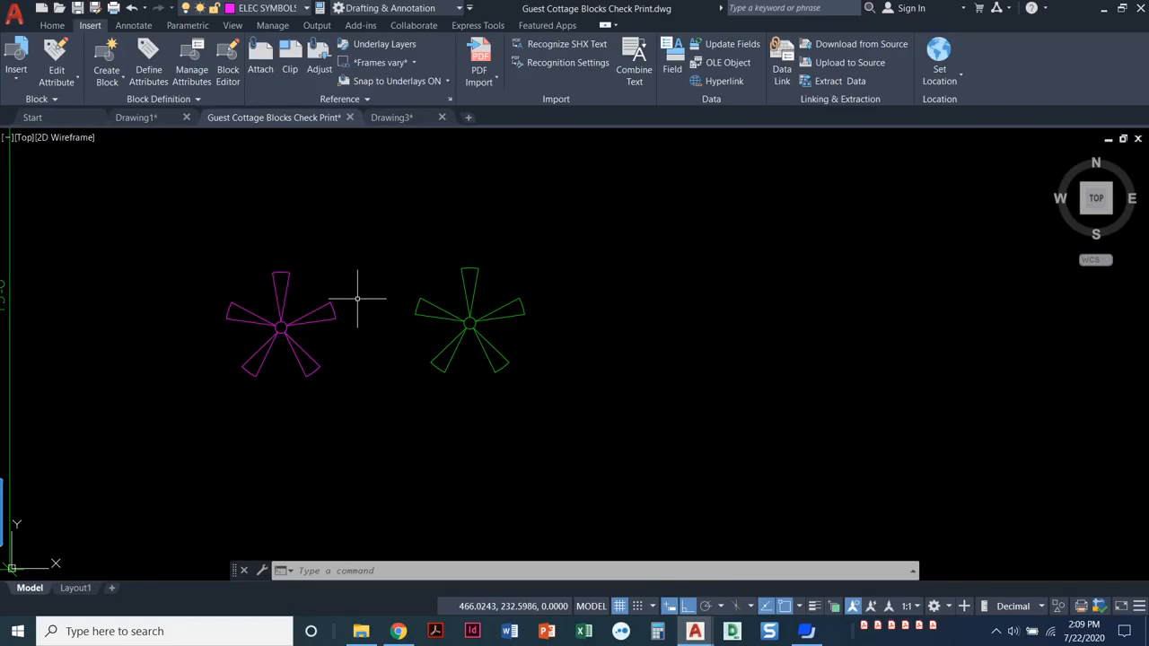
mouse_move(356, 297)
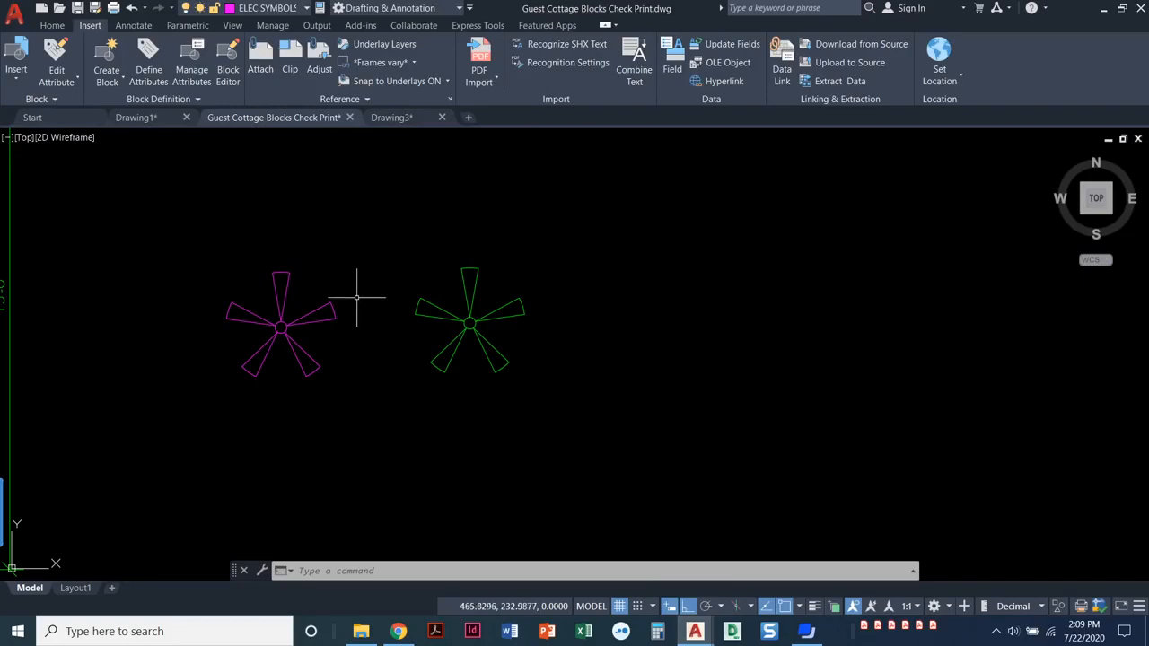
mouse_move(355, 287)
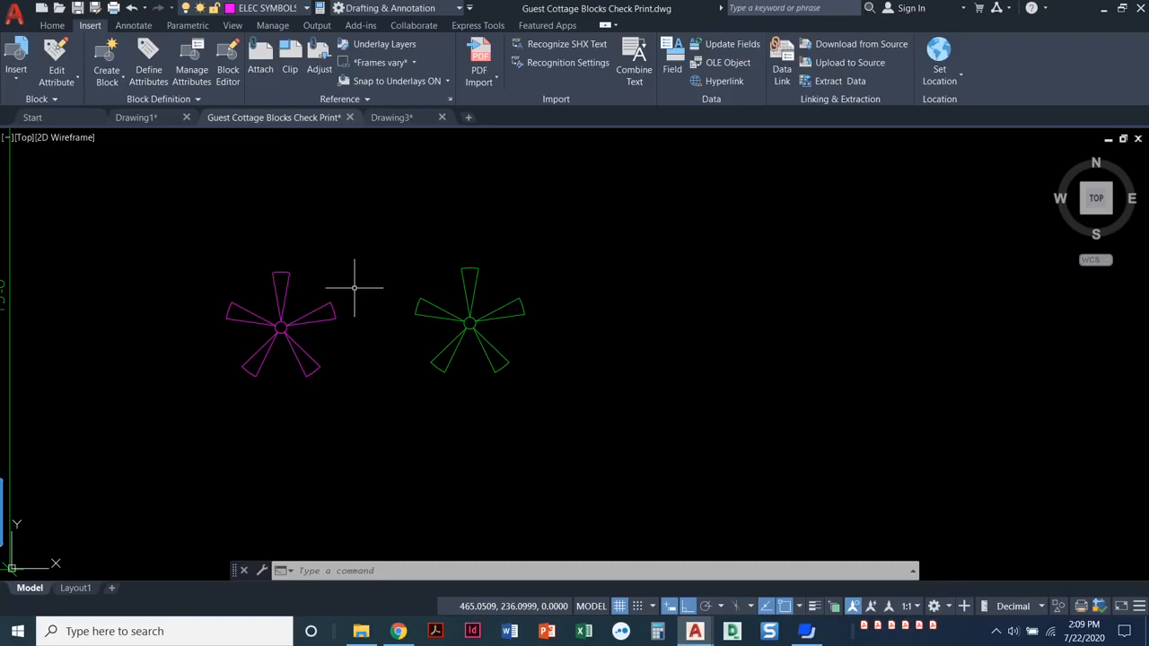
mouse_move(364, 294)
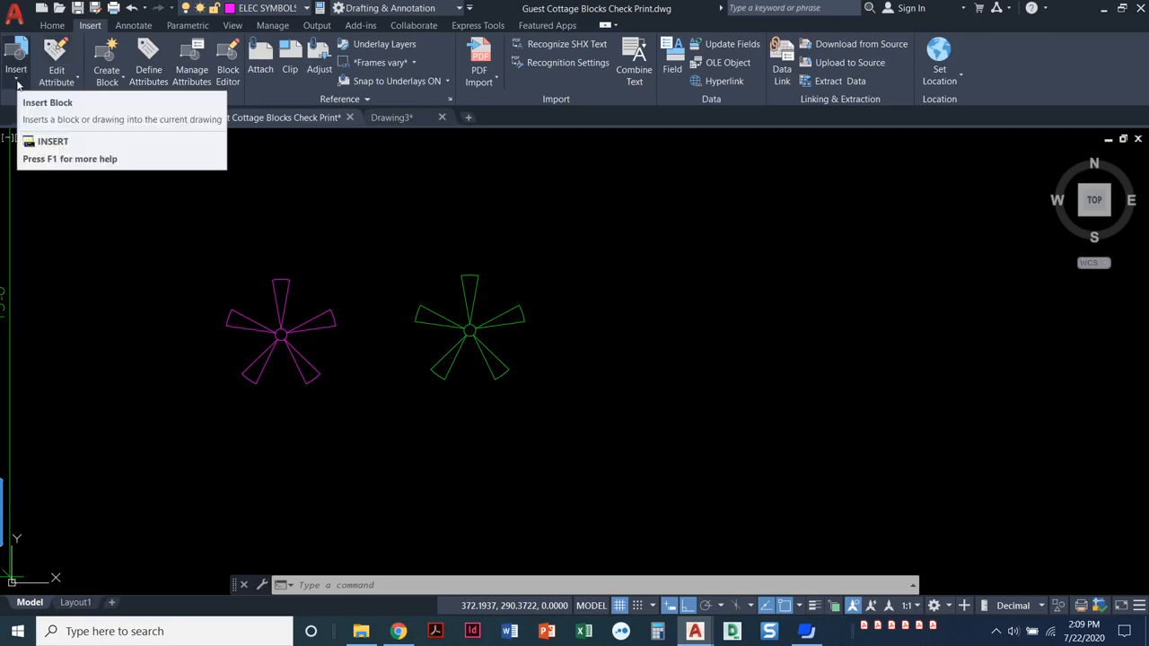
- Drag the Ceiling Light and 2830 window blocks from the Recent Blocks palette into the drawing
left_click(16, 59)
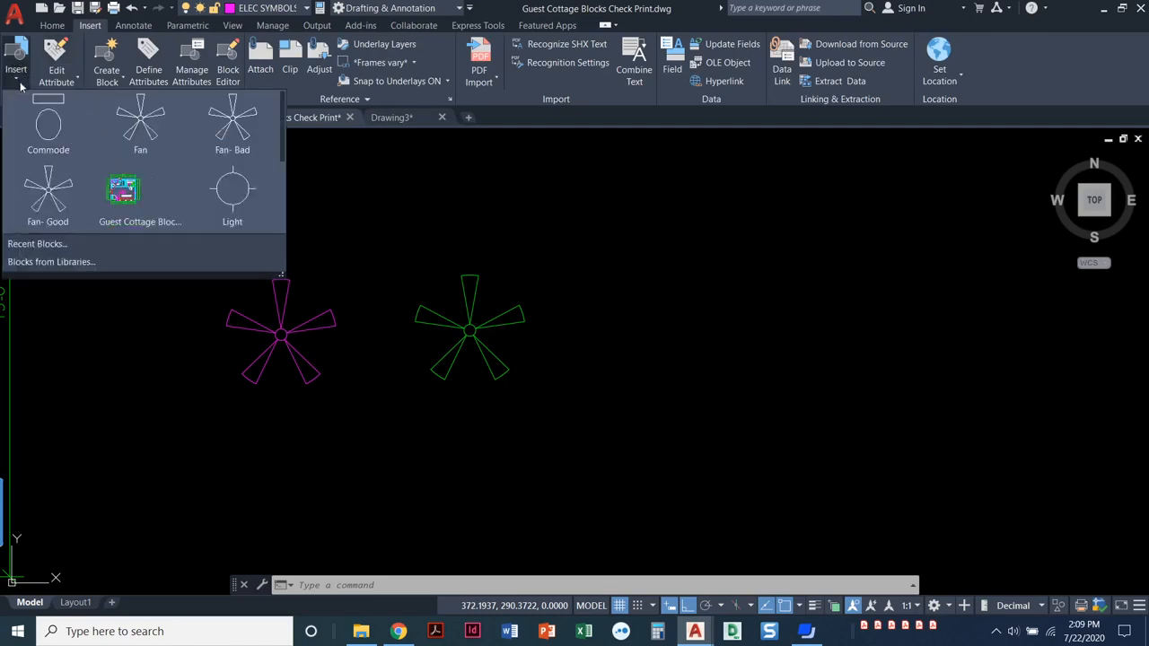
mouse_move(51, 261)
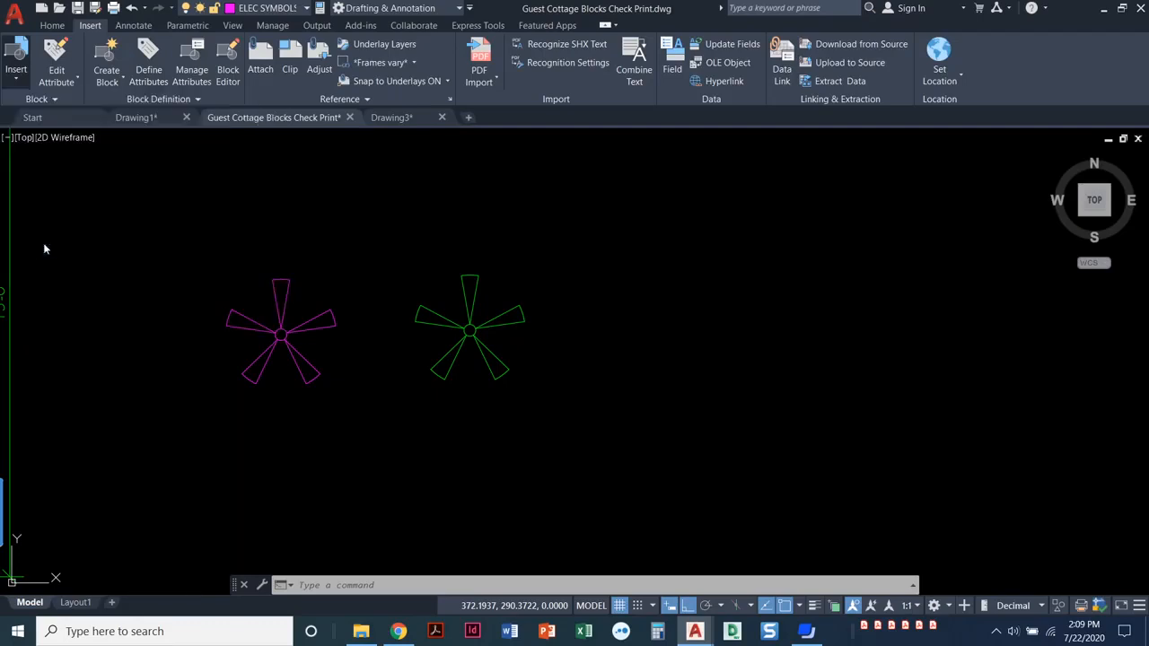
left_click(15, 58)
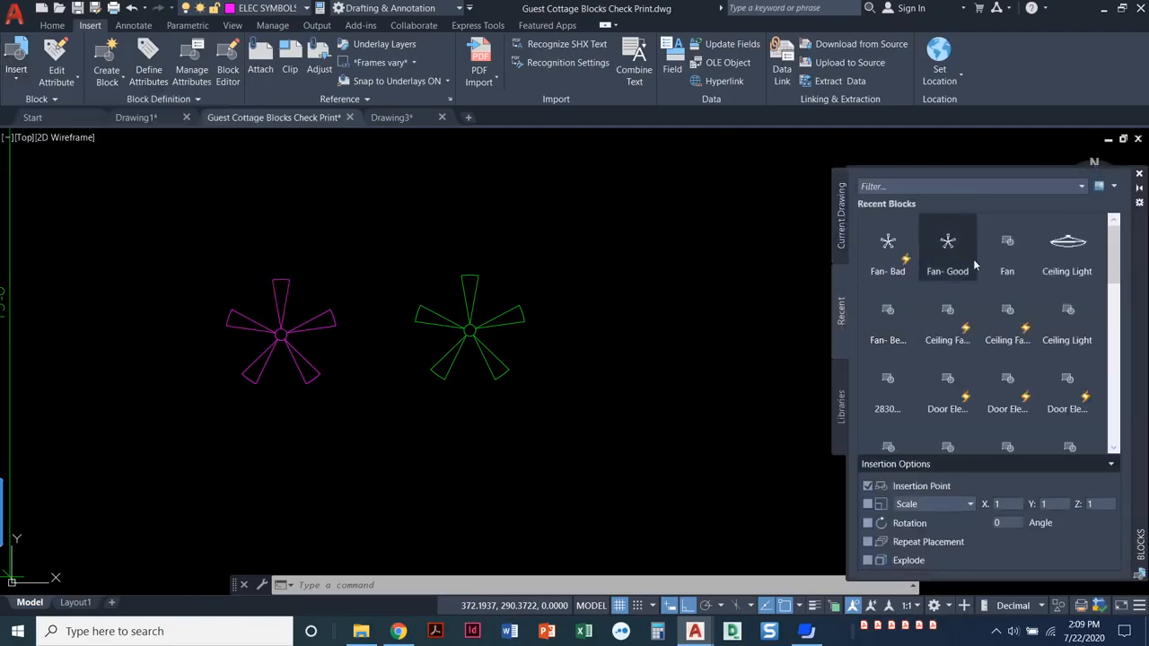
scroll("down", 3)
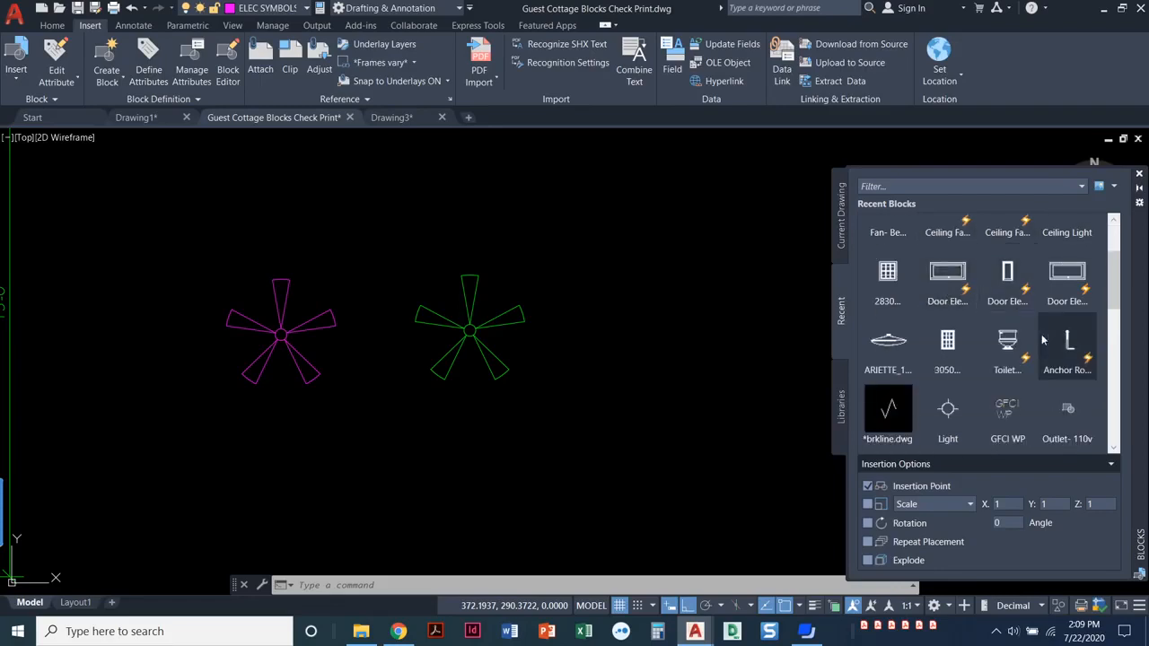
scroll("down", 3)
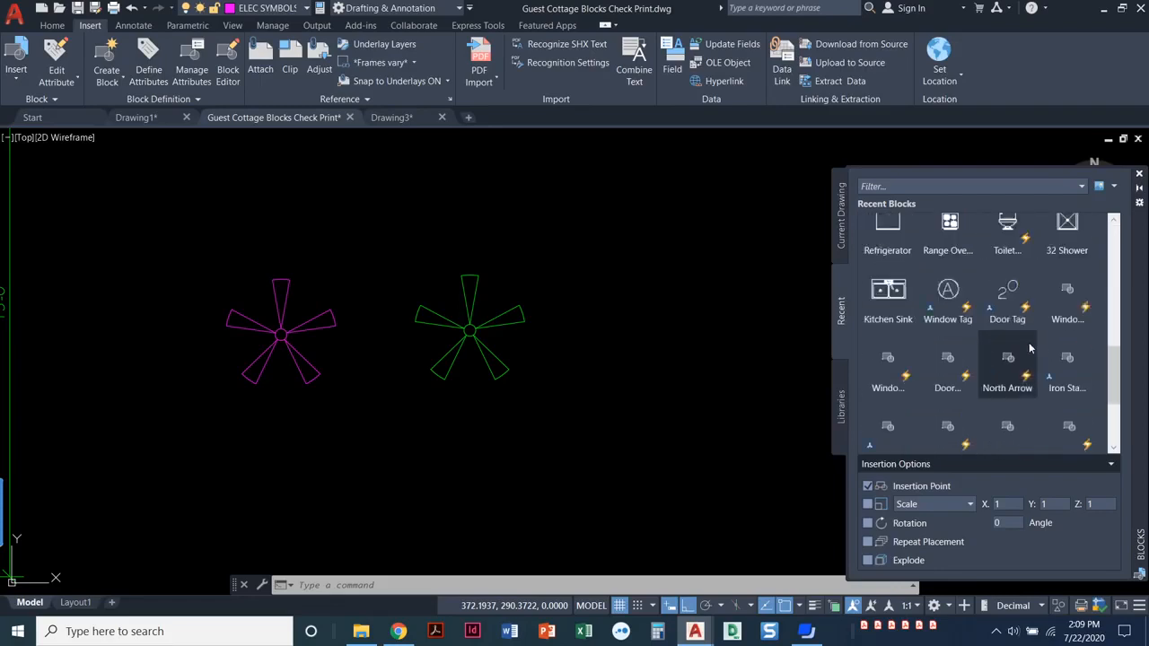
scroll("down", 3)
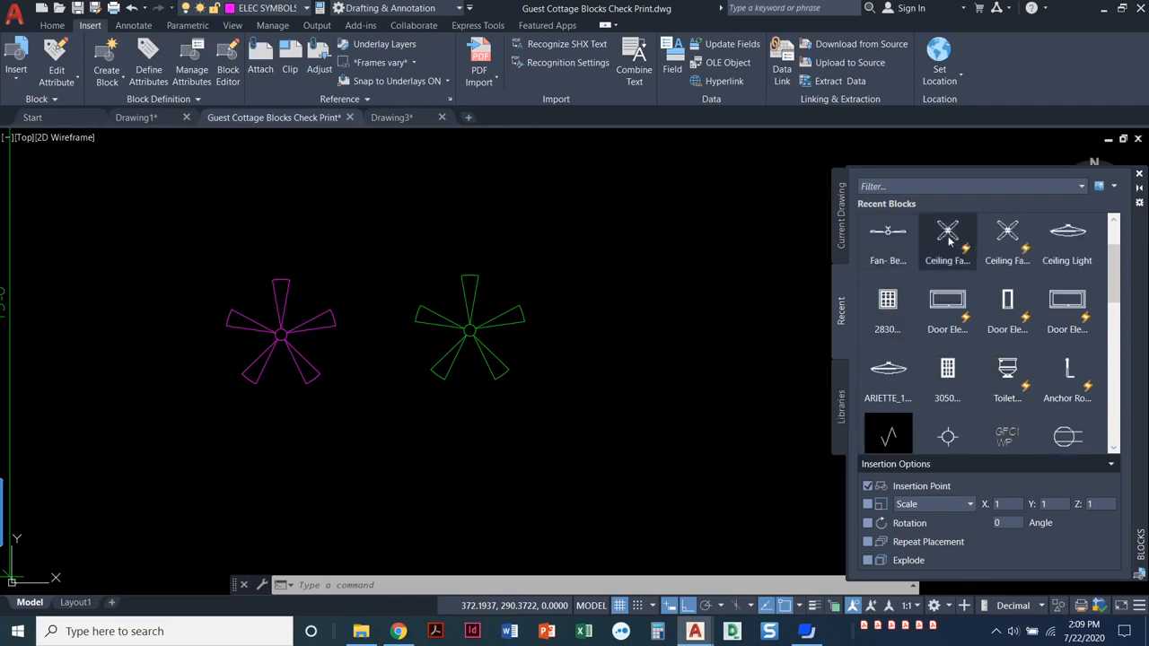
left_click(1067, 238)
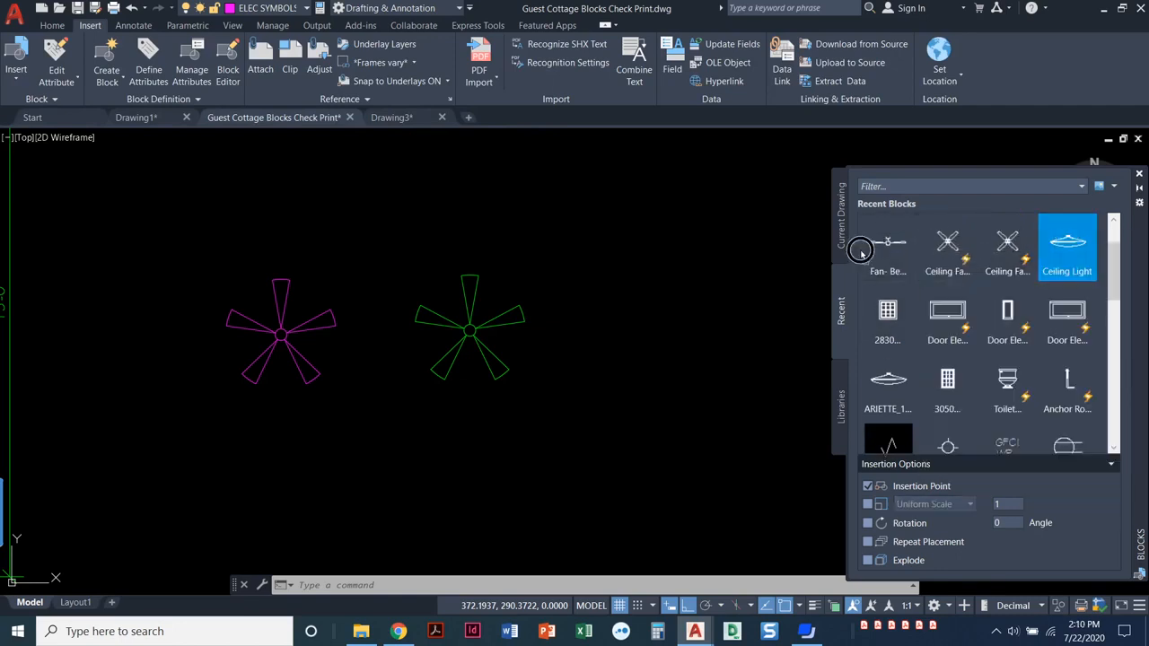
left_click(1067, 246)
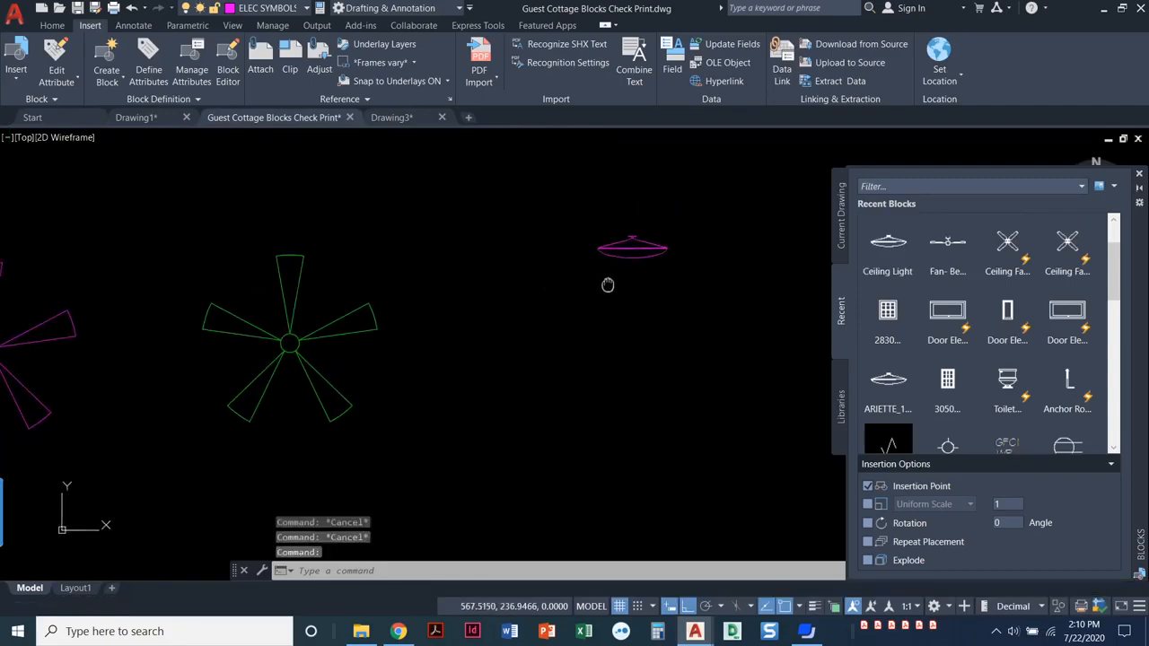
left_click(887, 310)
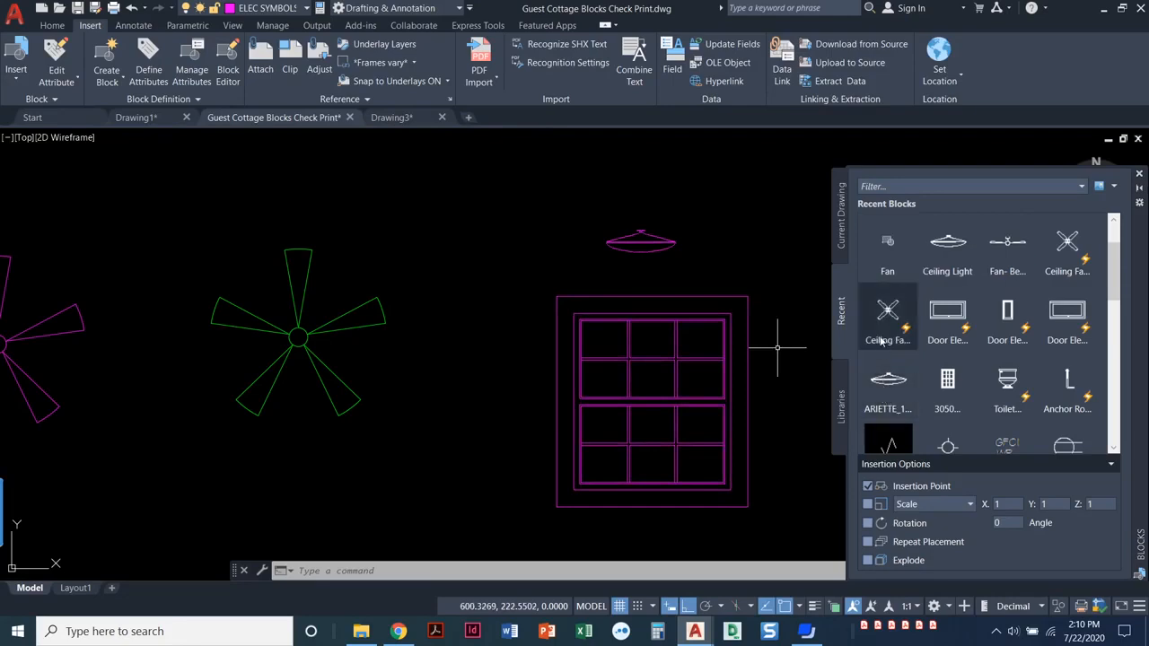
mouse_move(1007, 319)
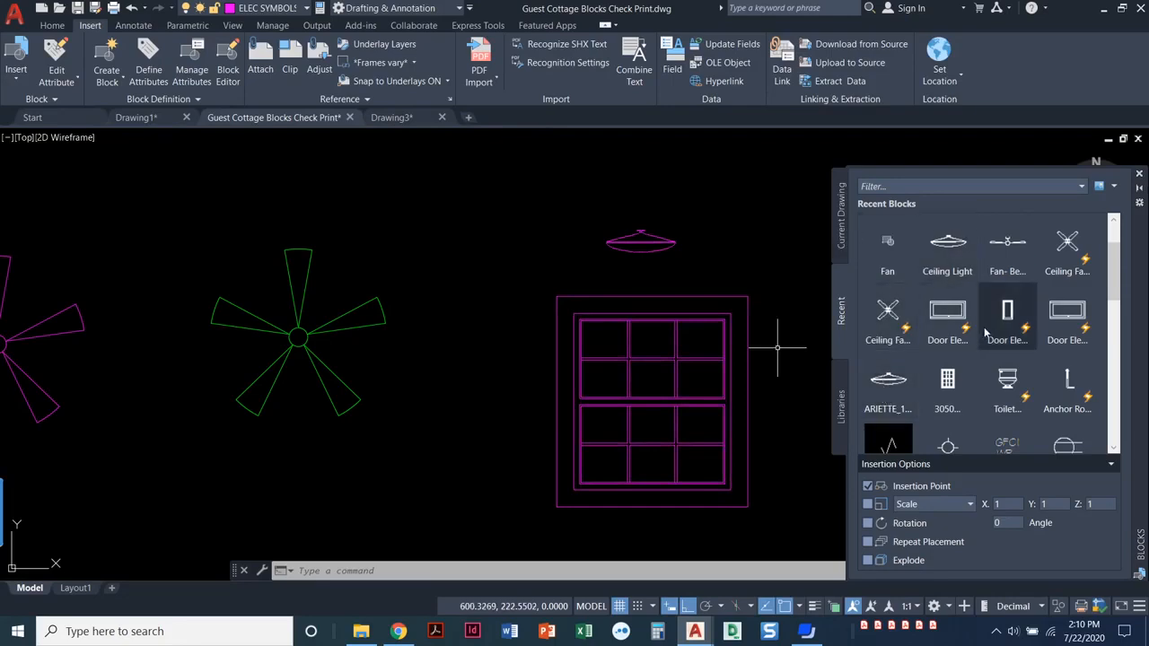
mouse_move(1007, 309)
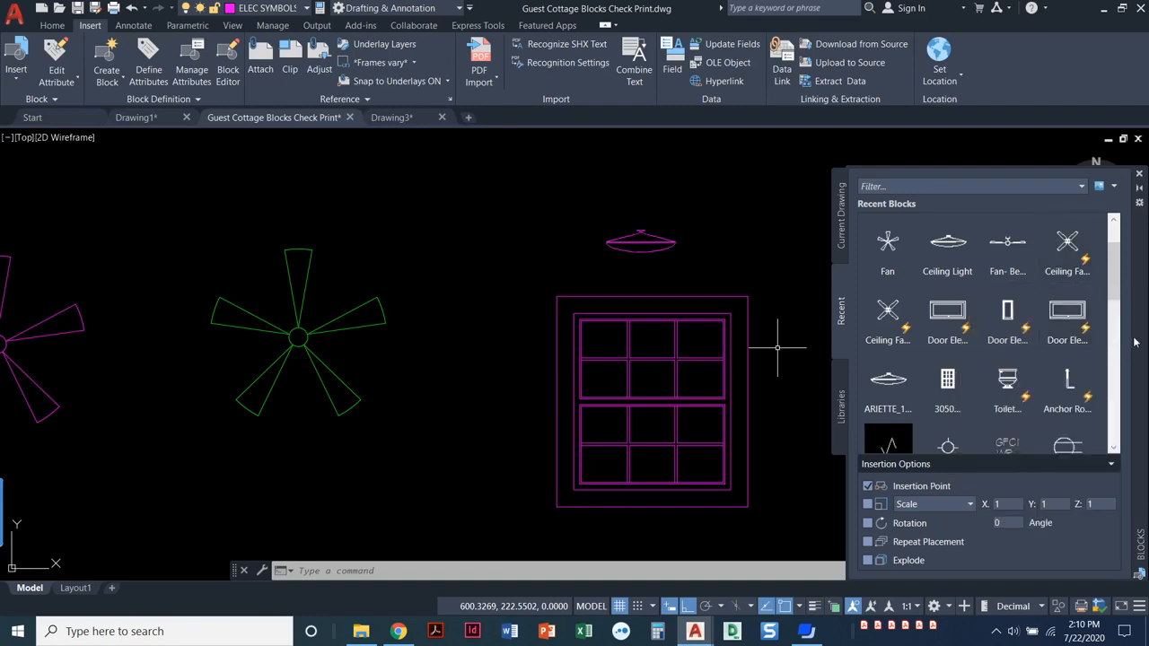
scroll("down", 3)
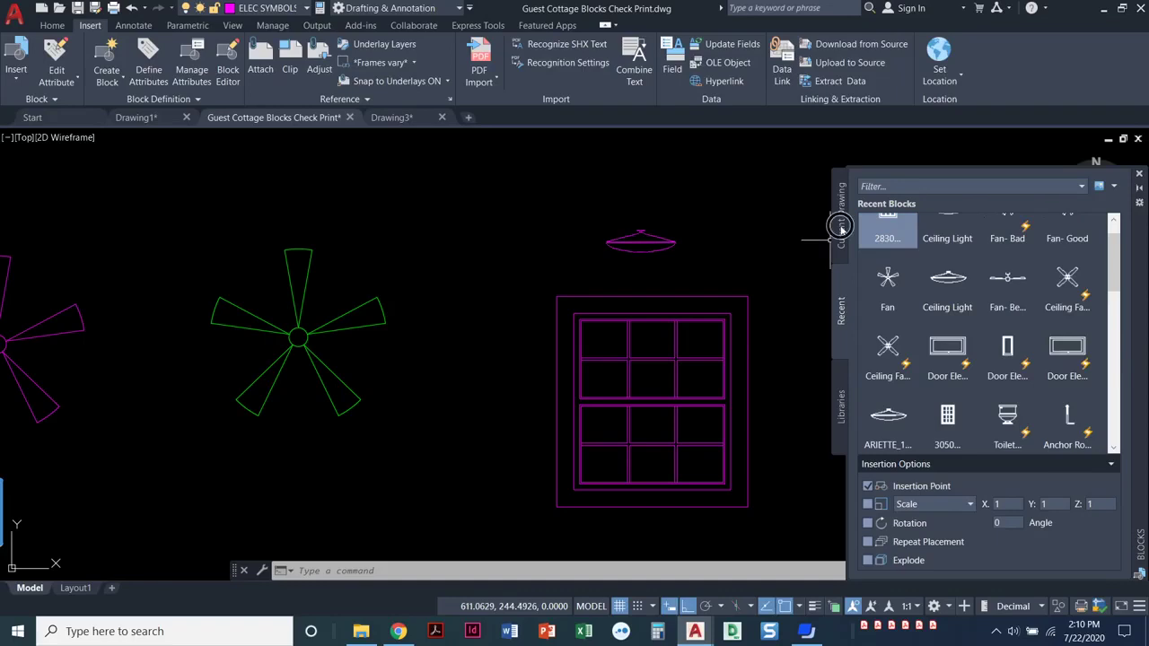
- Browse the Current Drawing blocks (Ceiling Light, Commode, Fan, Outlet), then auto-hide the palette
left_click(839, 216)
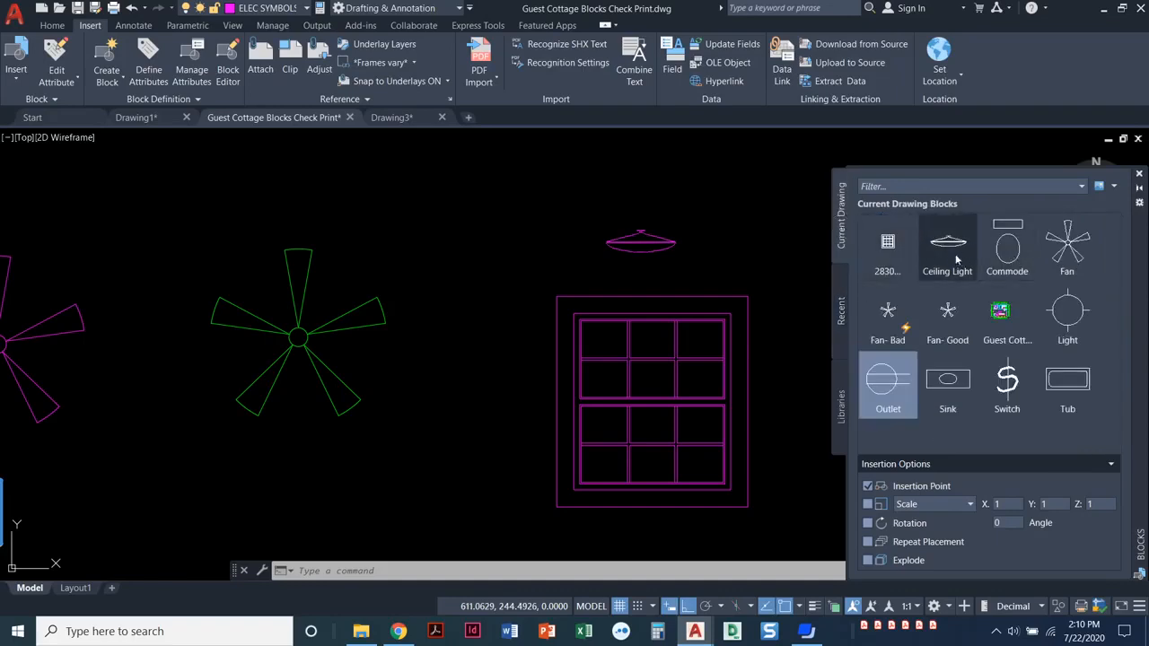
mouse_move(1006, 379)
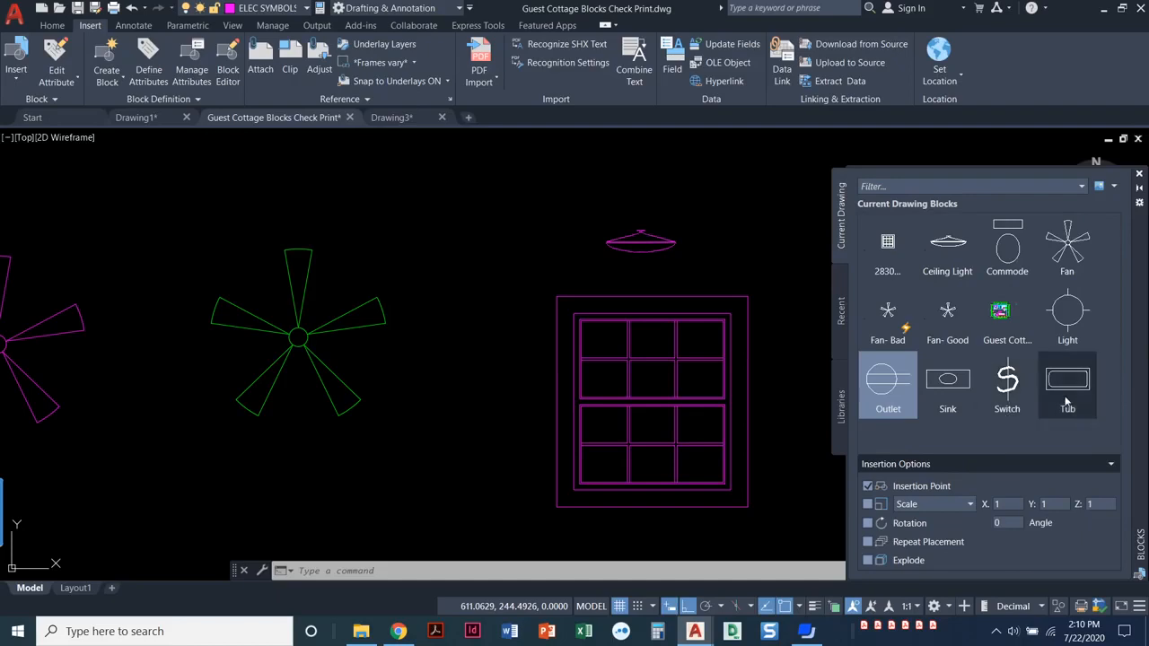
mouse_move(888, 242)
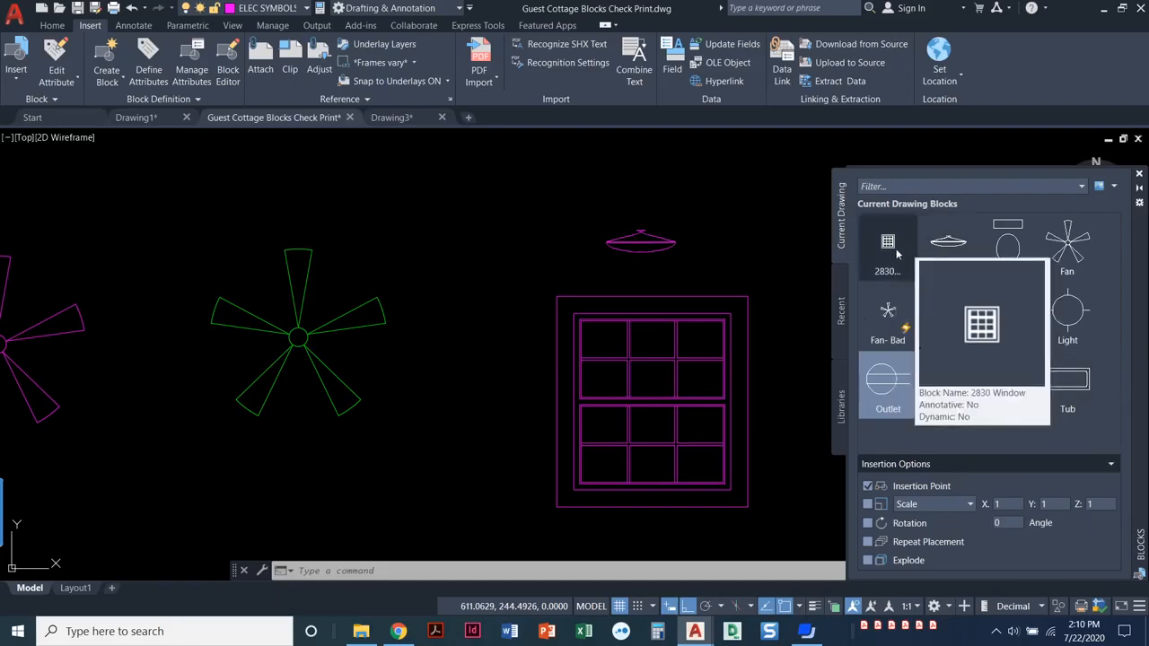
mouse_move(949, 242)
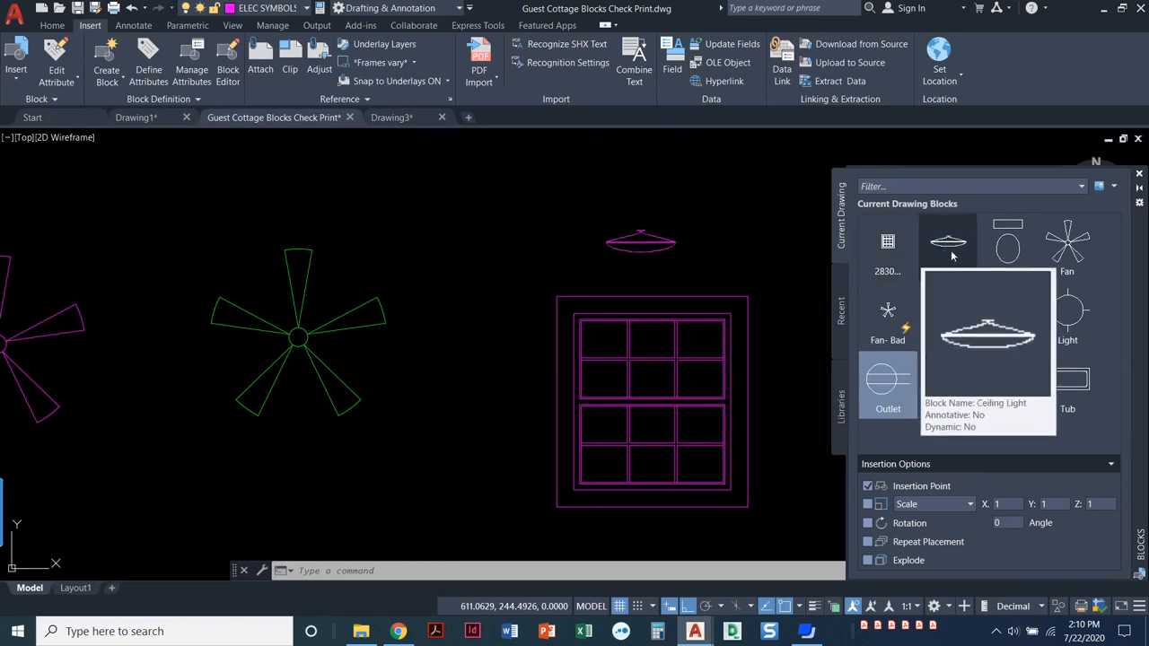
mouse_move(949, 242)
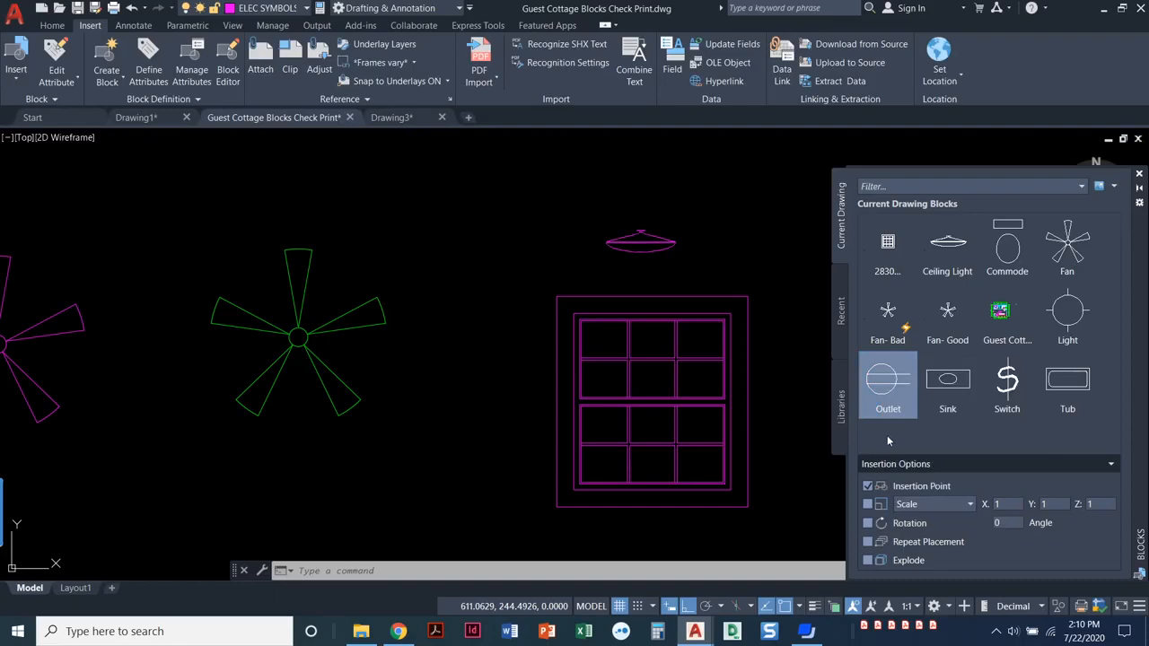
mouse_move(843, 317)
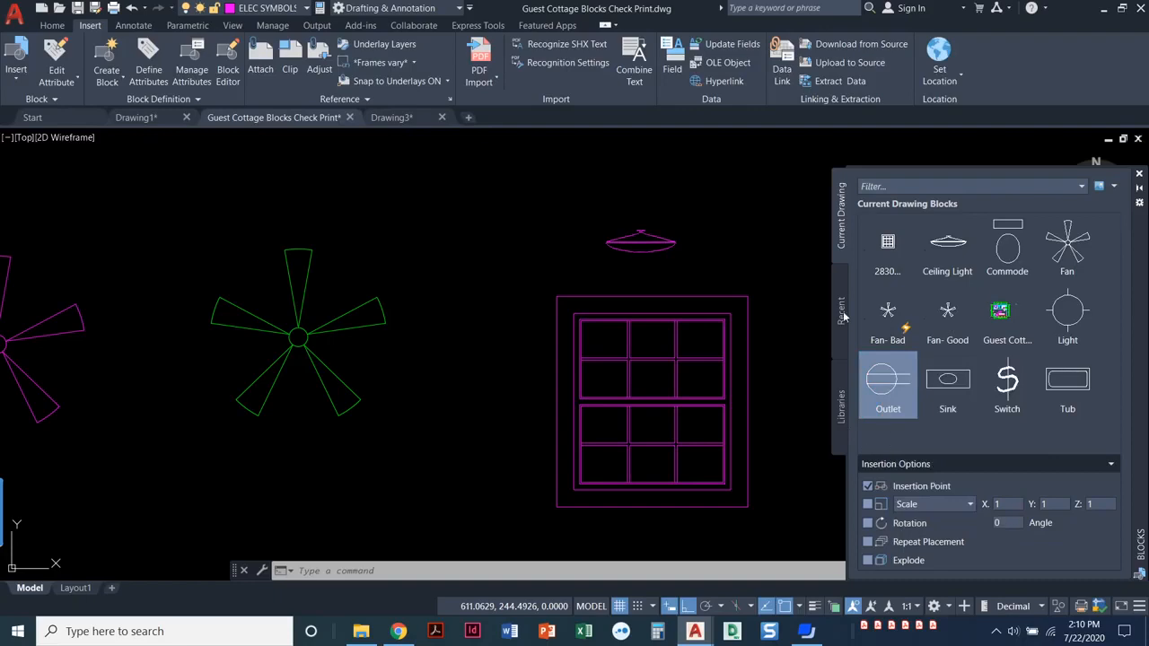
mouse_move(1138, 191)
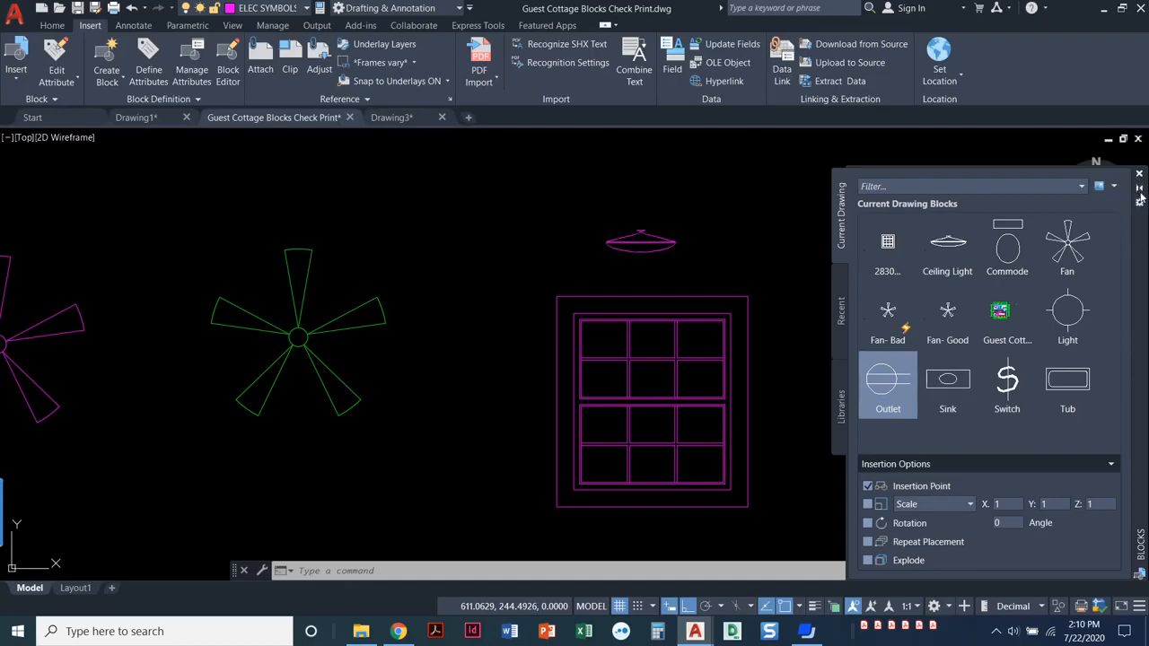
left_click(1138, 173)
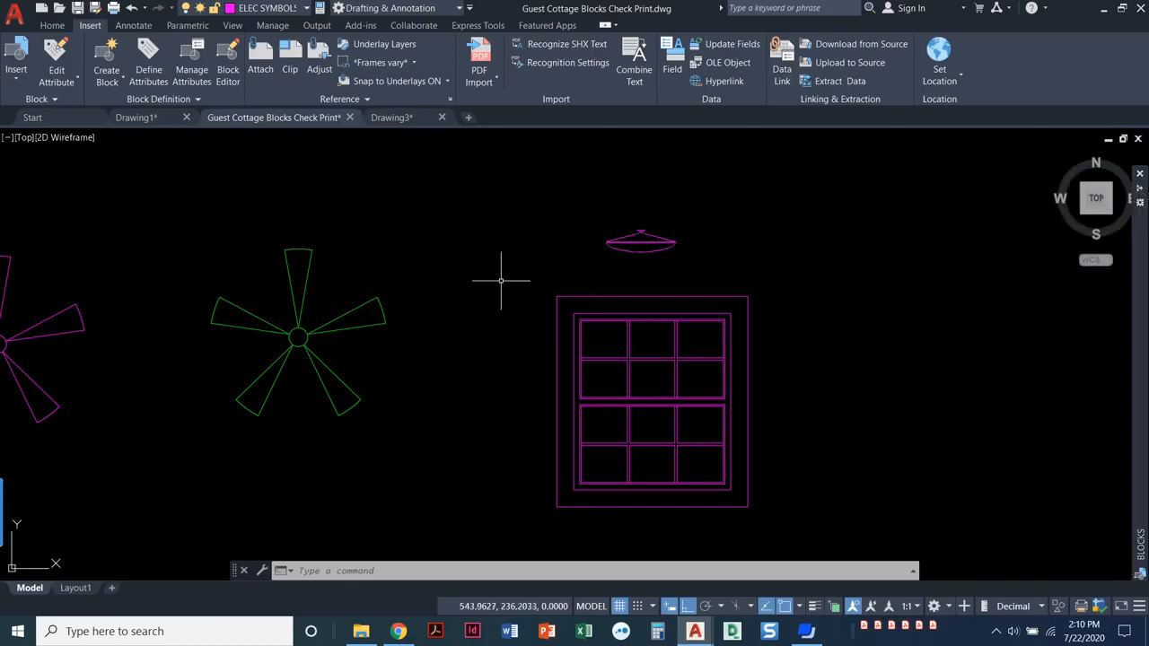
mouse_move(1041, 293)
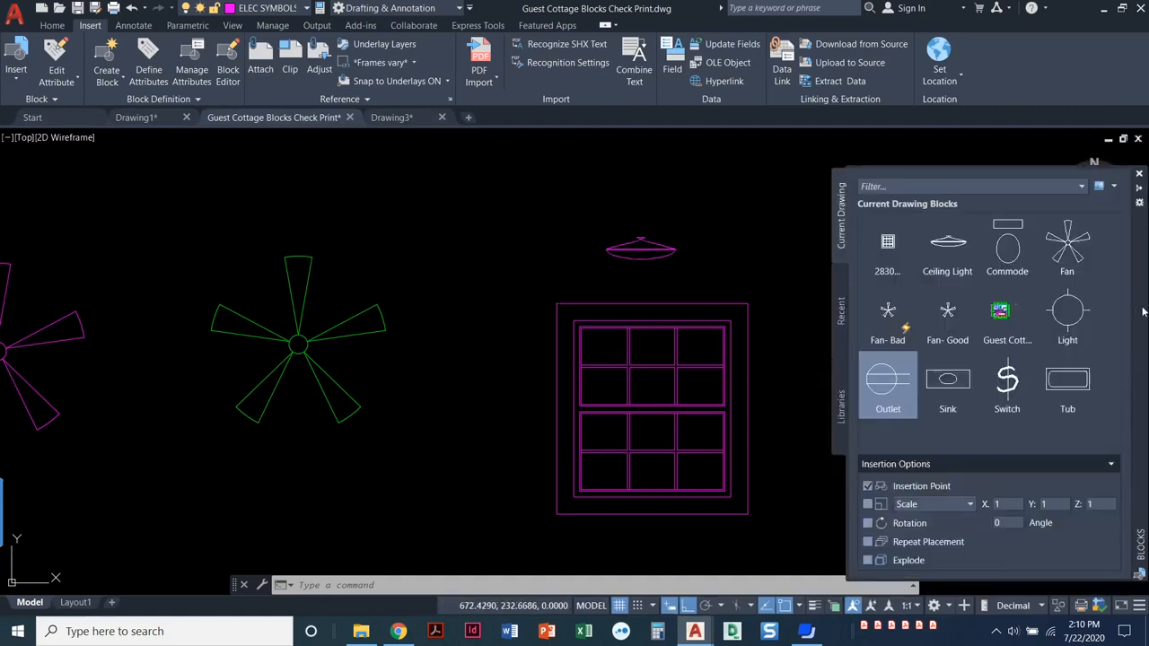
mouse_move(763, 261)
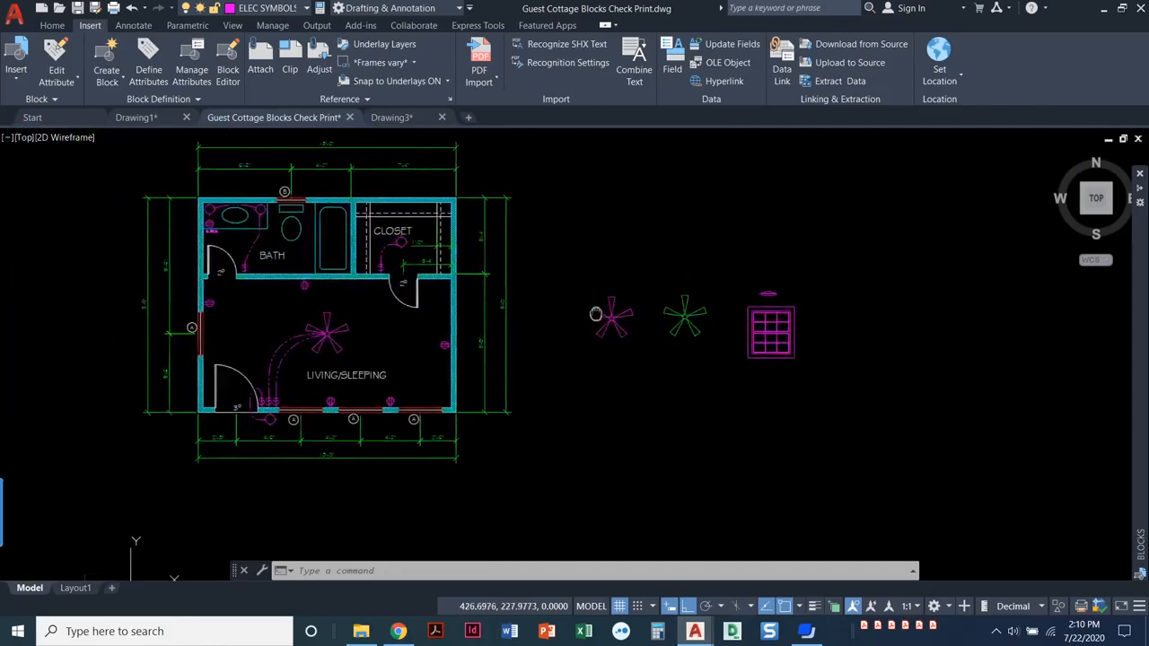
- Zoom with the mouse wheel to bring the cottage floor plan back into view
scroll("up", 3)
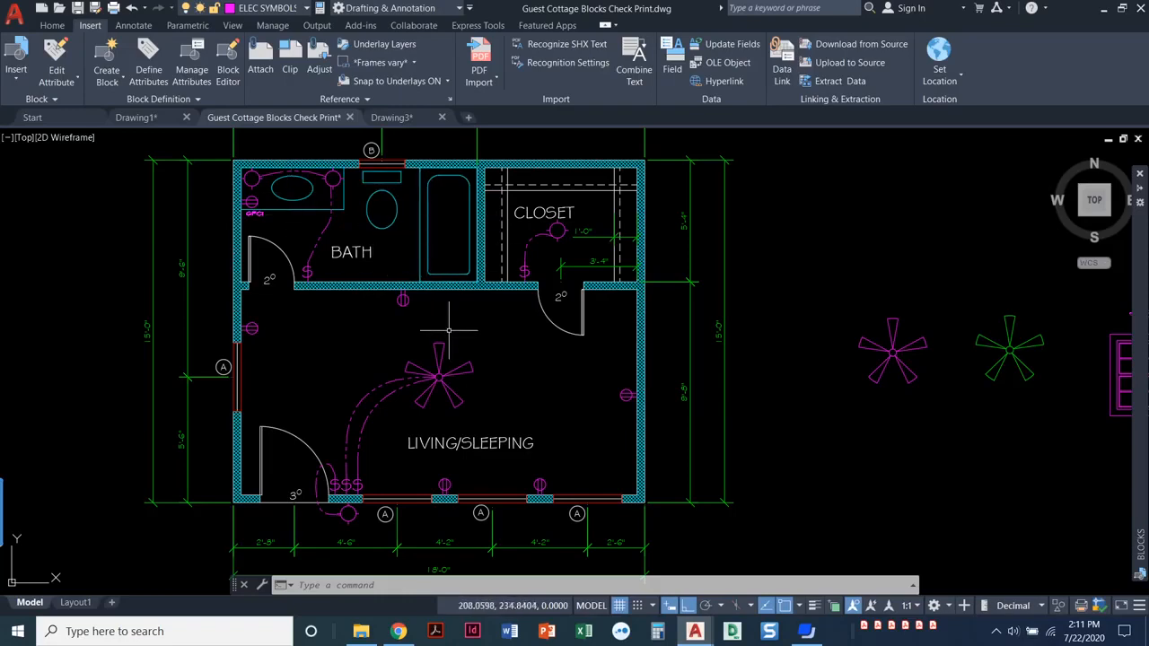
mouse_move(450, 323)
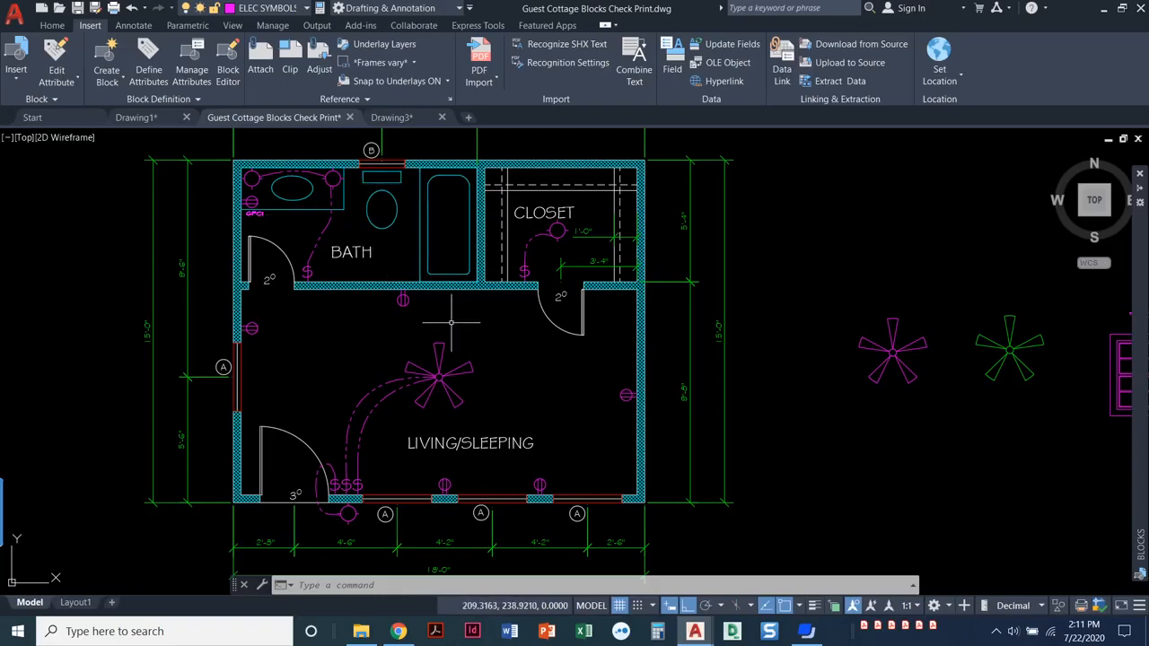
mouse_move(456, 319)
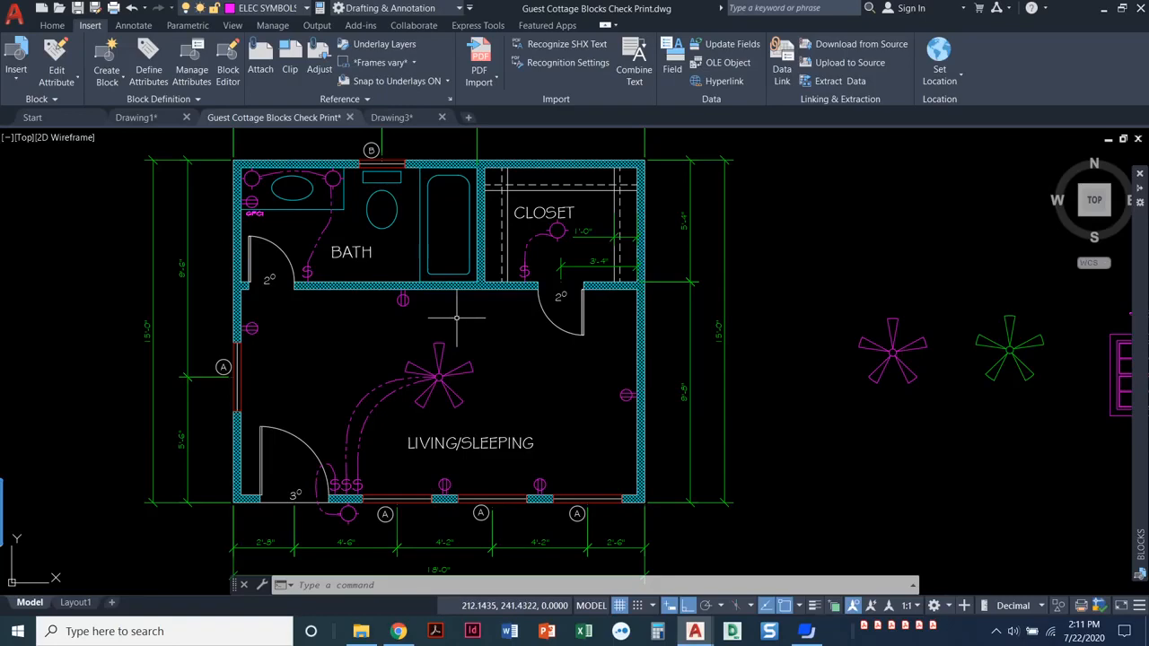